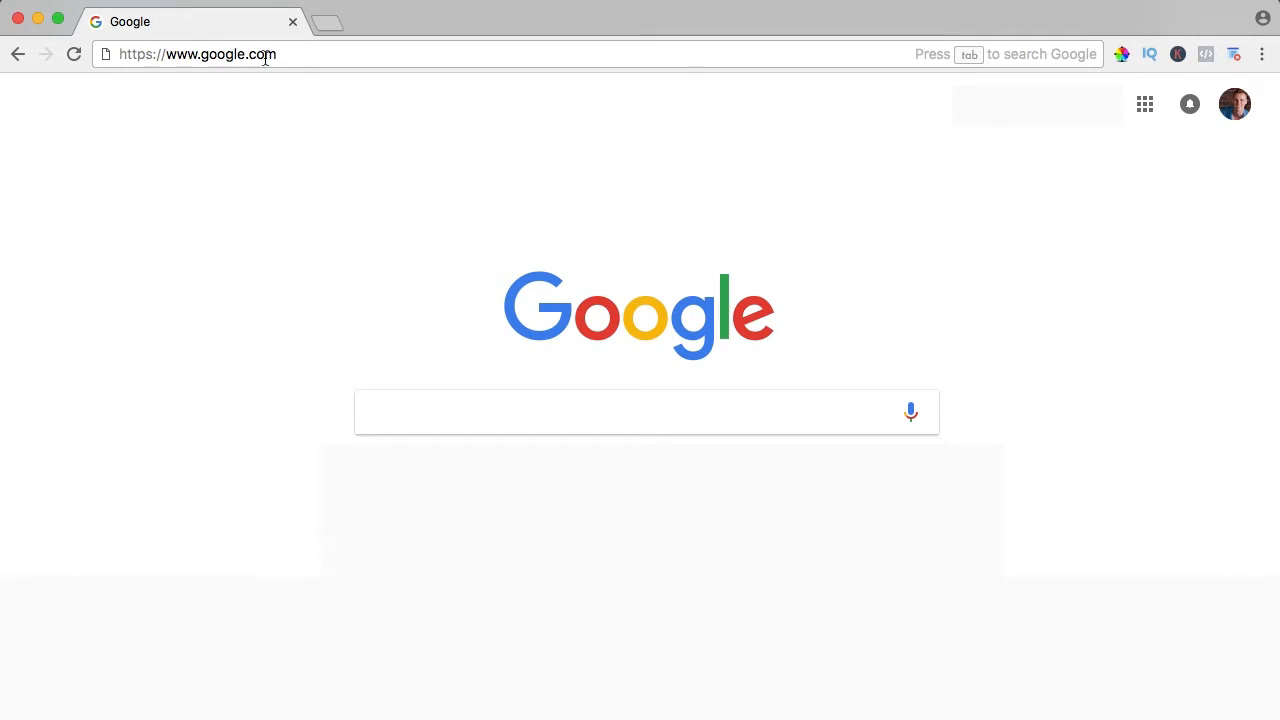
- Go to the elementor2018.com site from the address bar and open its Elementor PRO page
type("elementor.com")
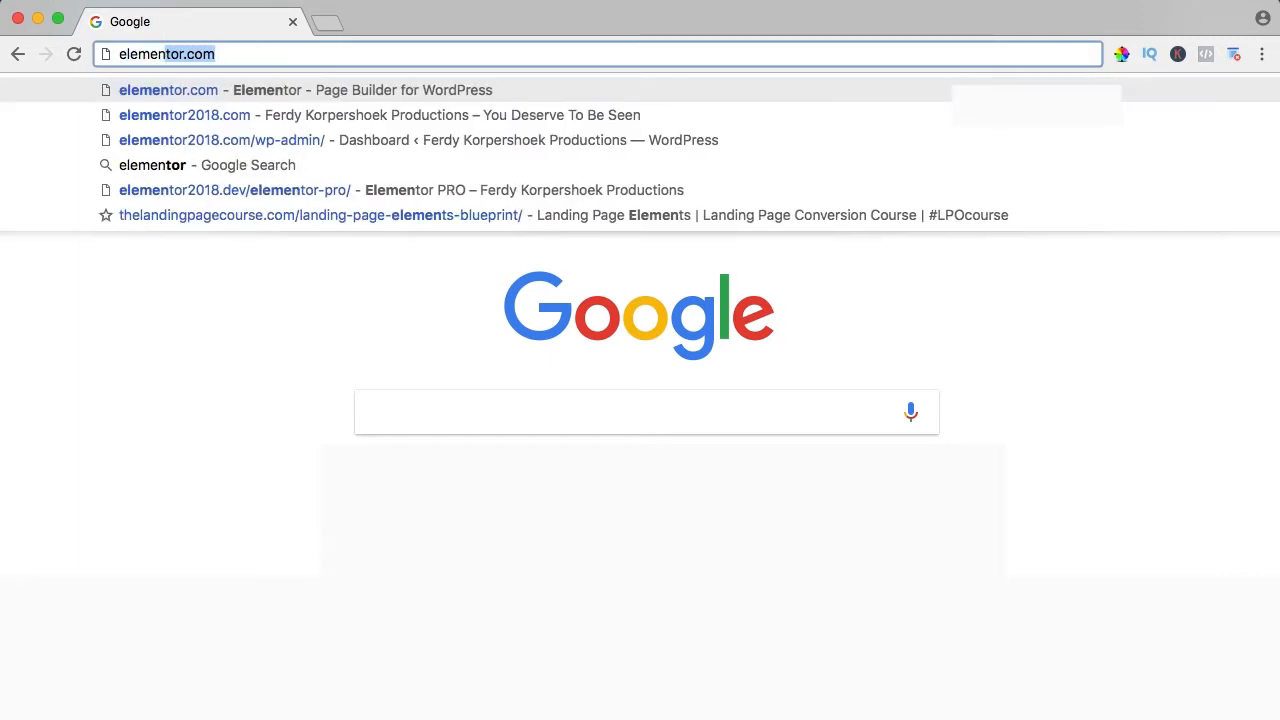
left_click(184, 114)
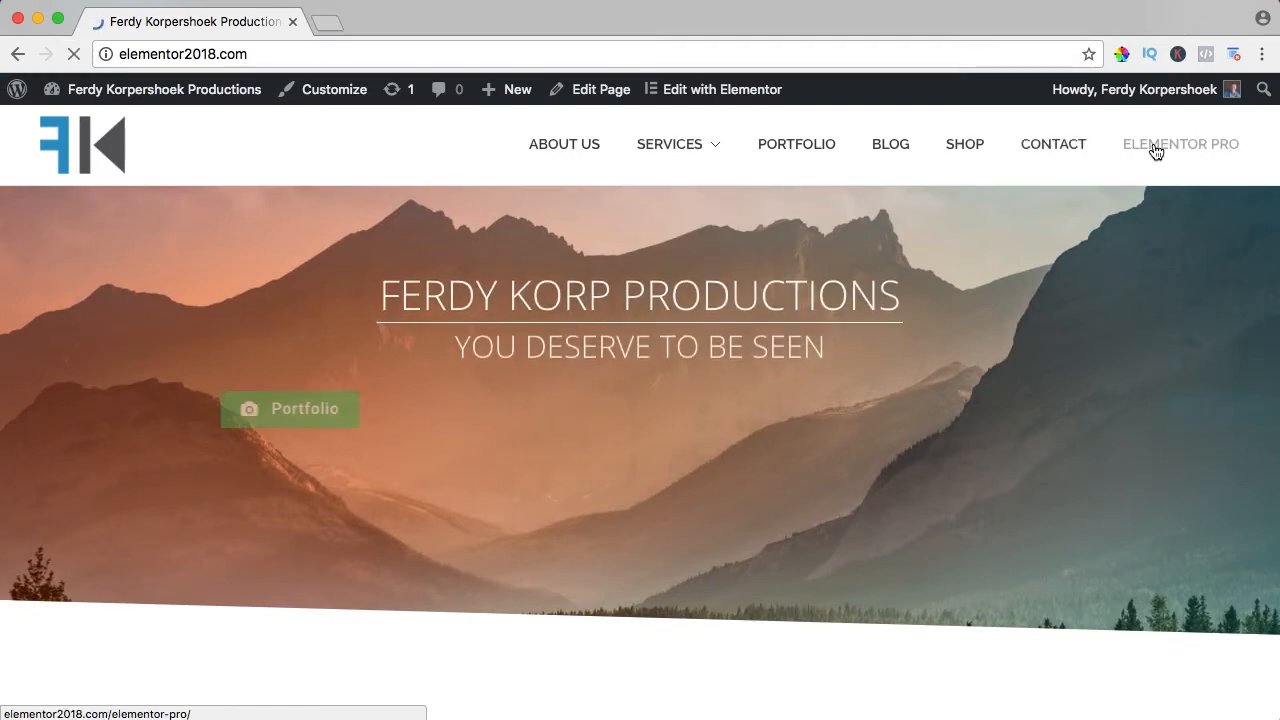
left_click(1180, 143)
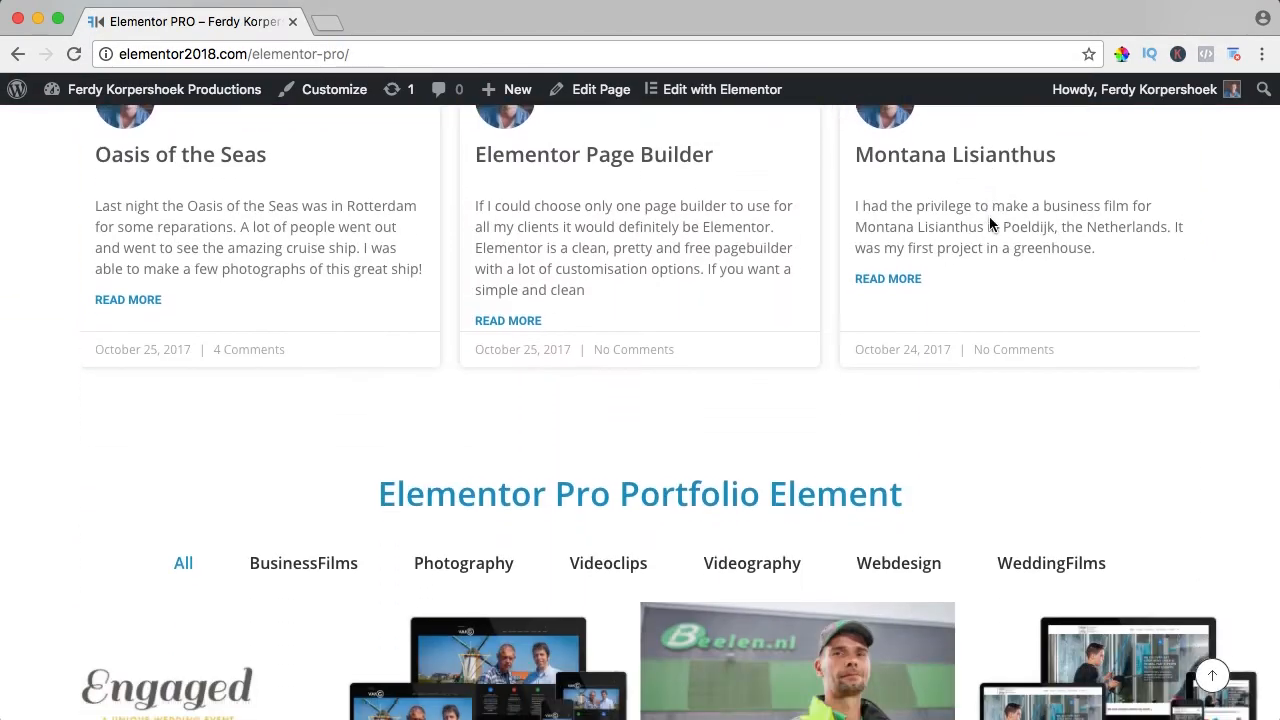
- Open the page in Elementor and place a Share Buttons widget below the tutorials carousel
left_click(721, 89)
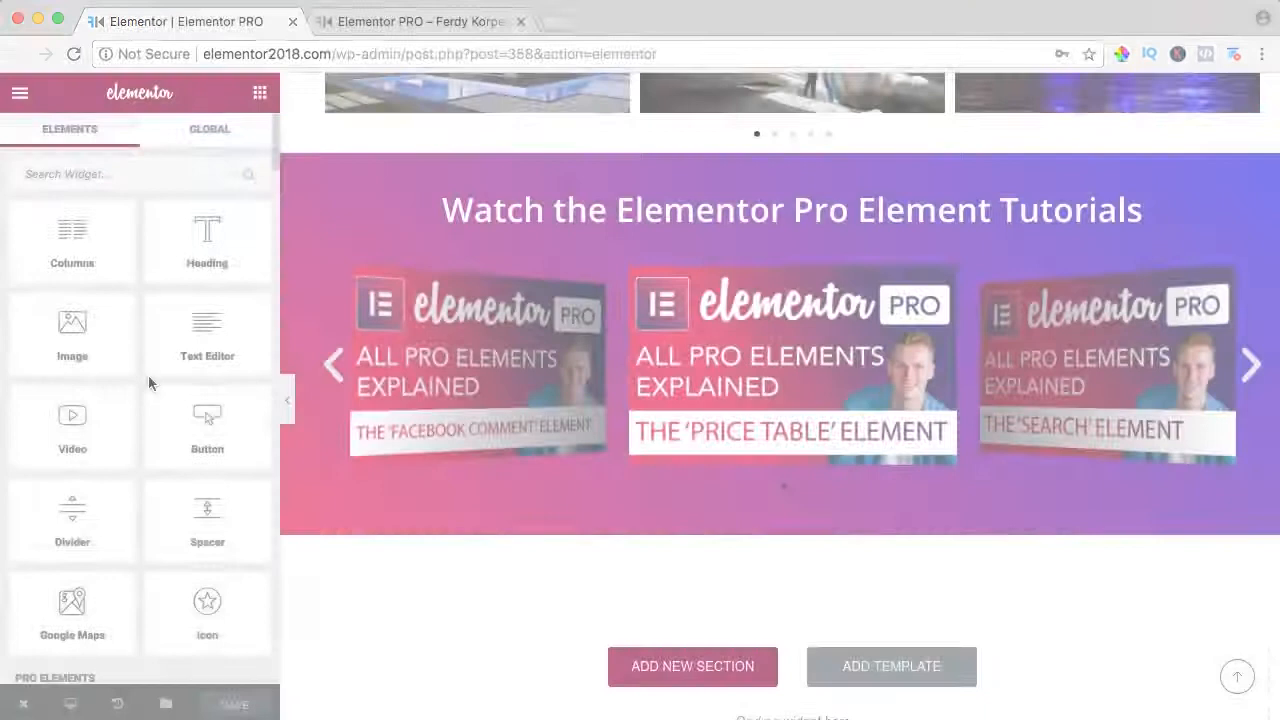
scroll("down", 3)
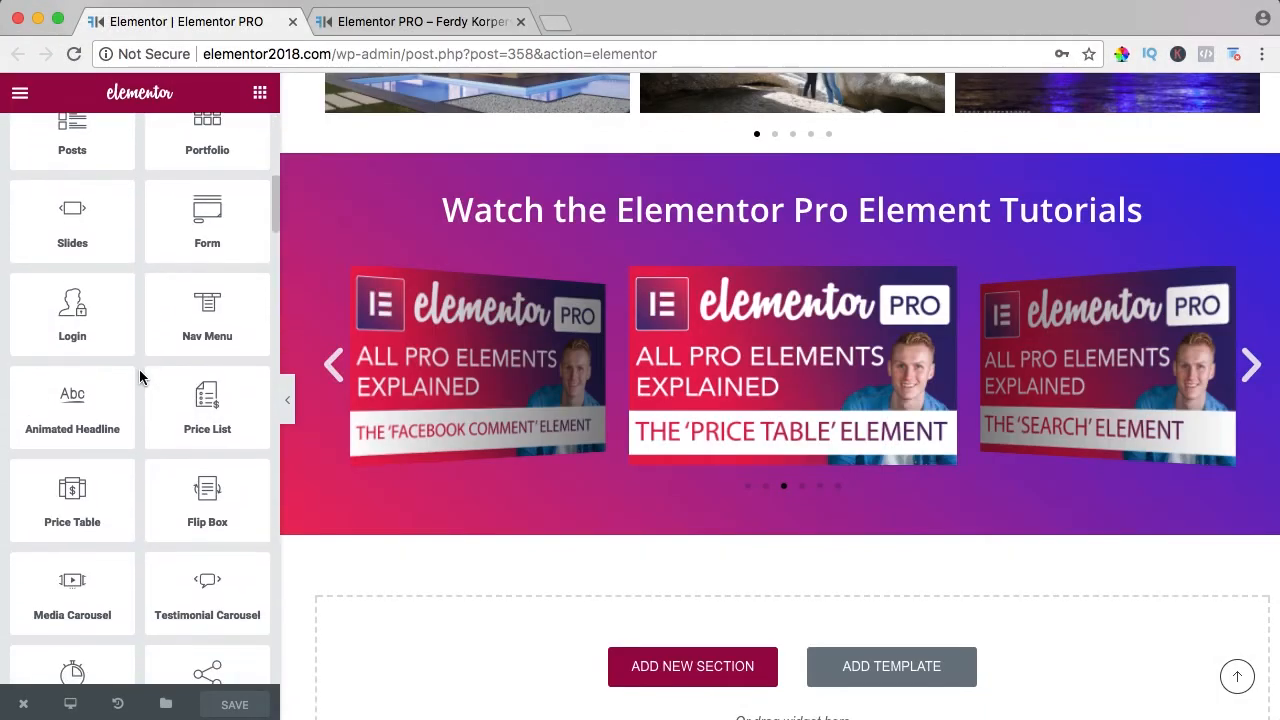
scroll("down", 3)
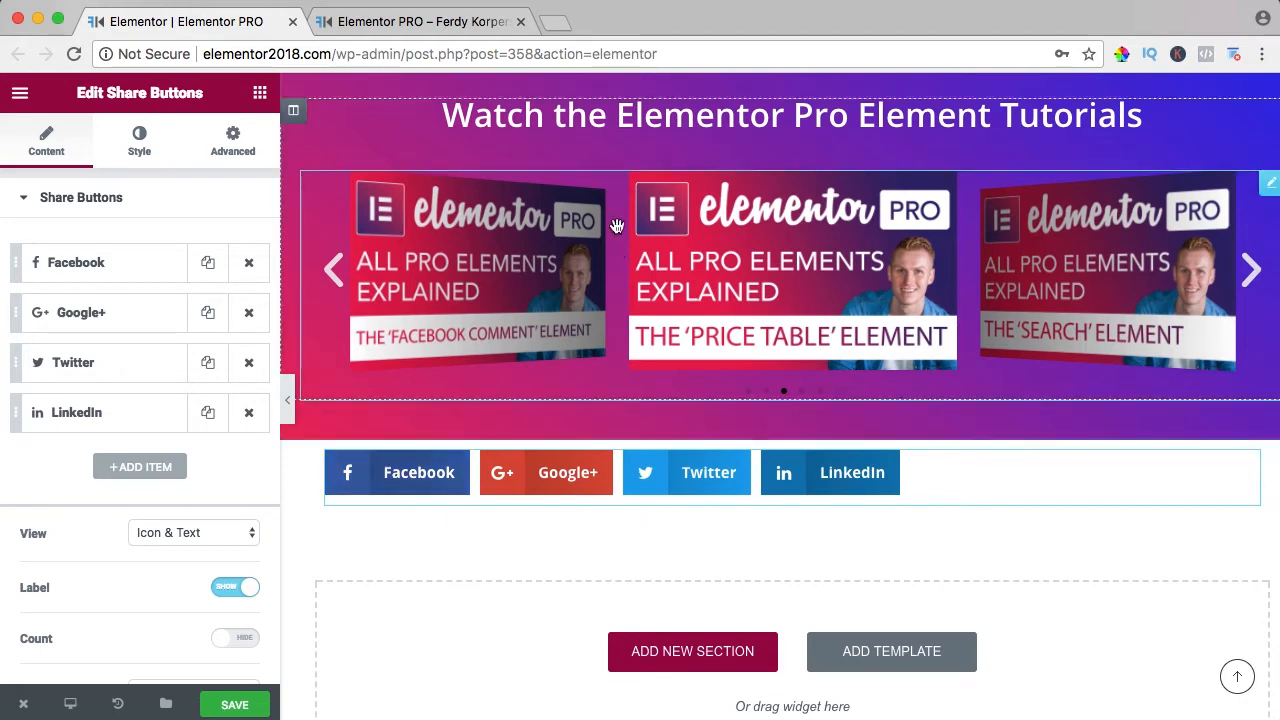
left_click(560, 472)
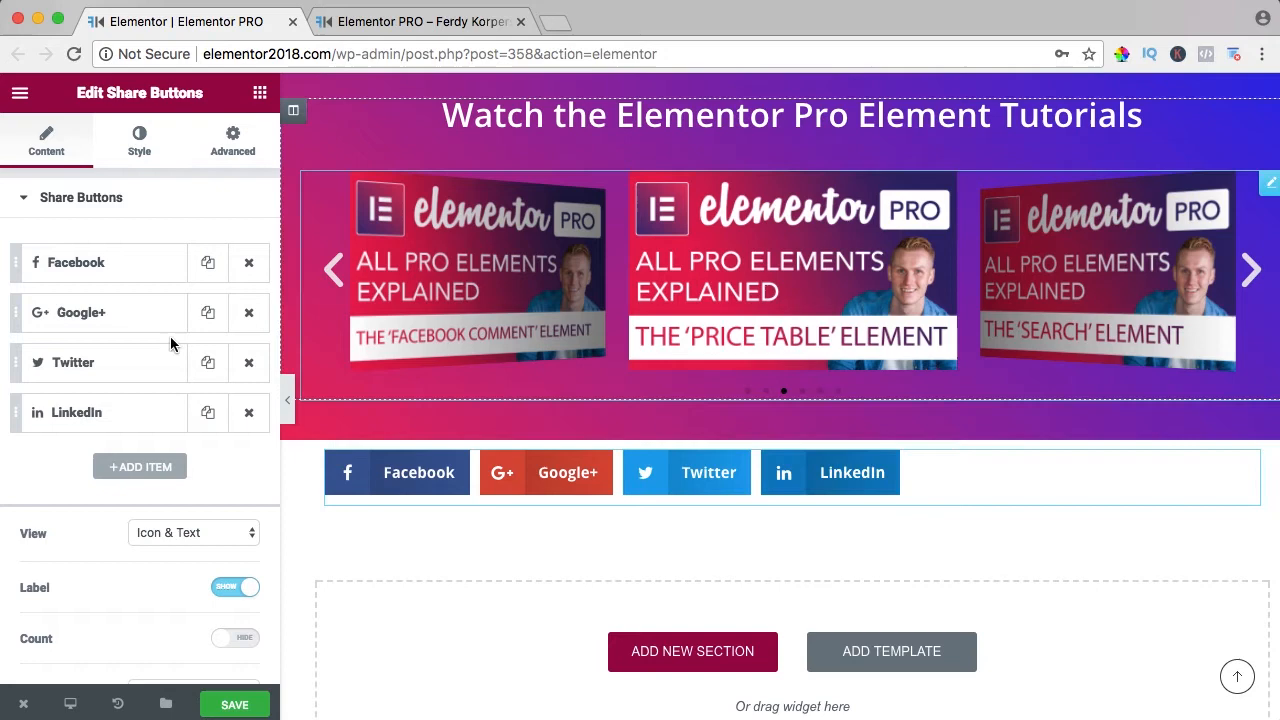
left_click(566, 472)
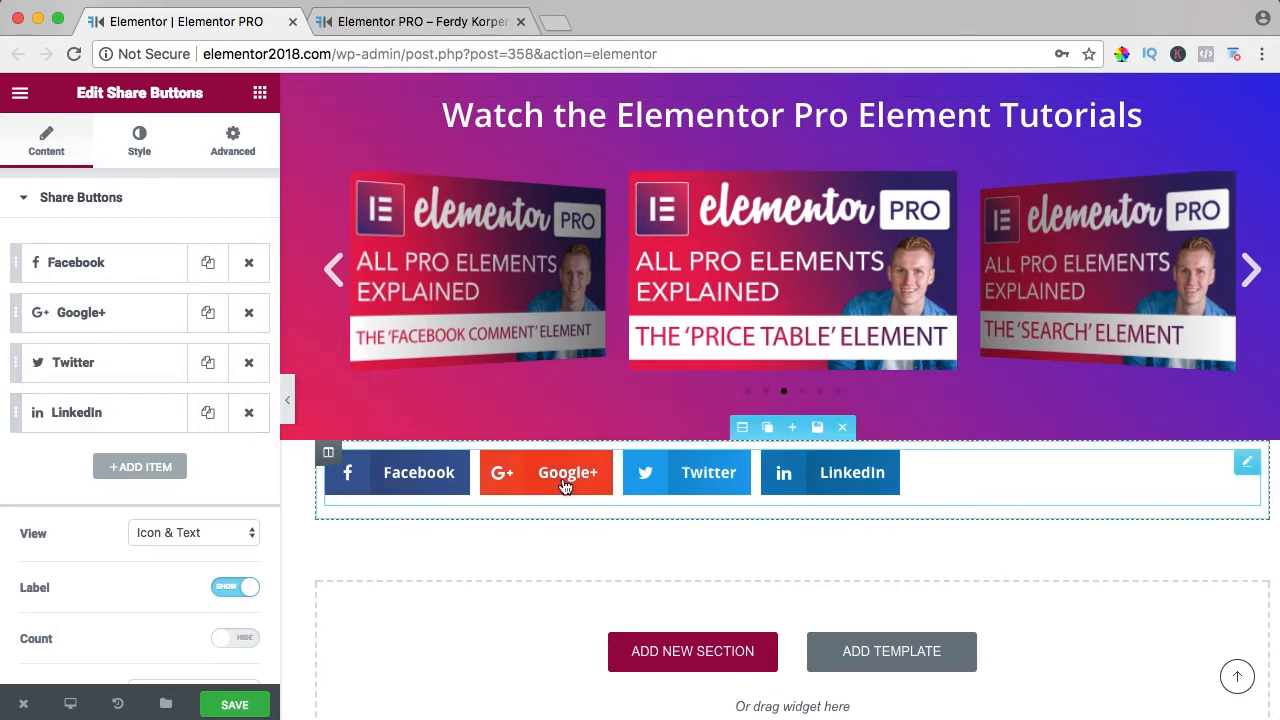
- Switch the first share button's network from Facebook to WhatsApp and enter custom label 'App'
scroll("down", 3)
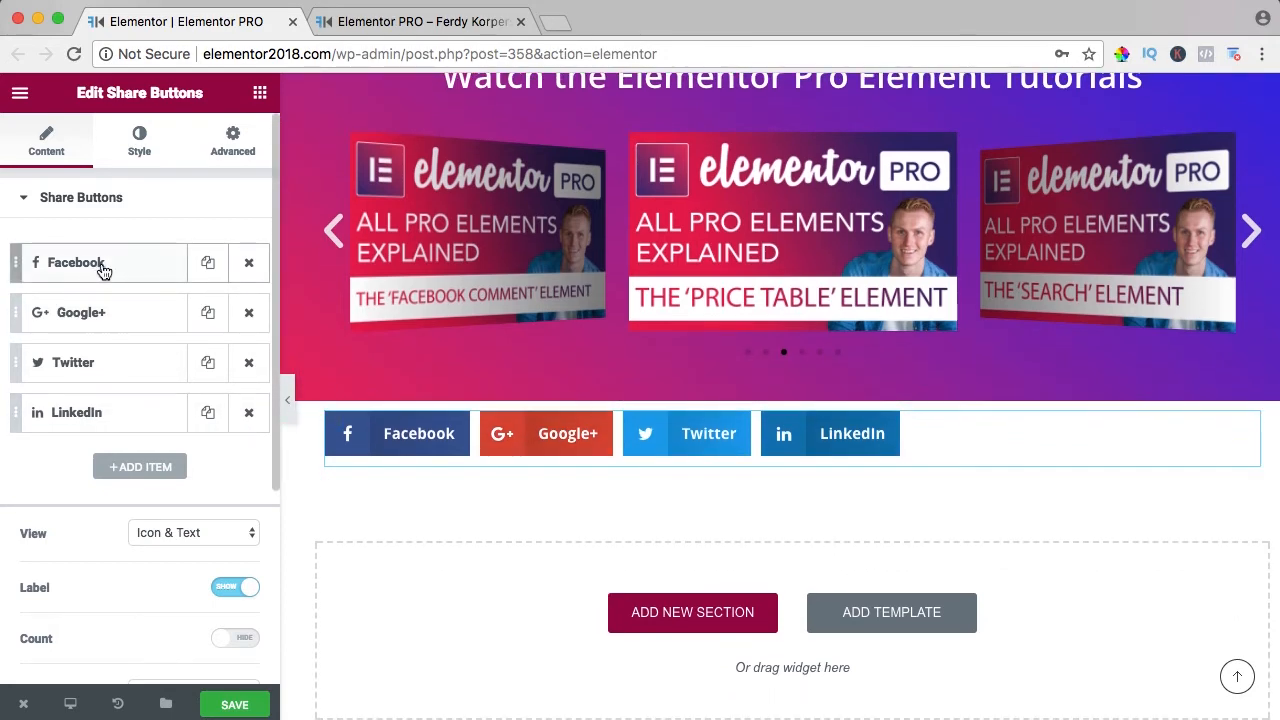
left_click(76, 262)
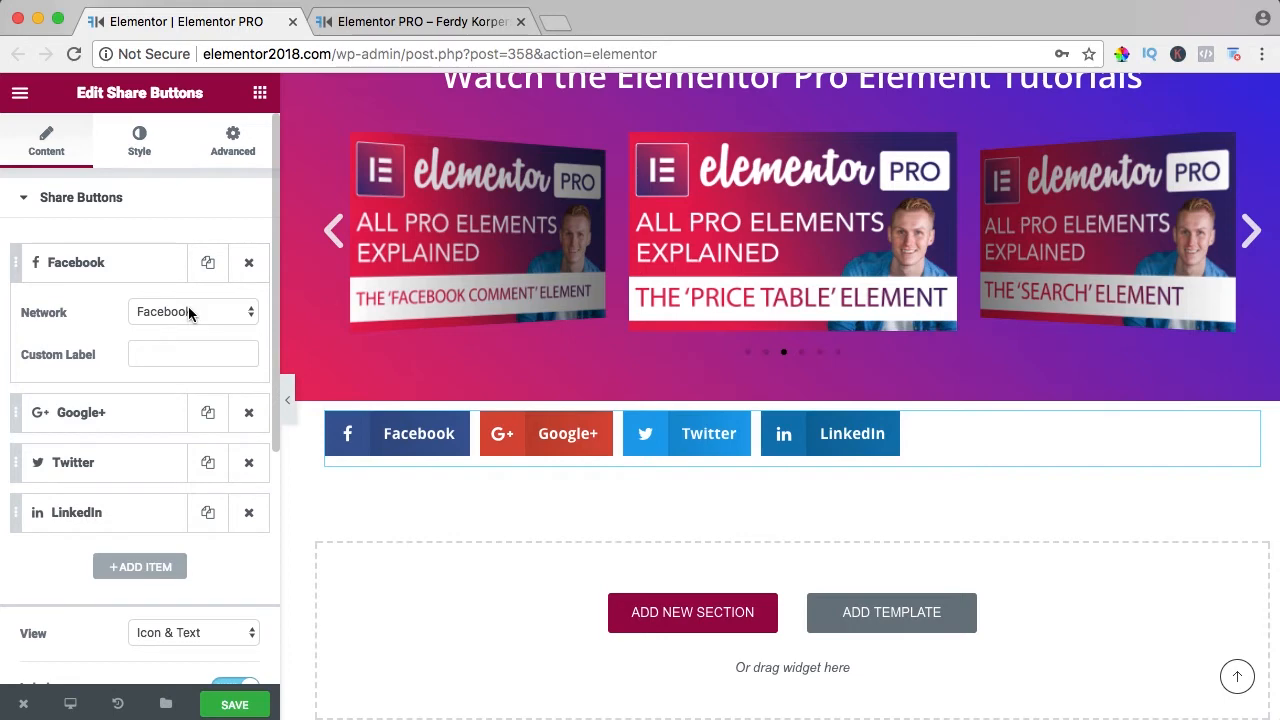
left_click(193, 311)
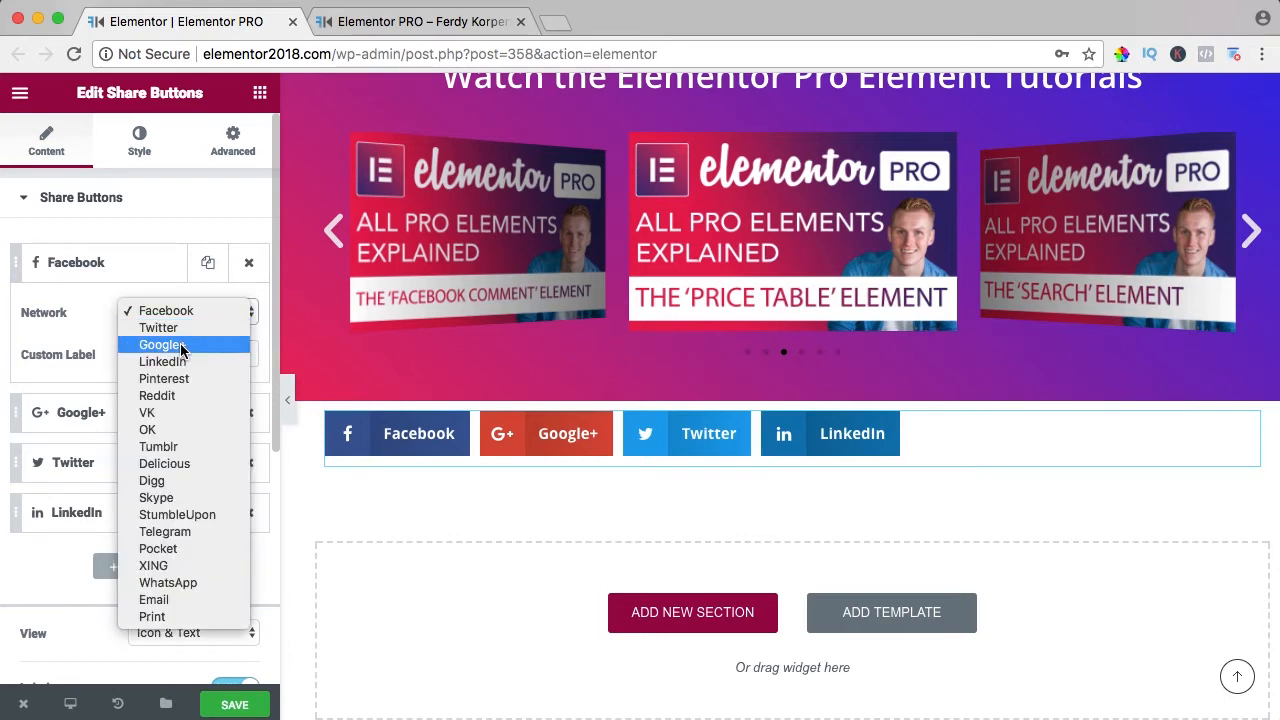
mouse_move(159, 446)
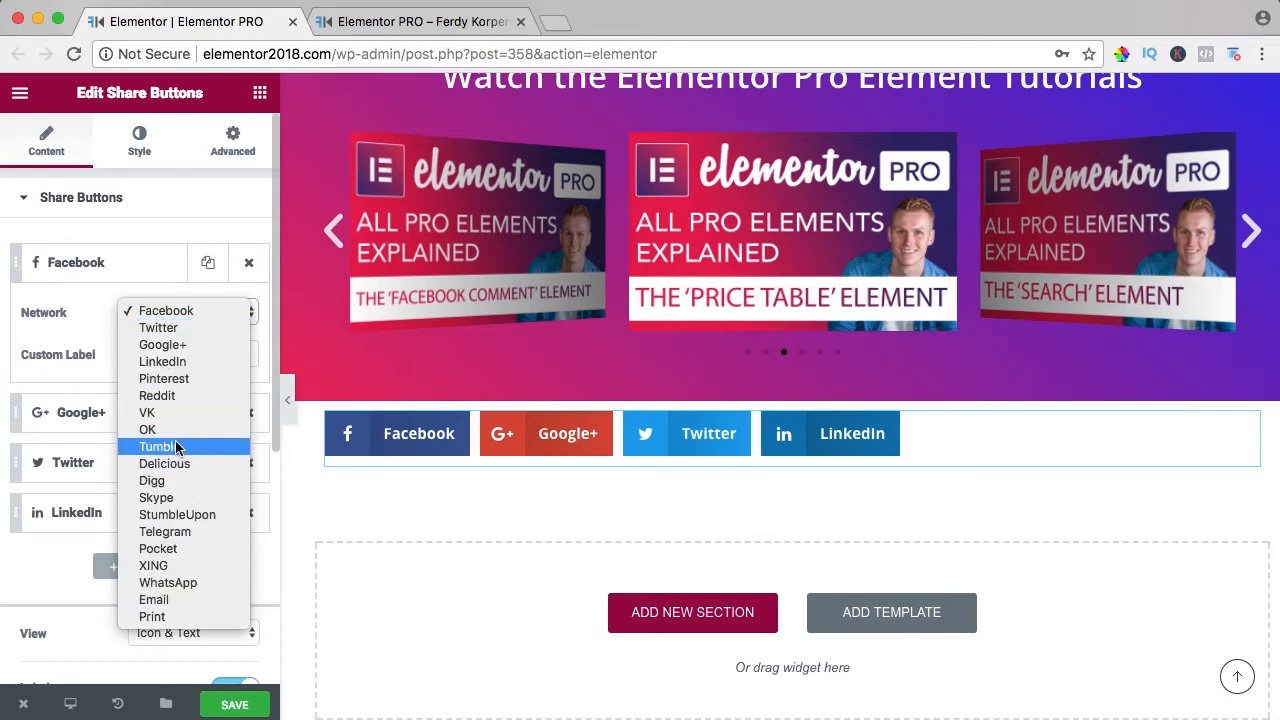
mouse_move(185, 583)
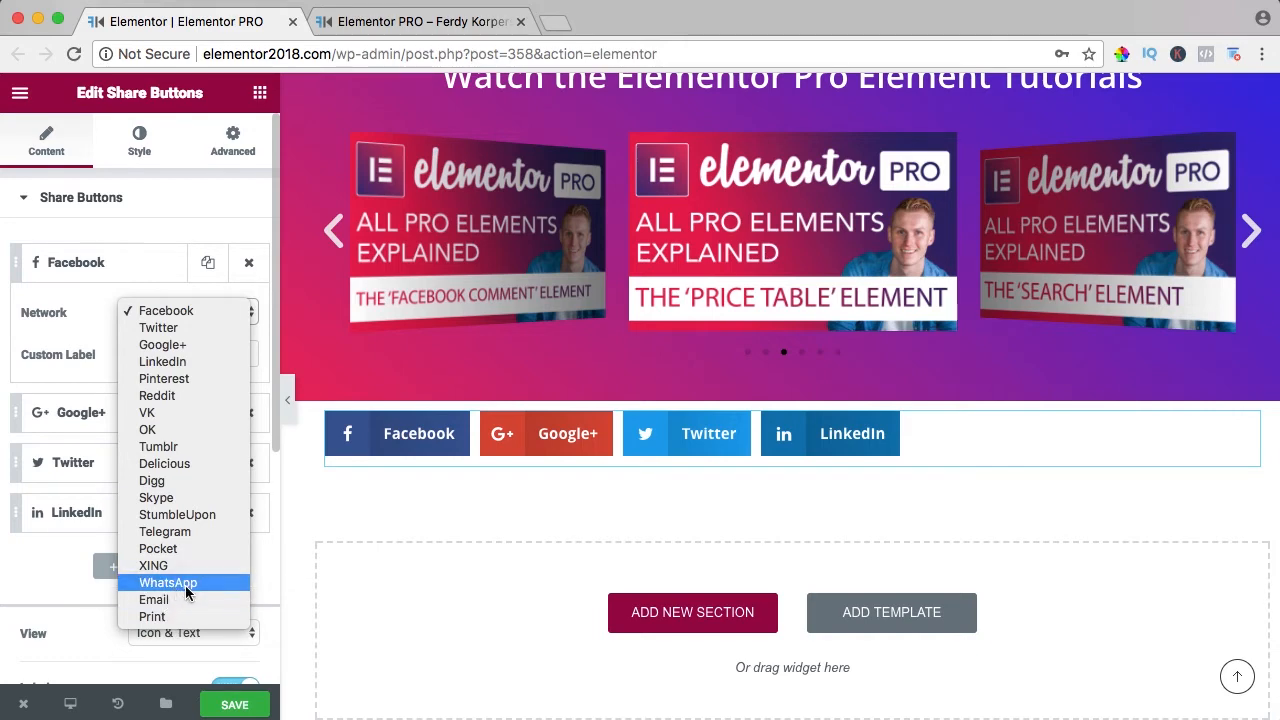
left_click(168, 582)
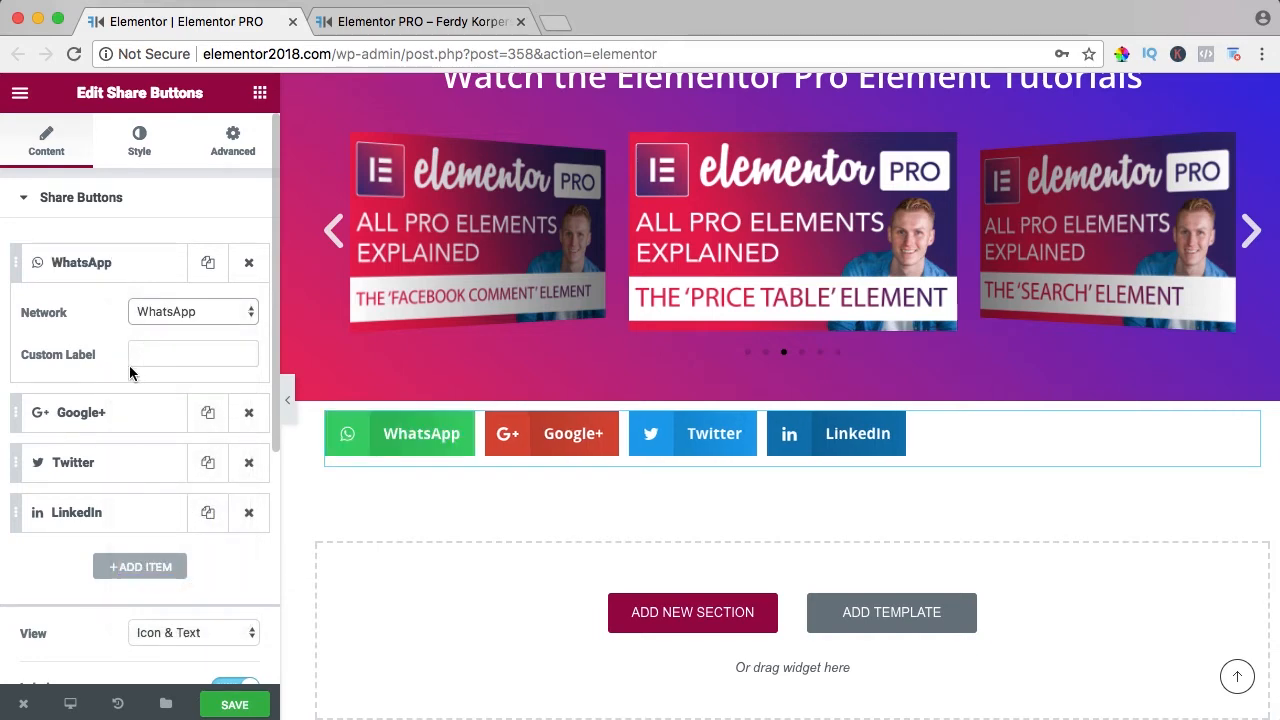
left_click(193, 354)
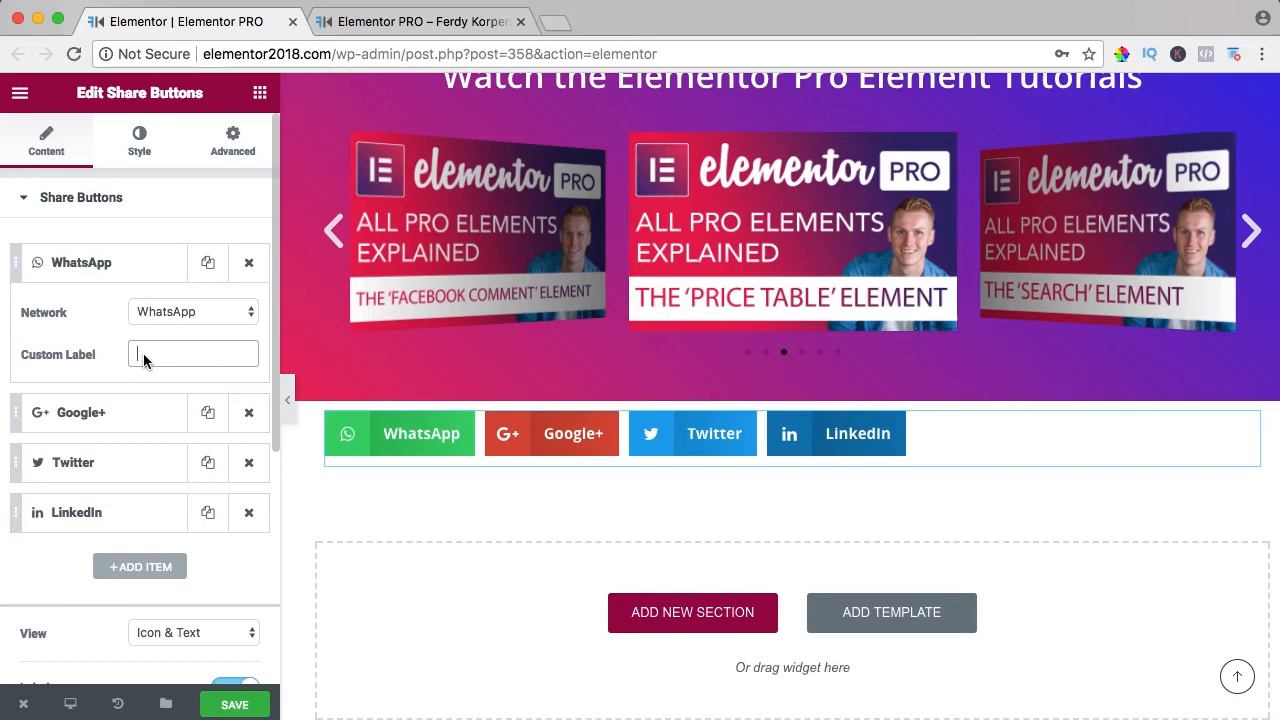
type("App")
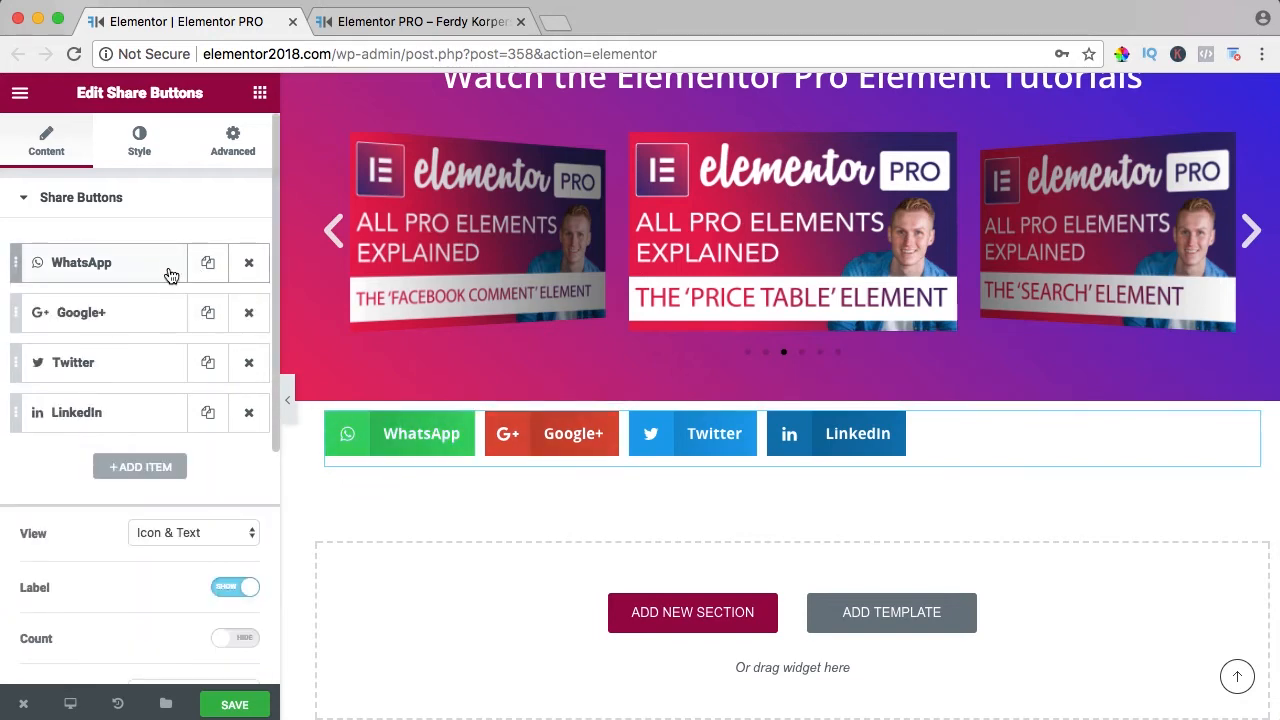
- Add a Facebook item and reorder buttons to Facebook, Twitter, Google+, LinkedIn, WhatsApp
left_click(140, 466)
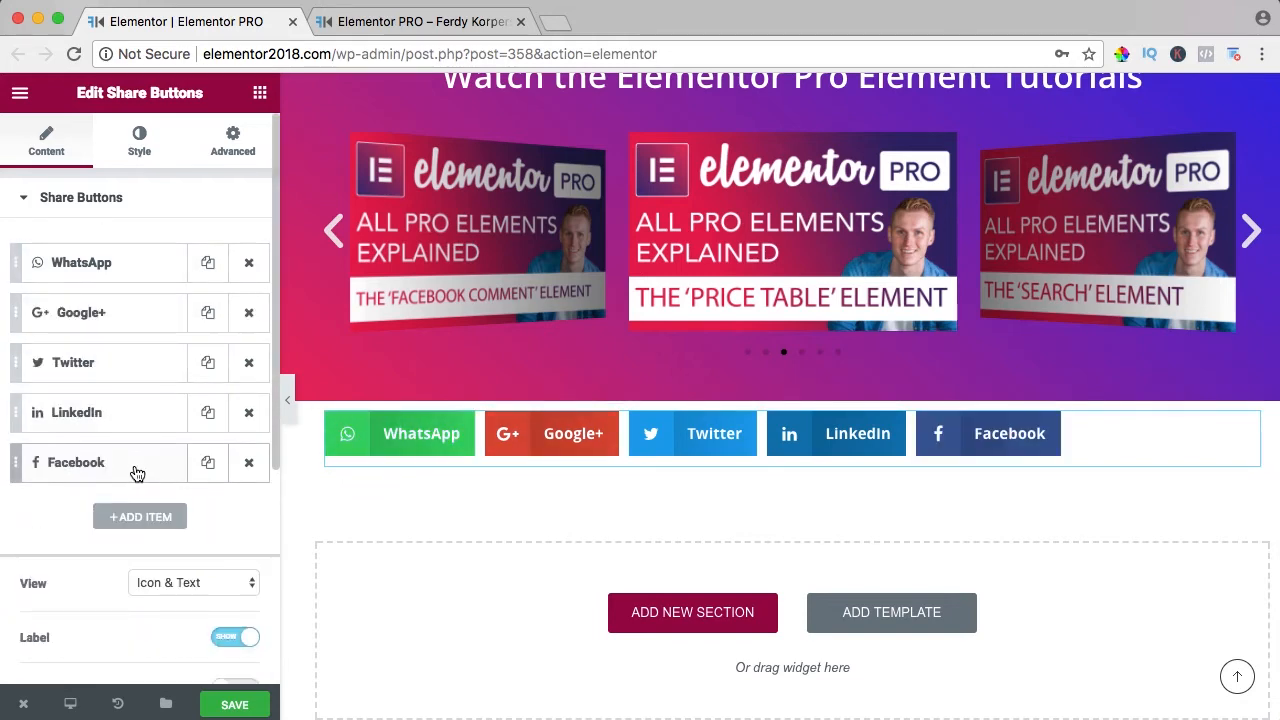
left_click(76, 462)
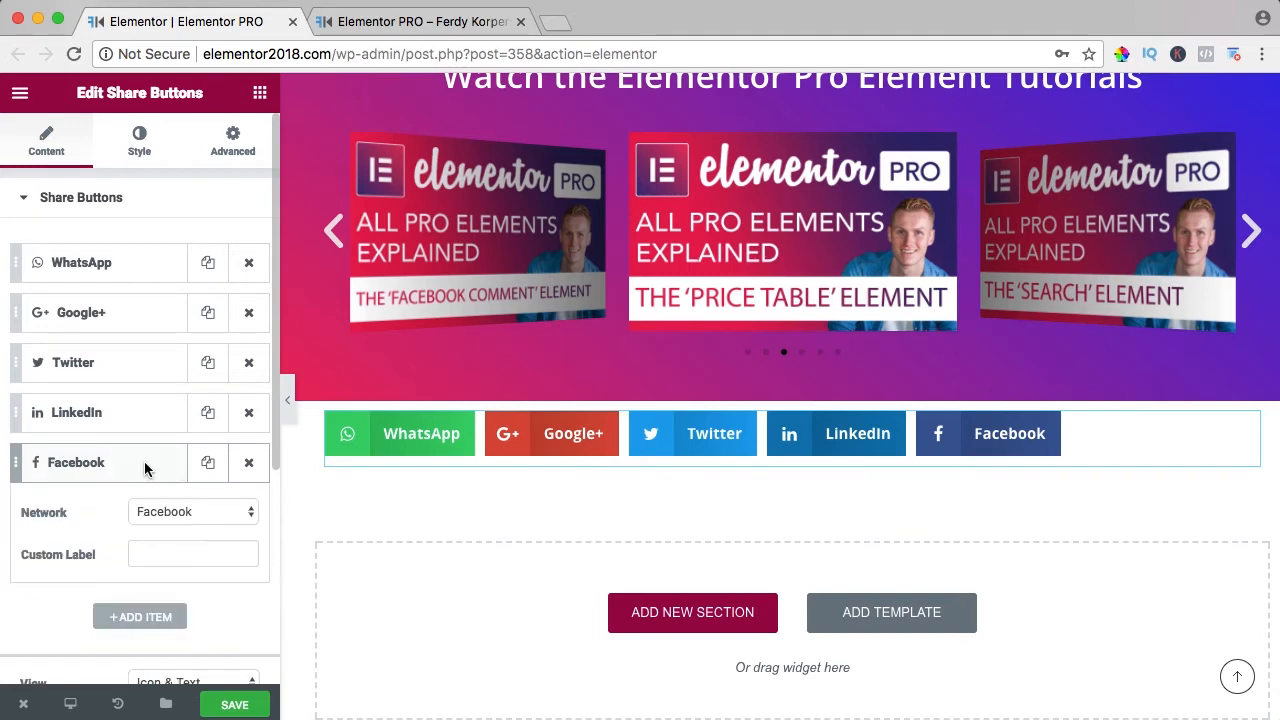
left_click(193, 511)
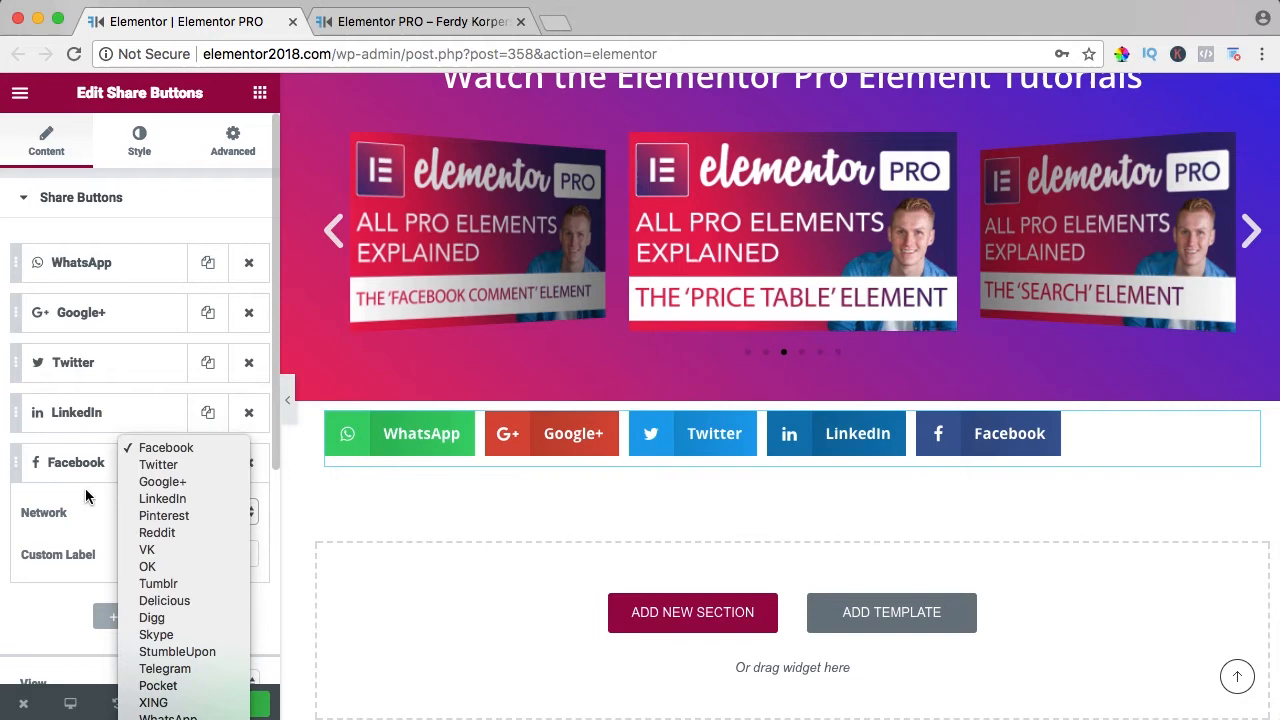
left_click(166, 447)
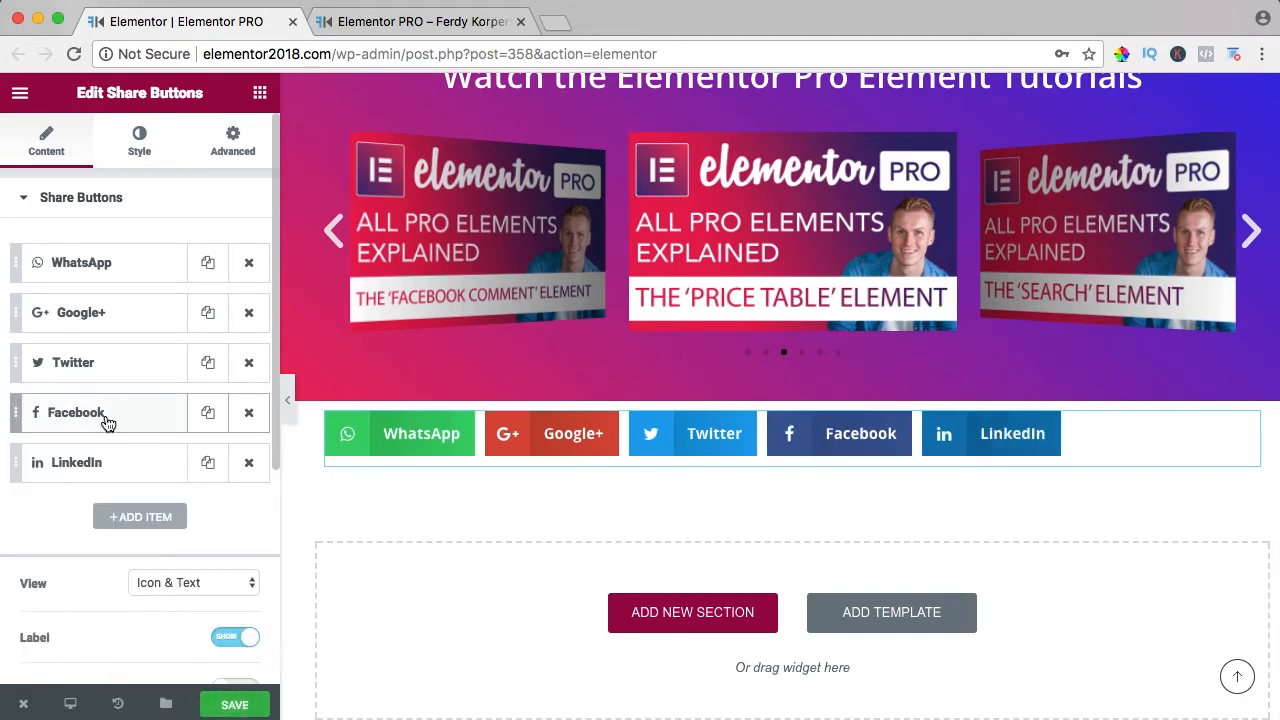
left_click_drag(100, 412, 100, 262)
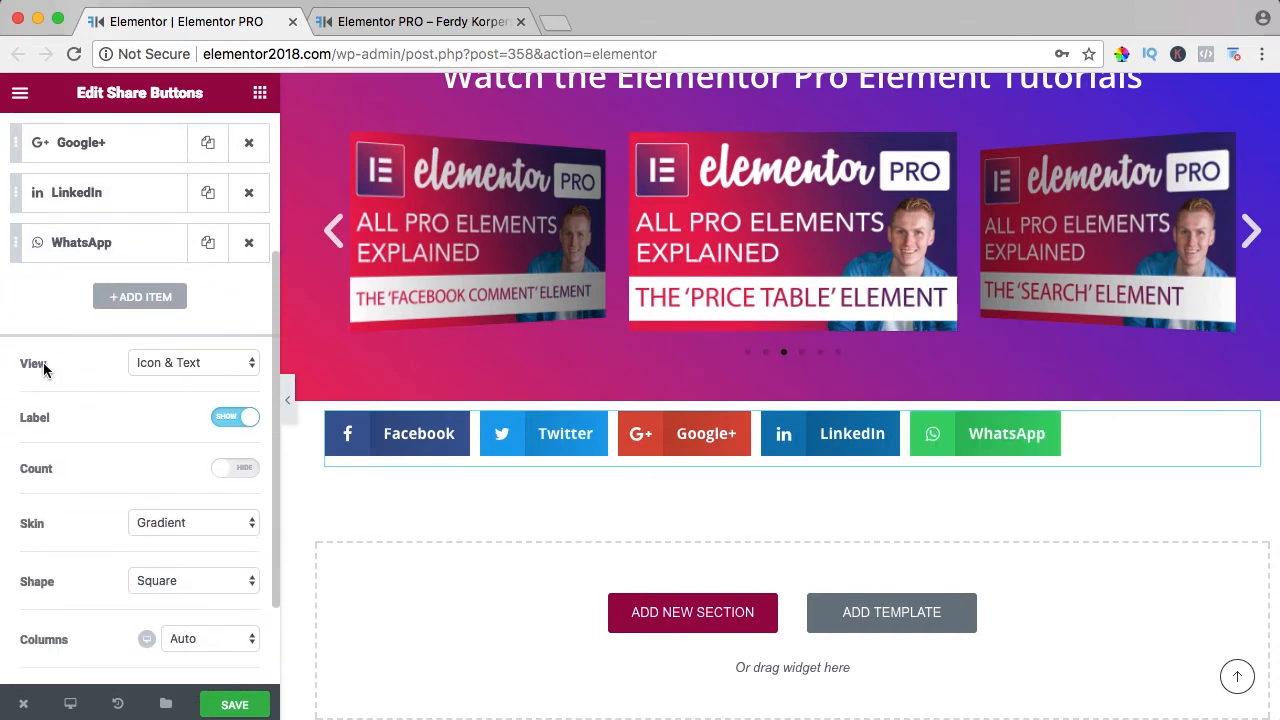
- Try icon-only and text-only button views before returning to icon and text
left_click(418, 433)
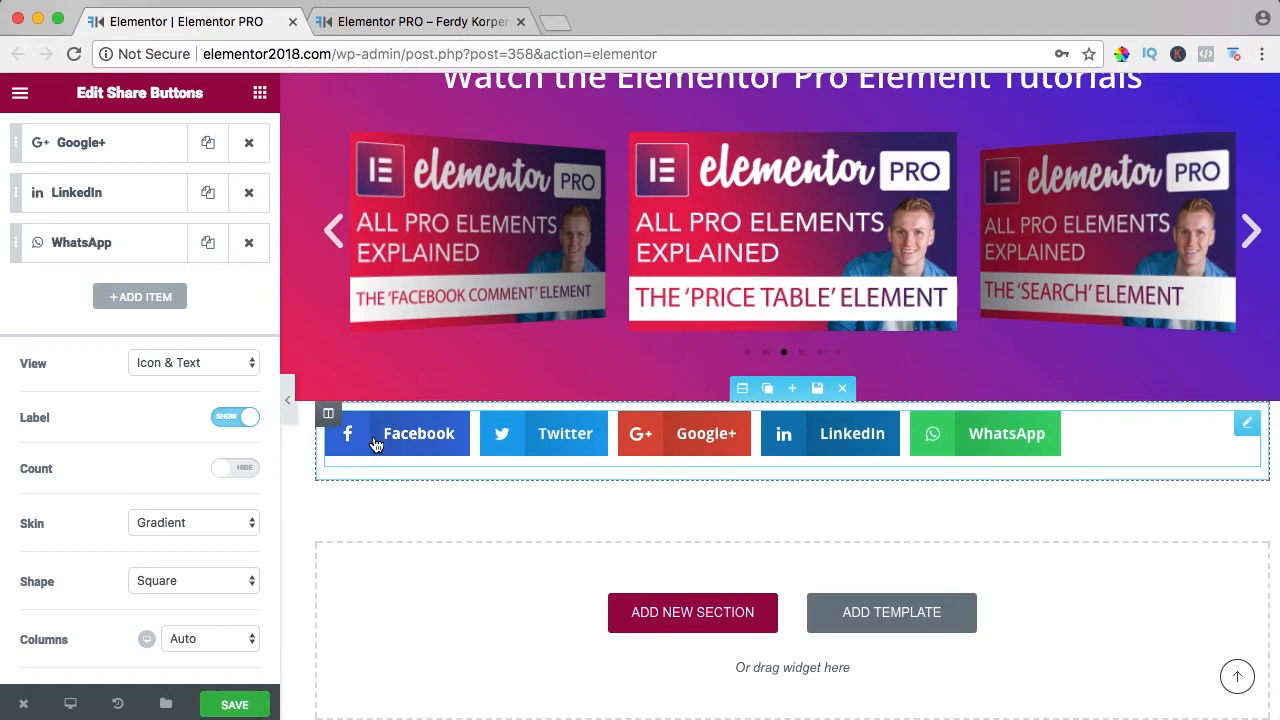
left_click(193, 362)
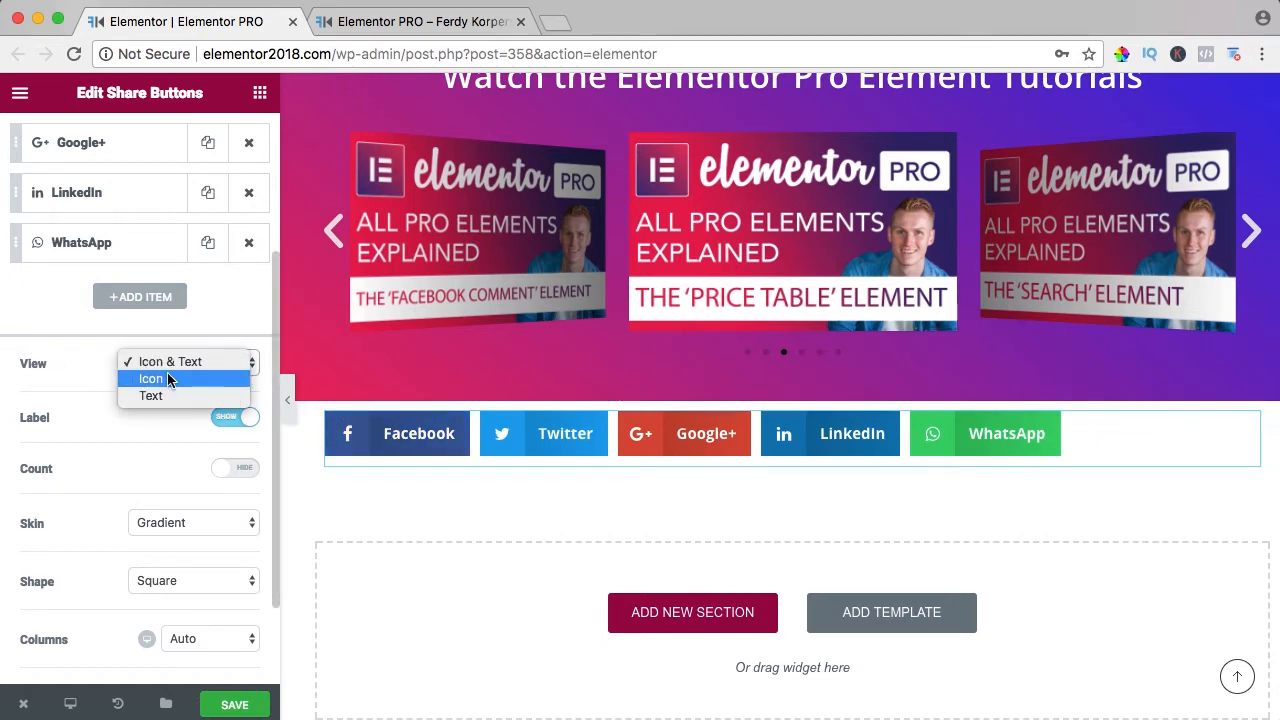
left_click(151, 378)
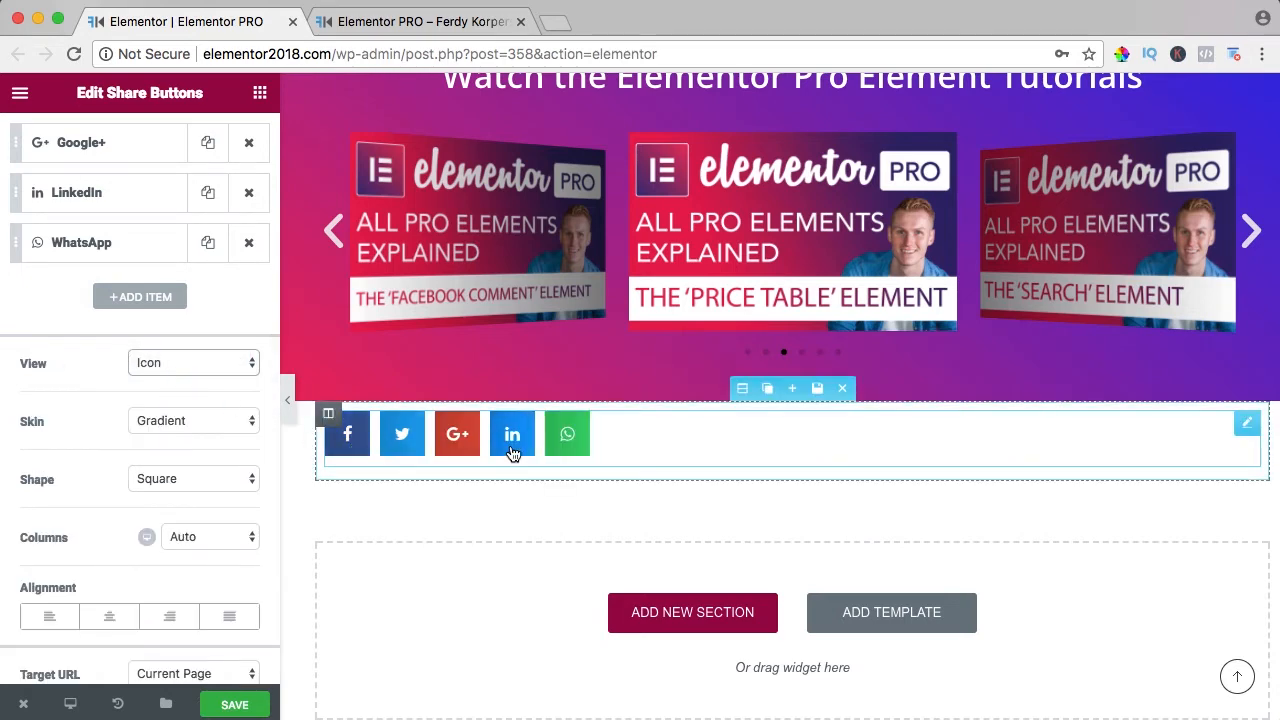
left_click(193, 362)
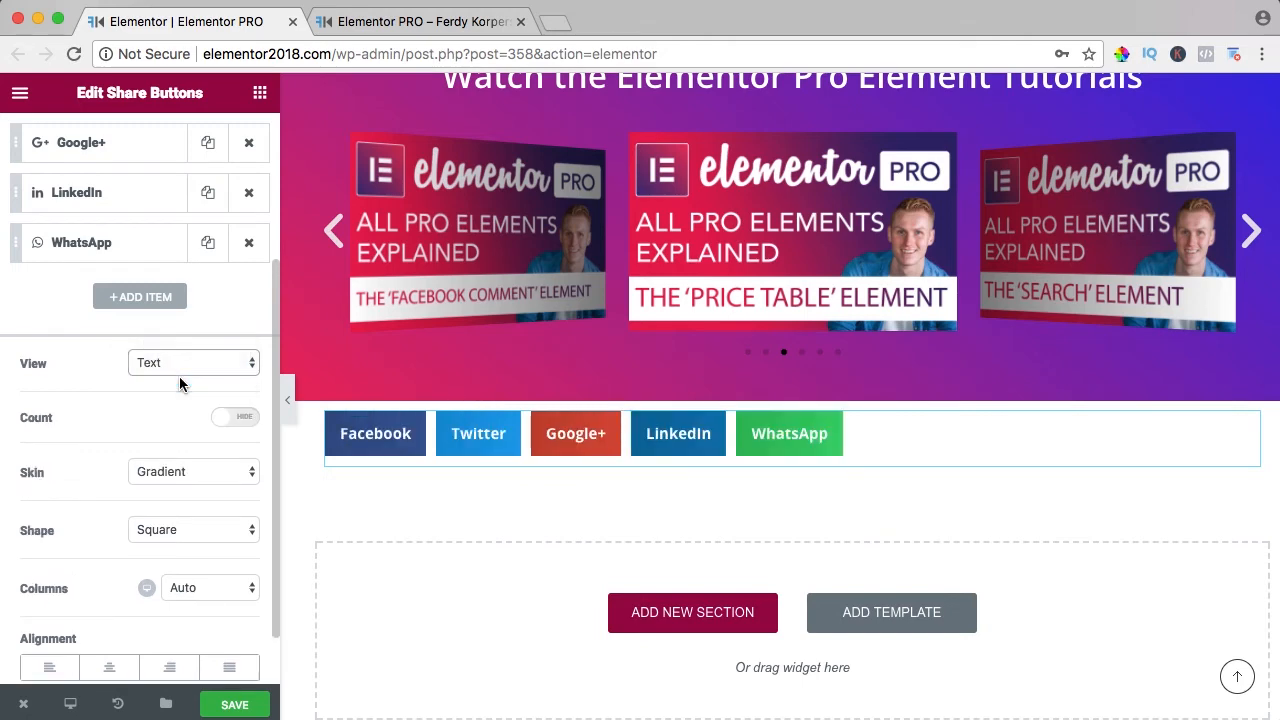
left_click(193, 362)
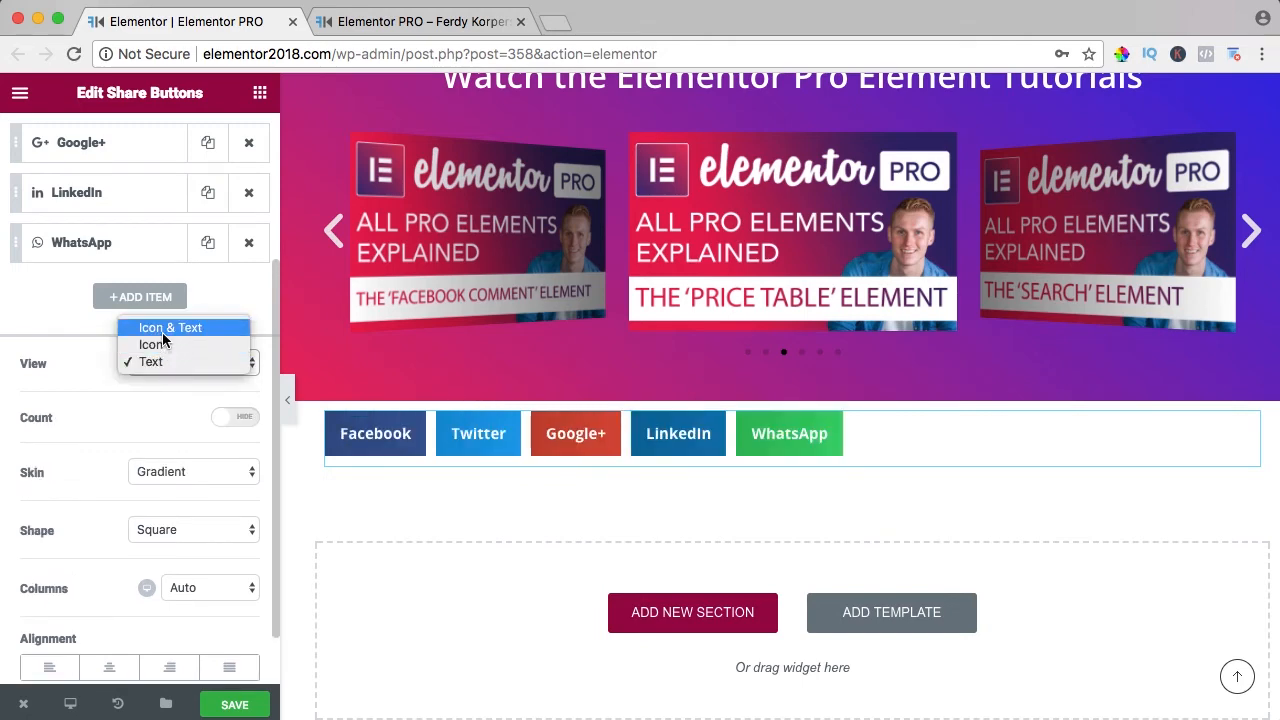
left_click(170, 327)
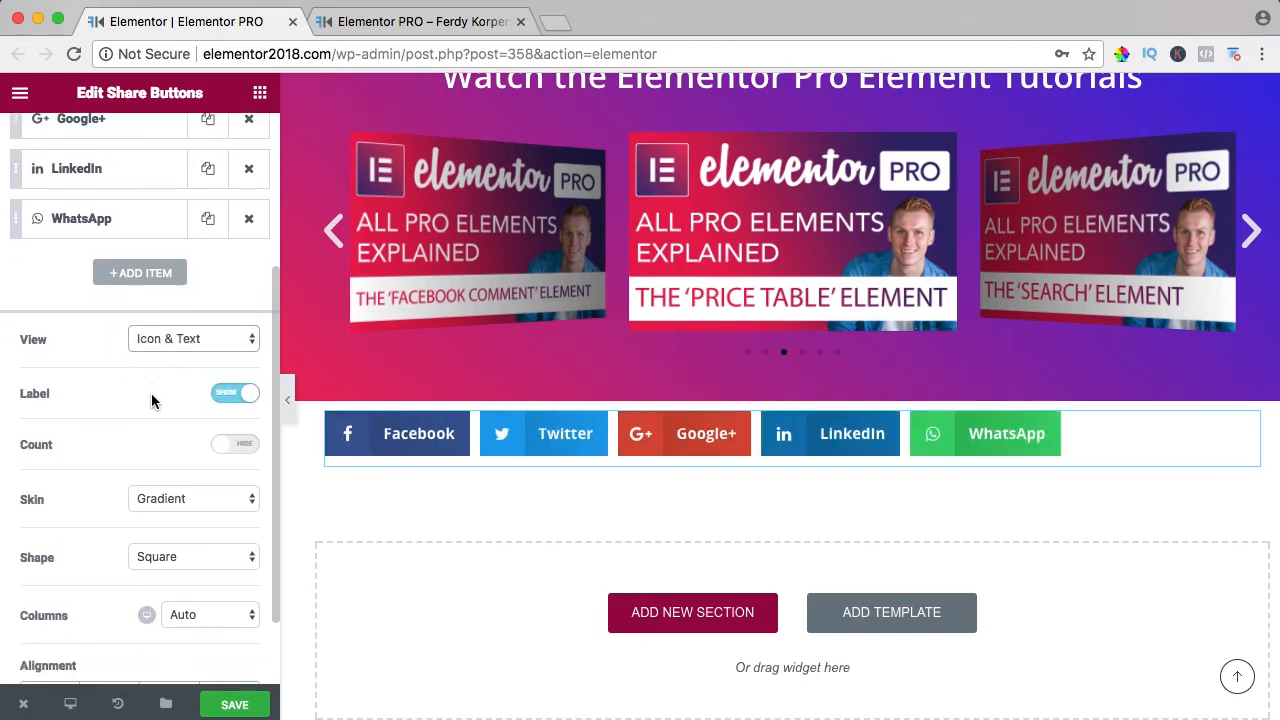
- Turn network labels off and back on, then show share counts
left_click(235, 393)
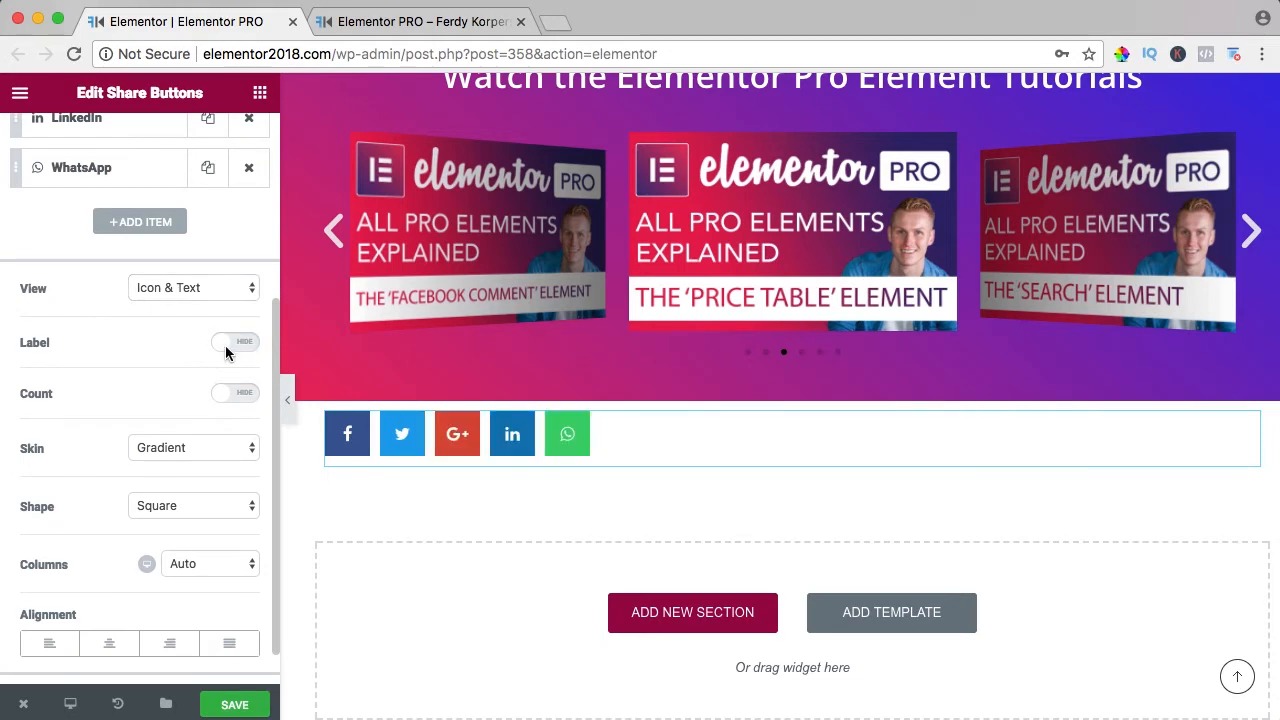
left_click(235, 342)
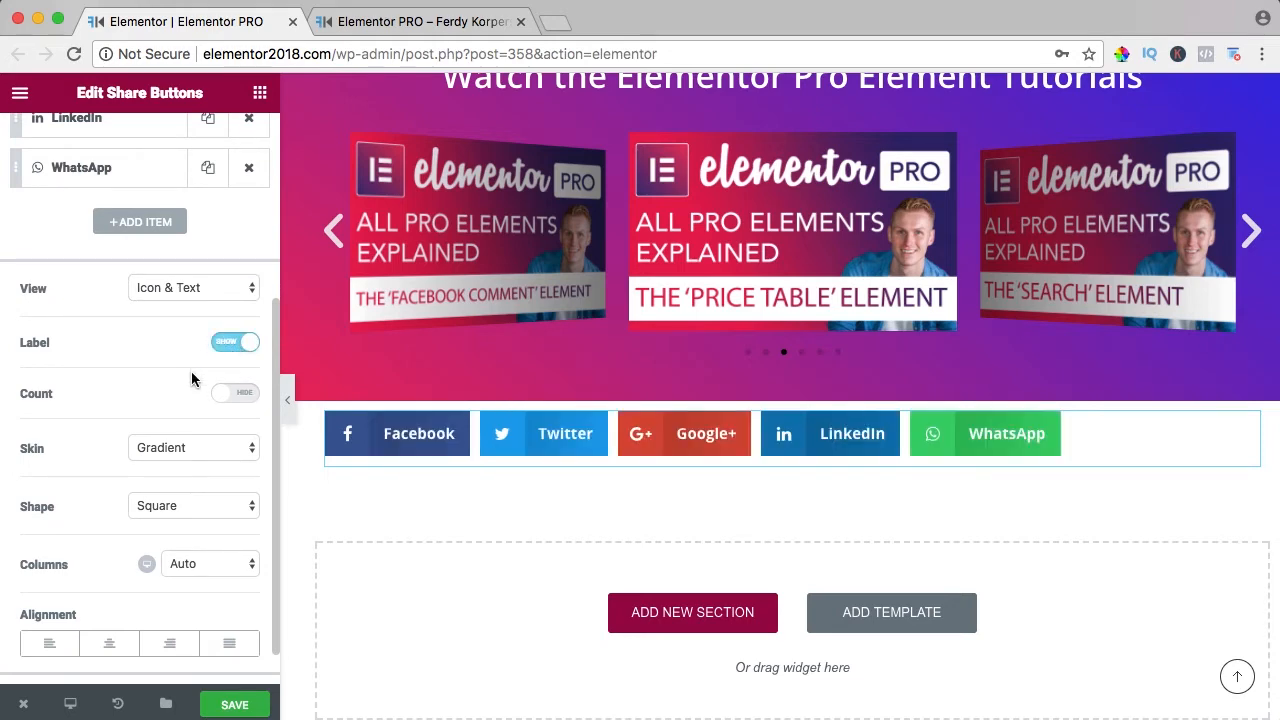
left_click(235, 349)
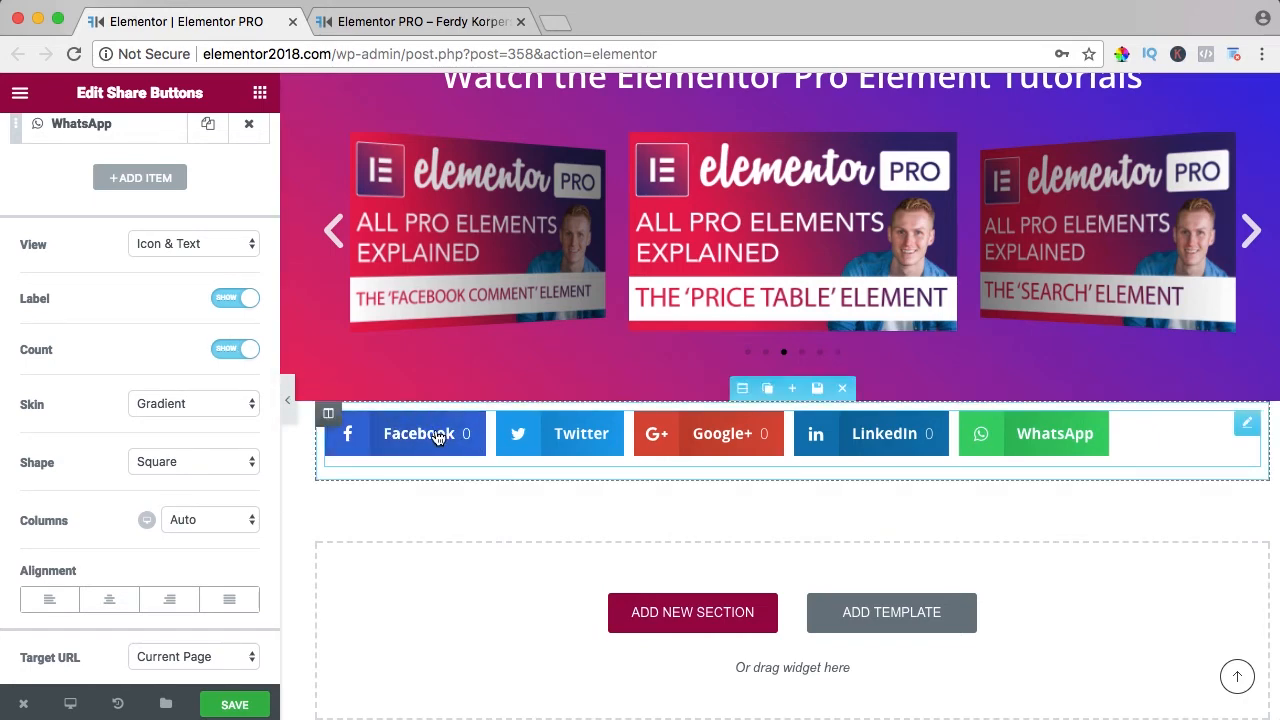
mouse_move(883, 440)
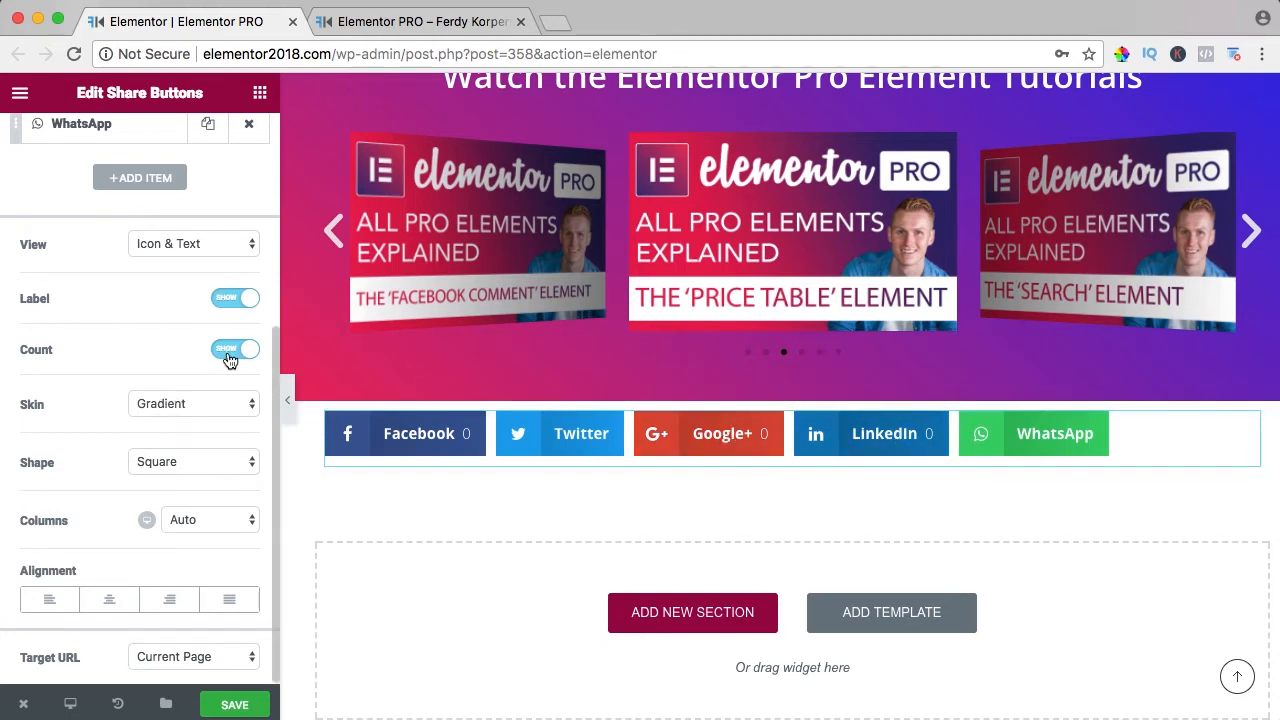
- Hide share counts and try Minimal, Framed and Boxed Icon skins before choosing Flat
left_click(235, 349)
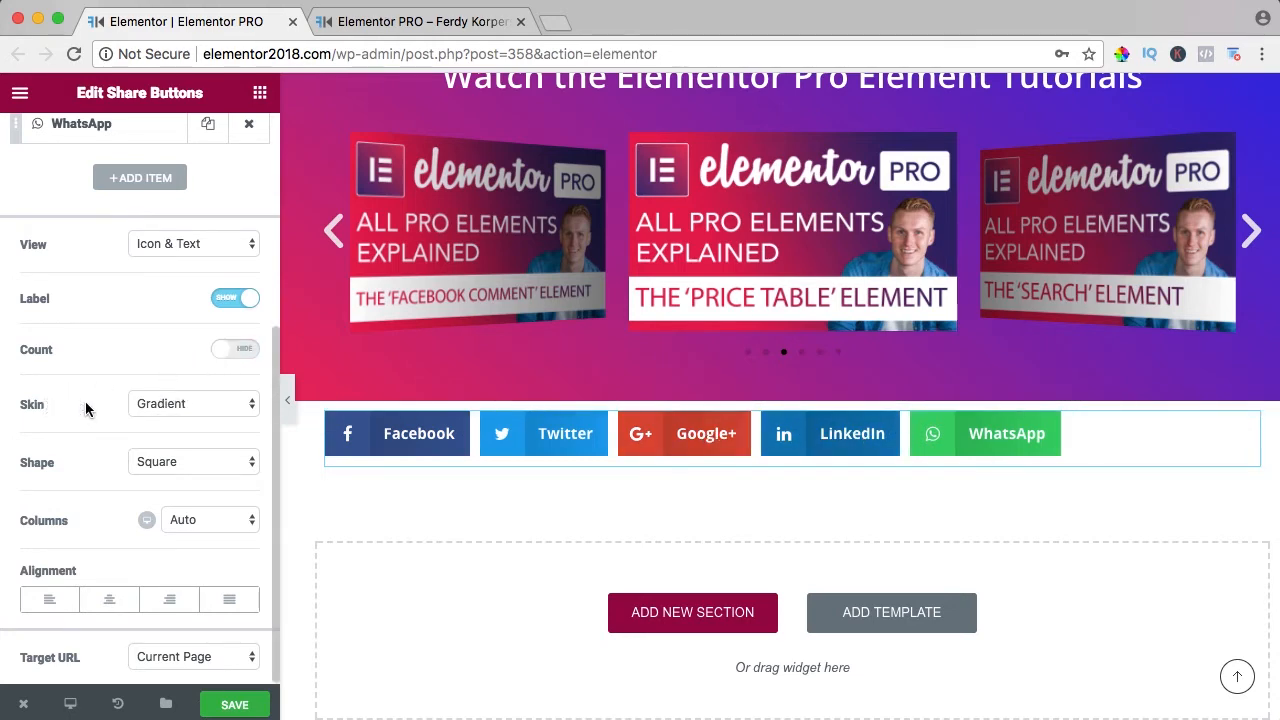
left_click(192, 403)
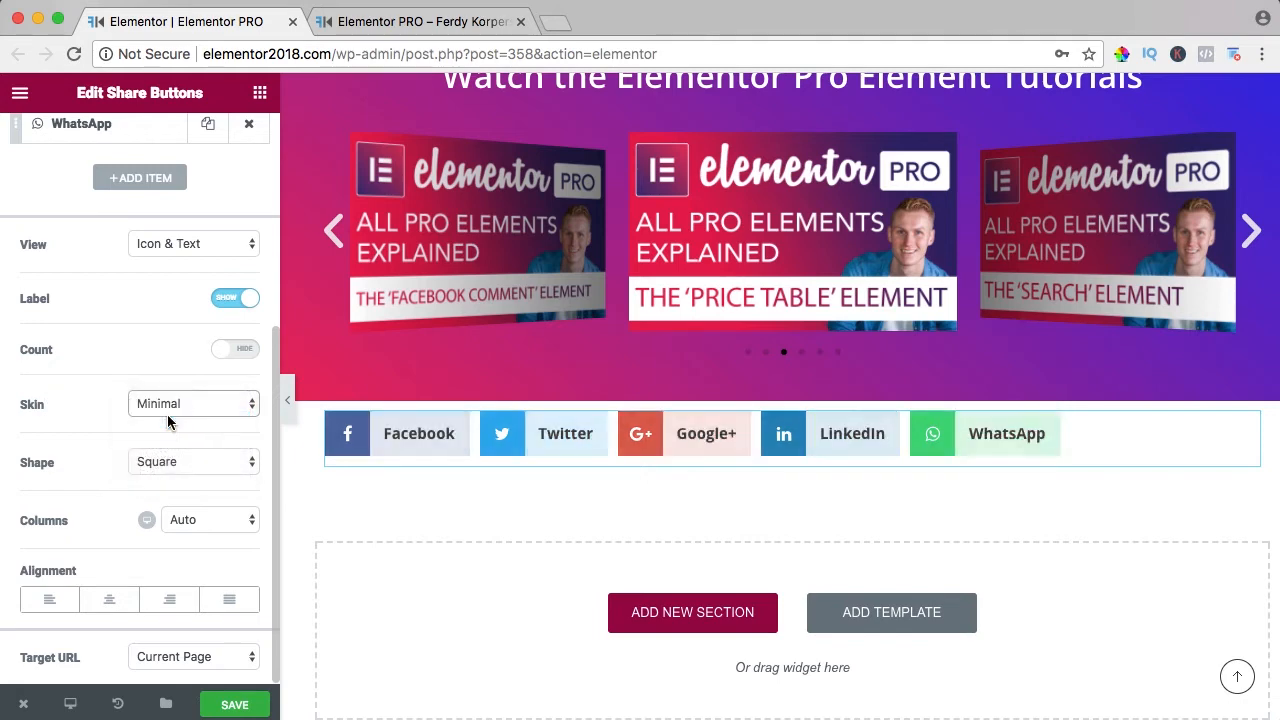
left_click(192, 403)
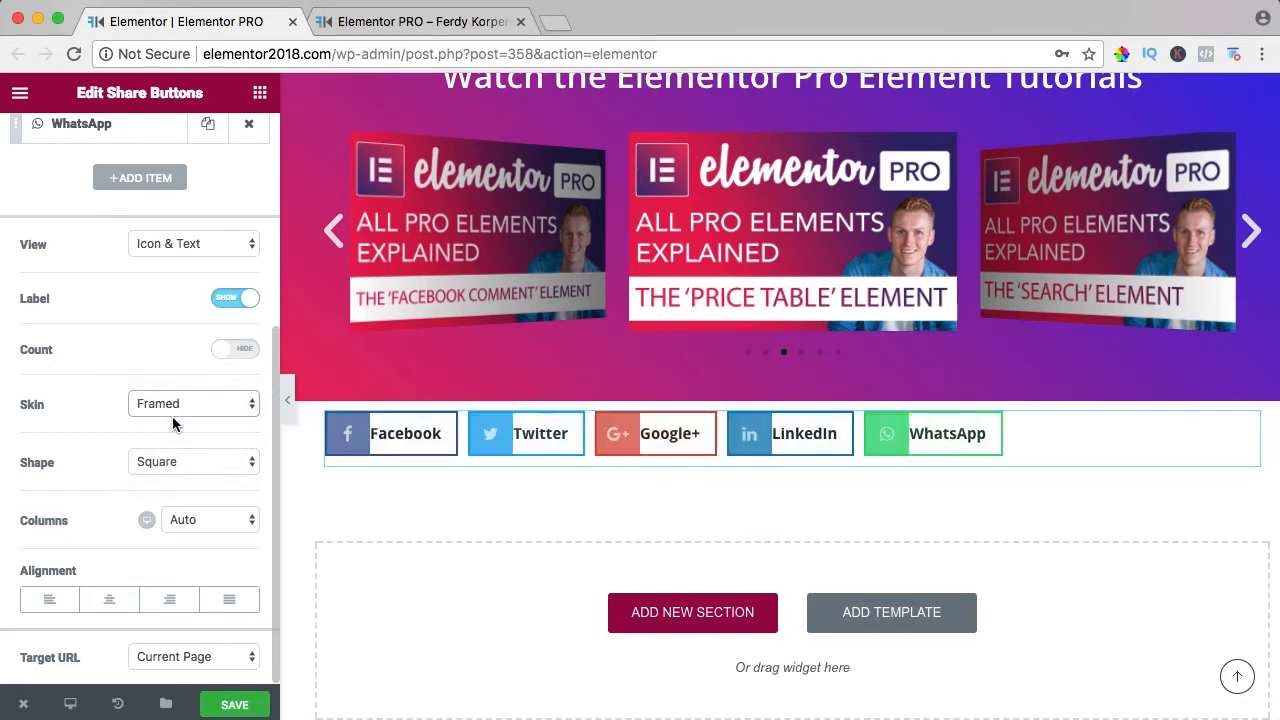
left_click(193, 403)
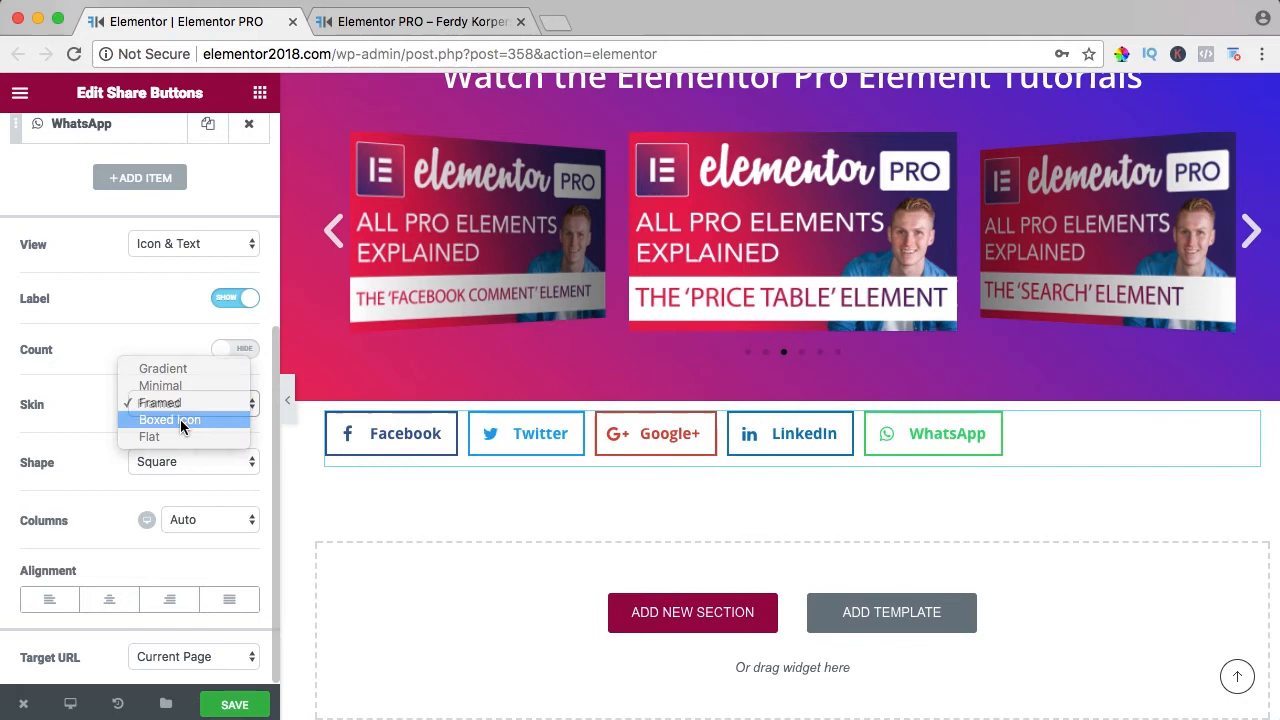
left_click(169, 419)
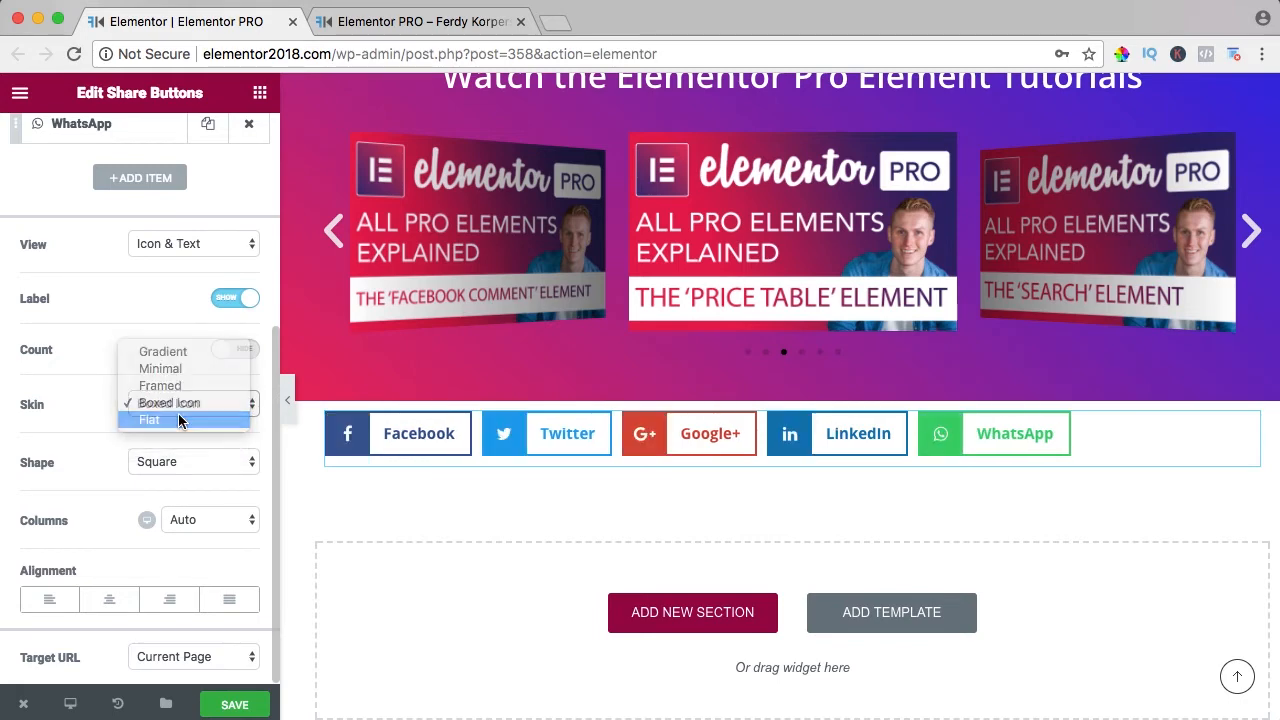
left_click(149, 419)
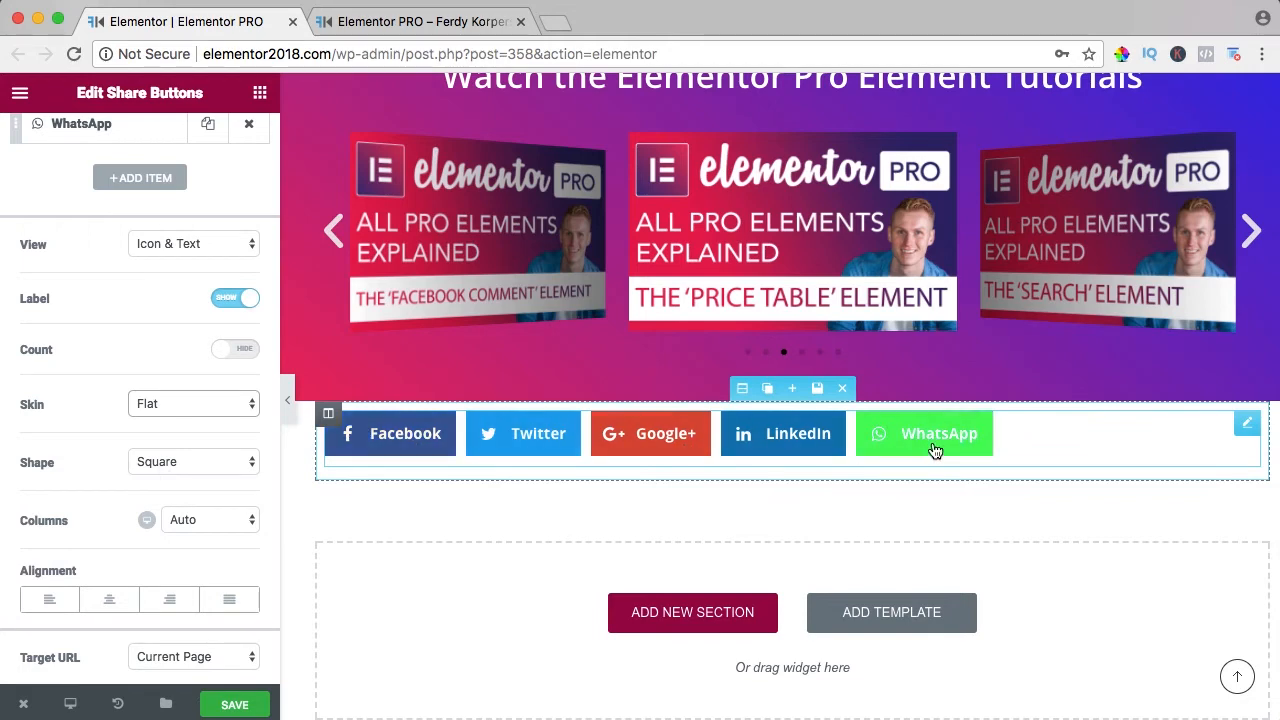
- Try Rounded and Circle button shapes, settling on Rounded
left_click(193, 461)
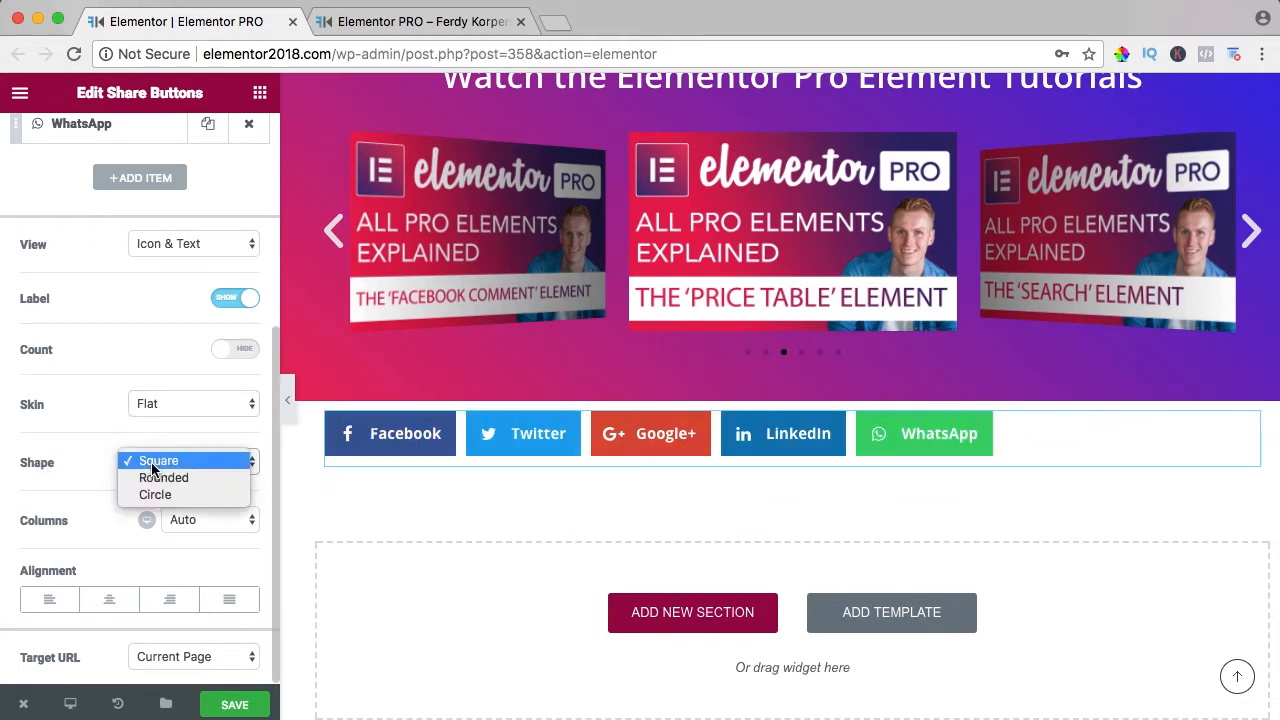
mouse_move(164, 478)
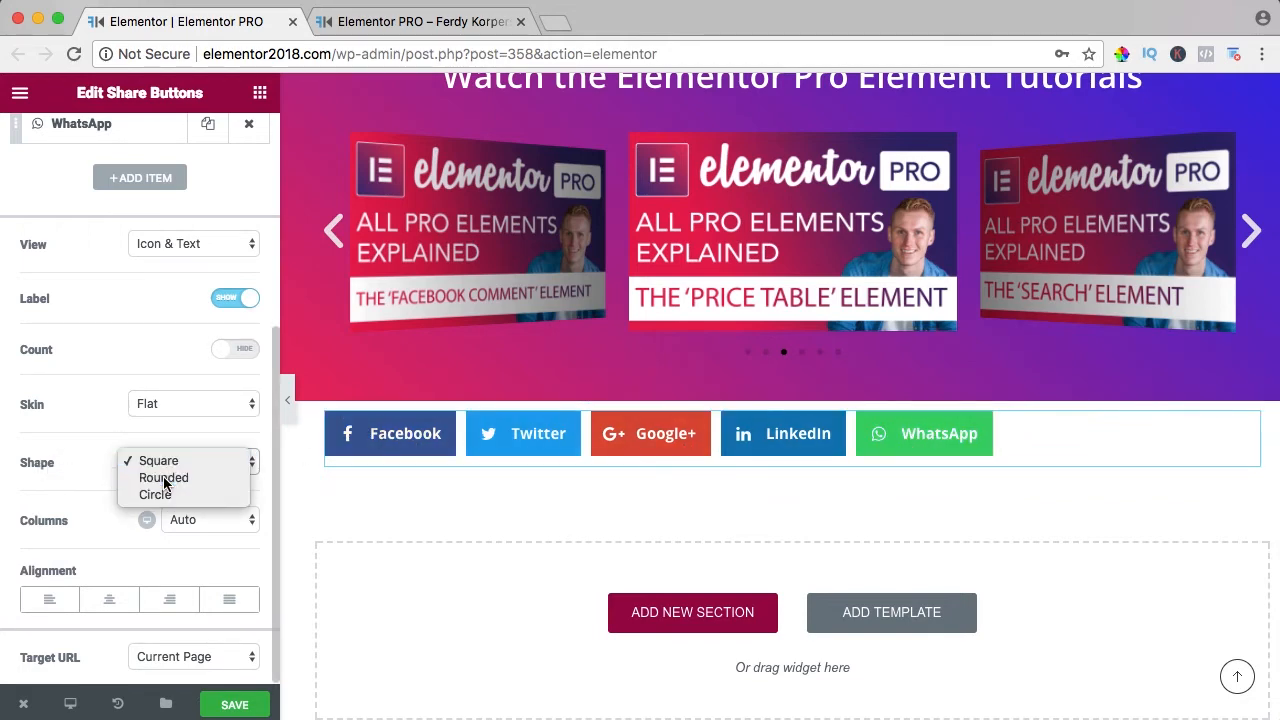
left_click(163, 477)
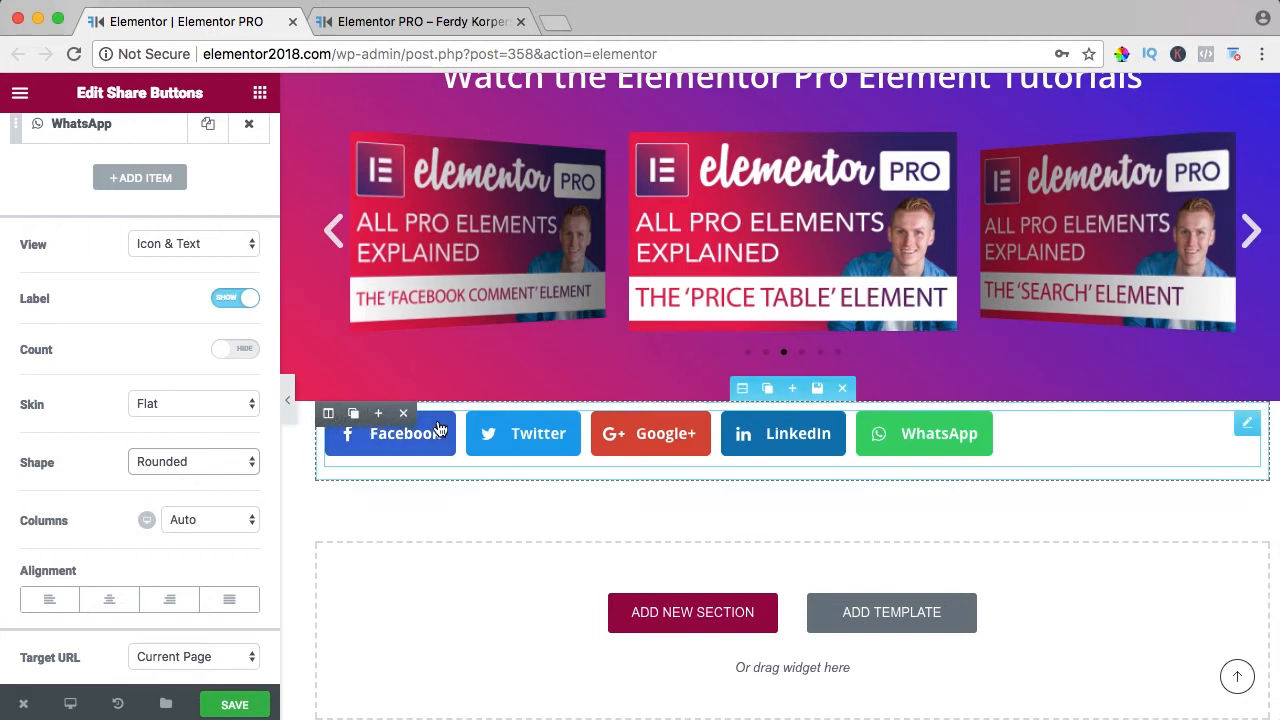
left_click(194, 461)
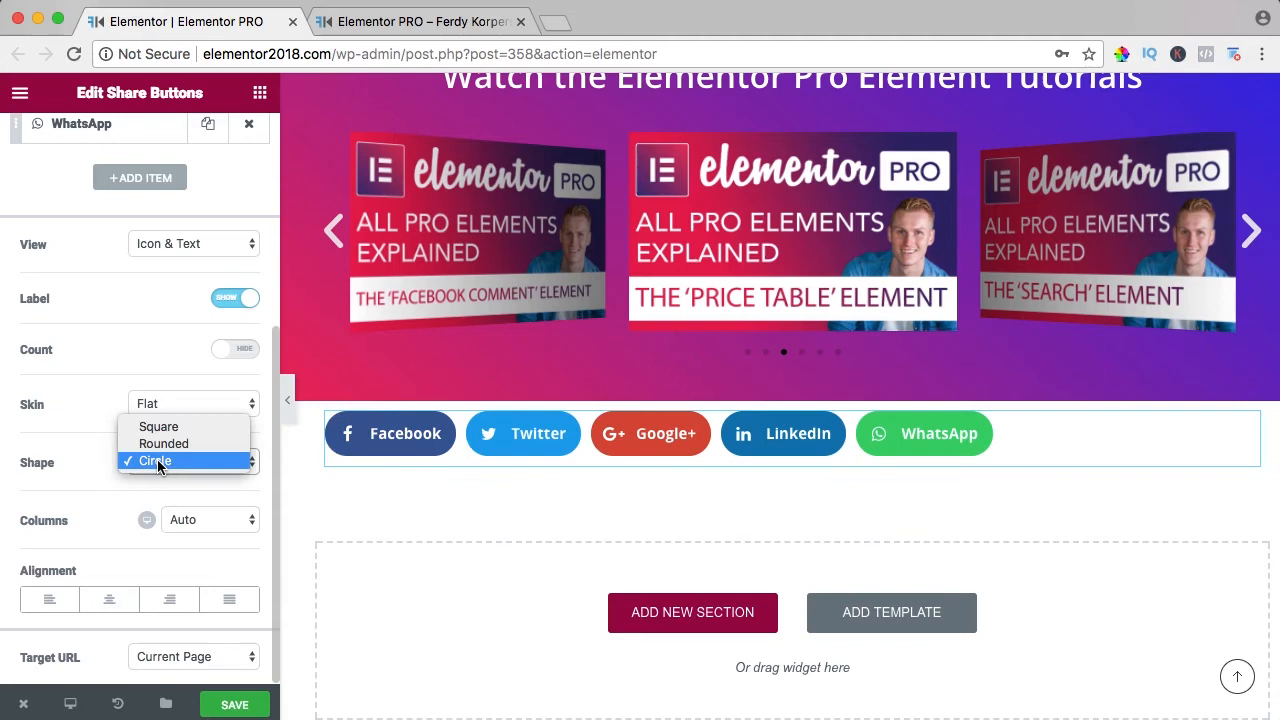
left_click(163, 443)
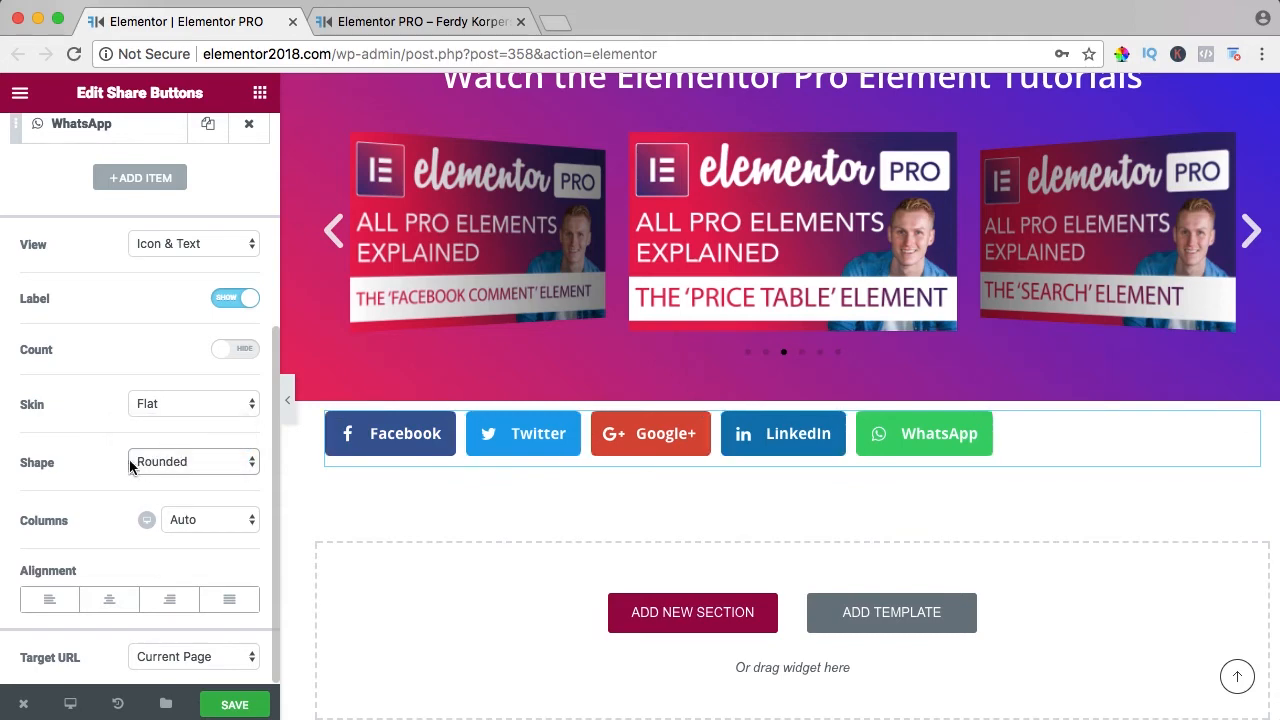
left_click(210, 519)
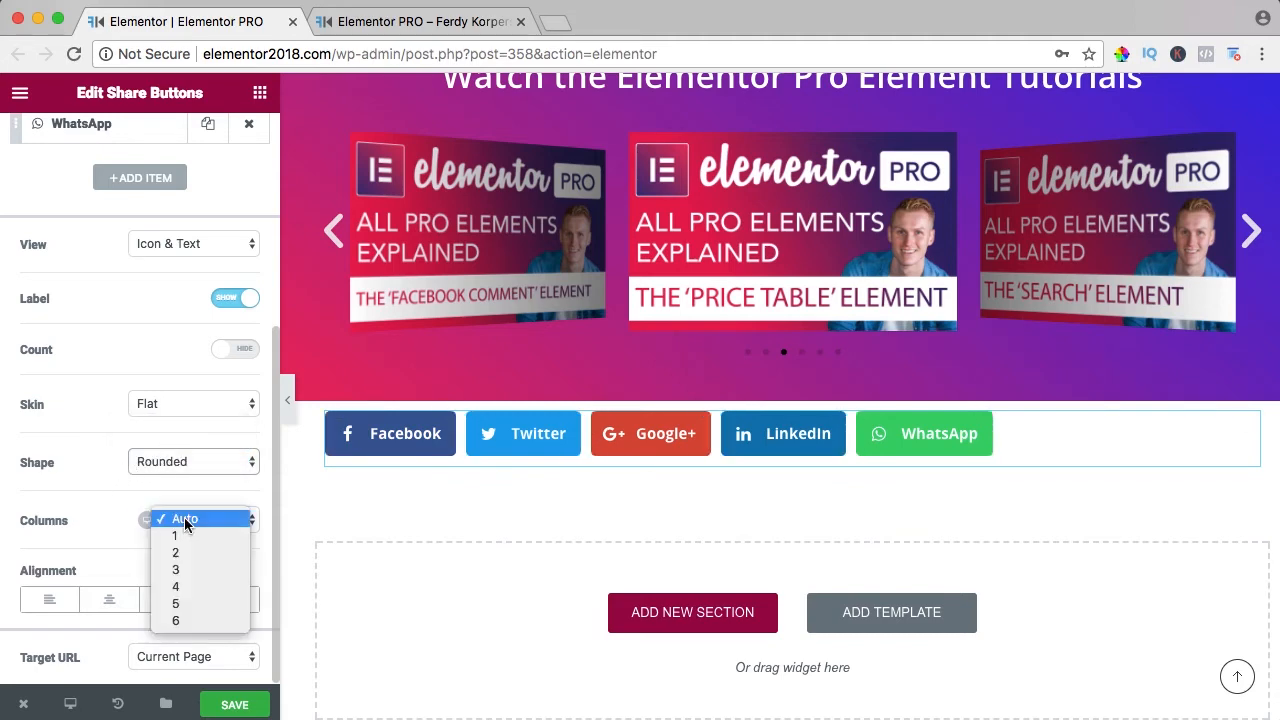
left_click(175, 552)
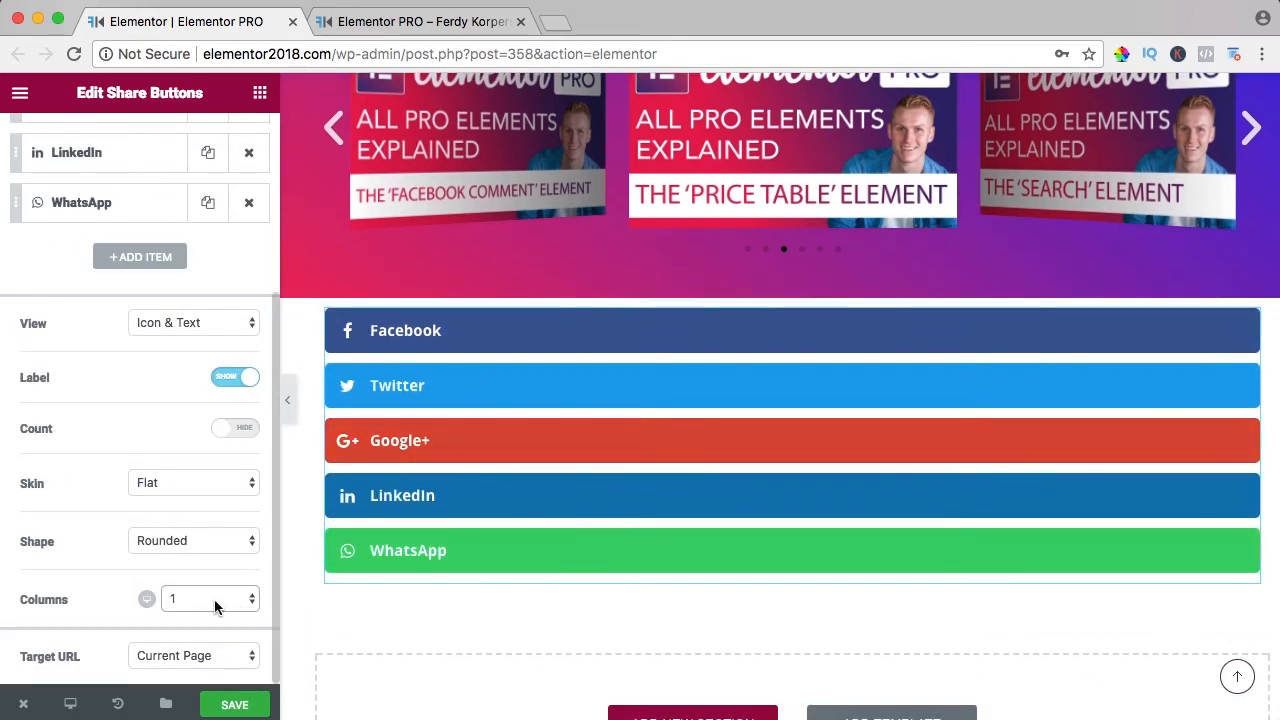
left_click(252, 593)
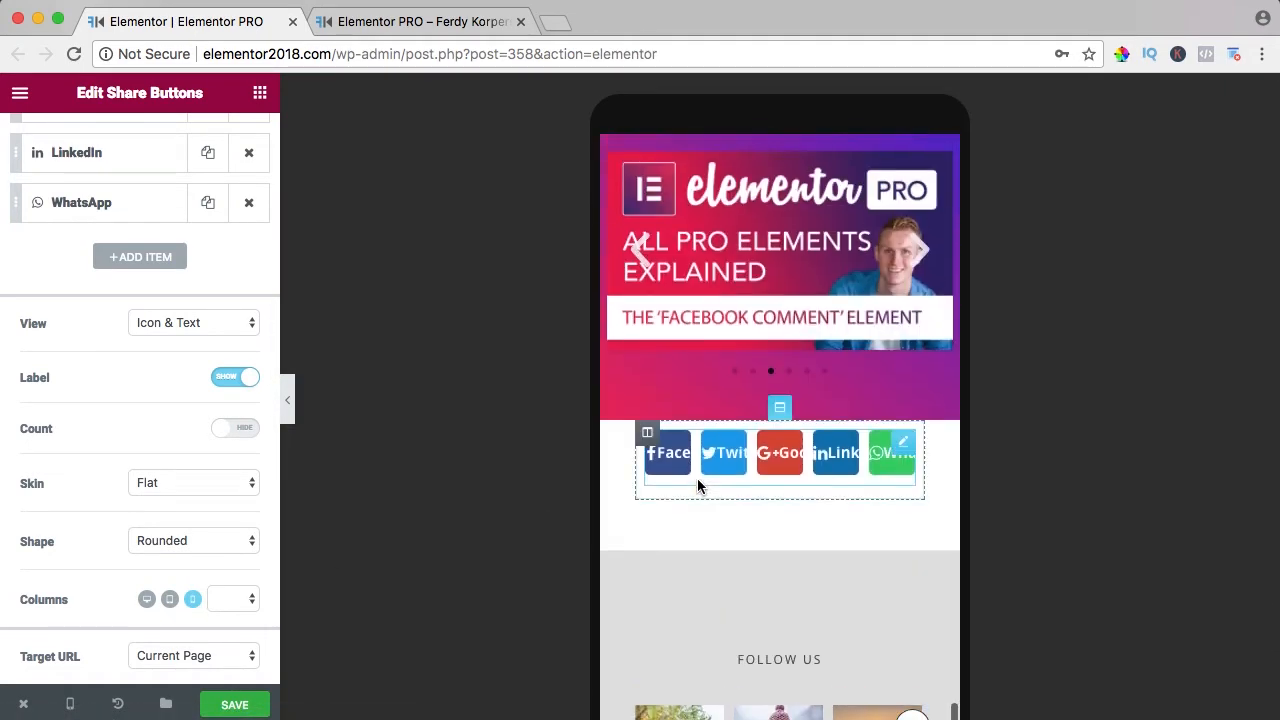
left_click(192, 598)
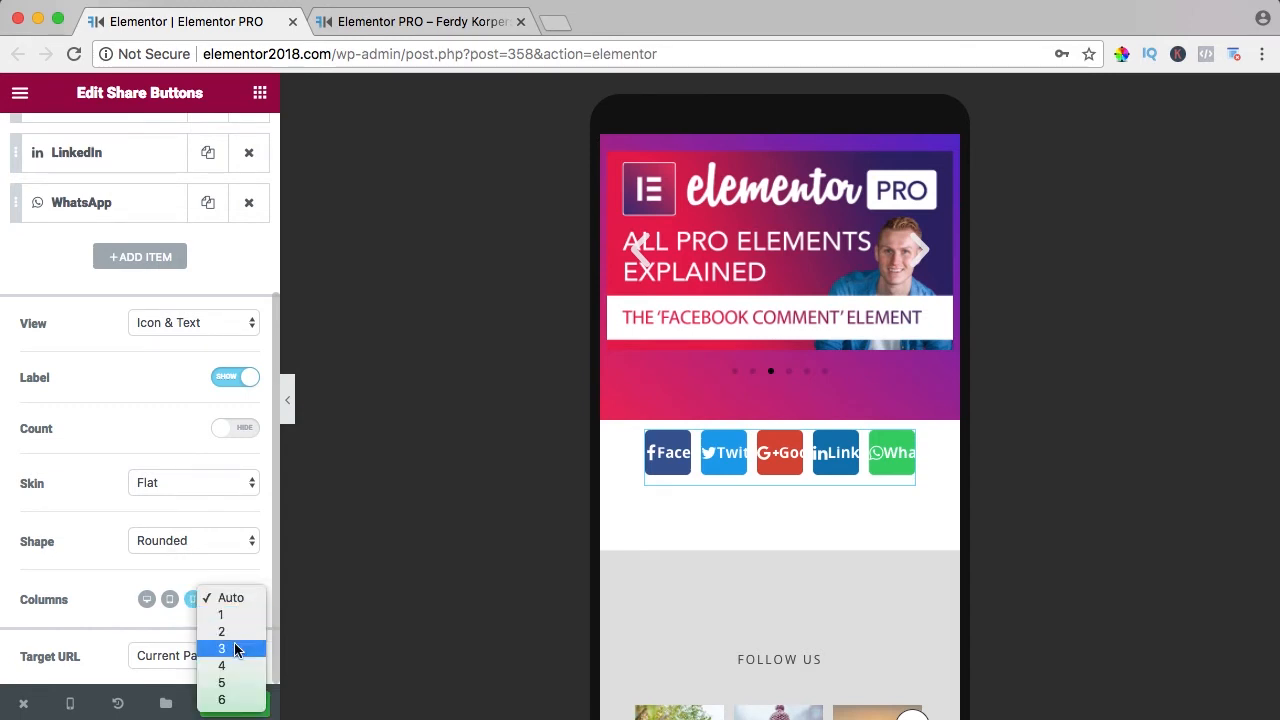
left_click(221, 649)
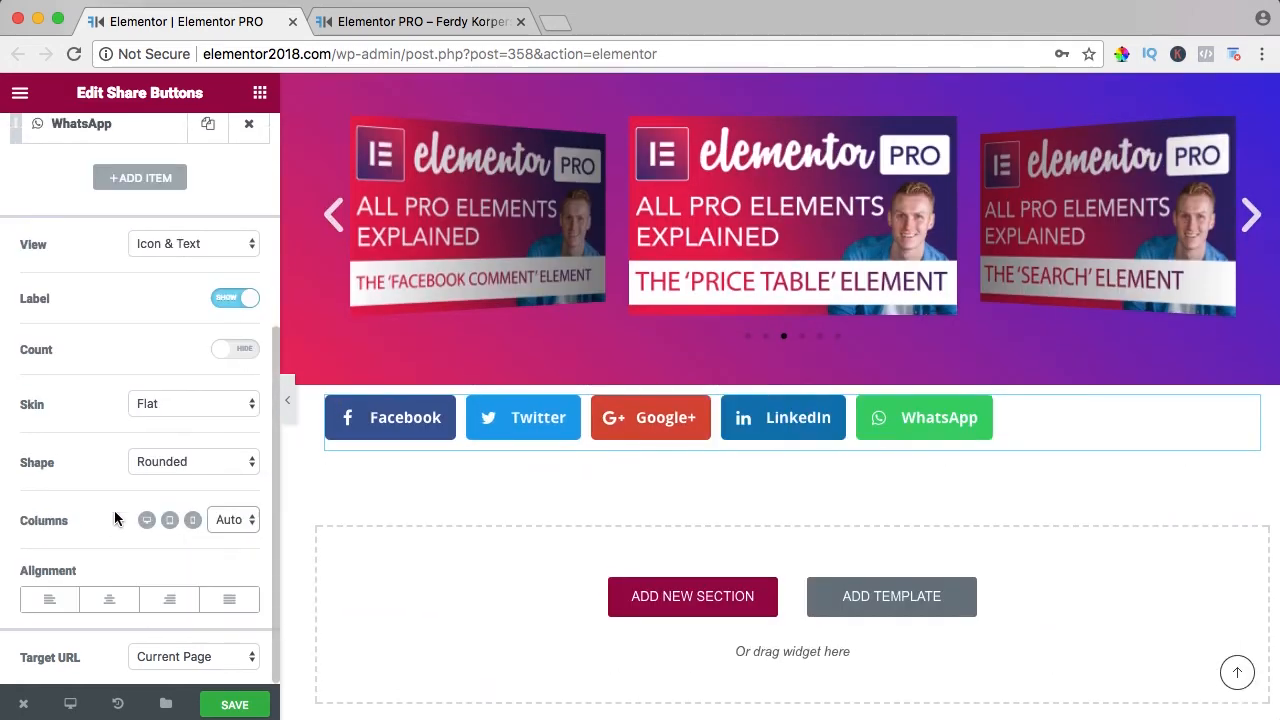
- Try Center and Justify alignment and set the share buttons to 5 columns
left_click(109, 599)
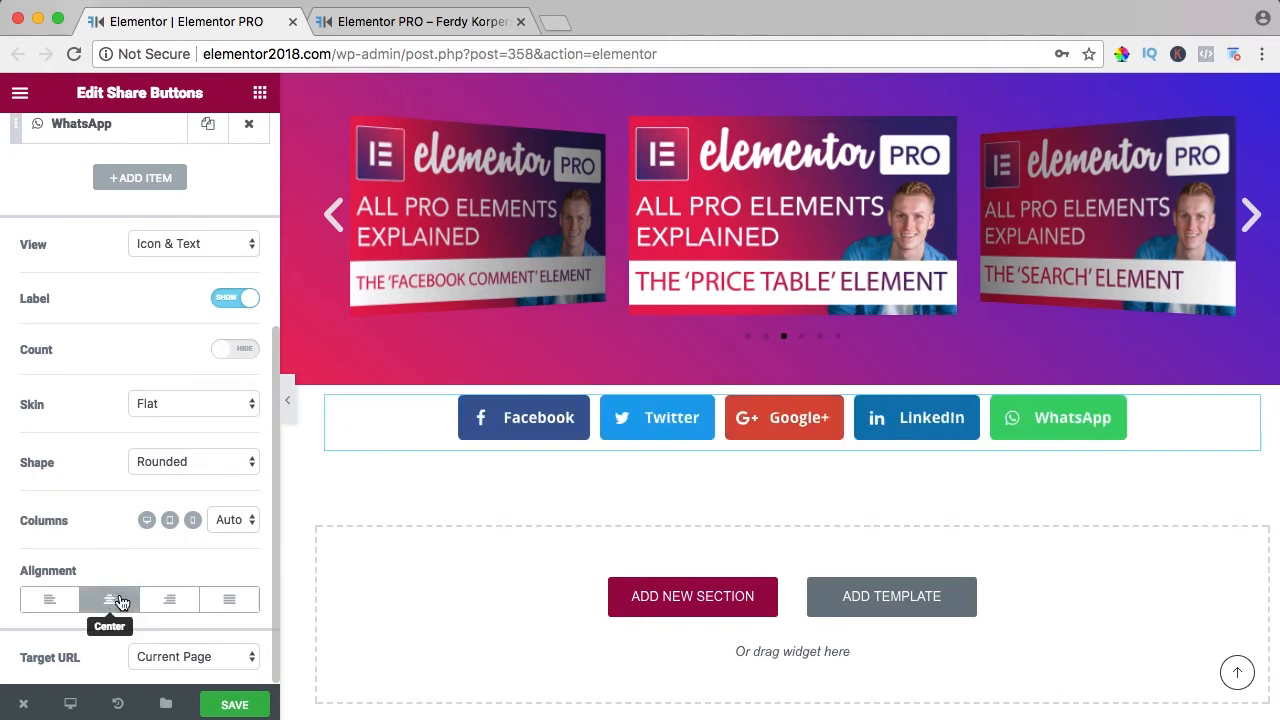
left_click(229, 599)
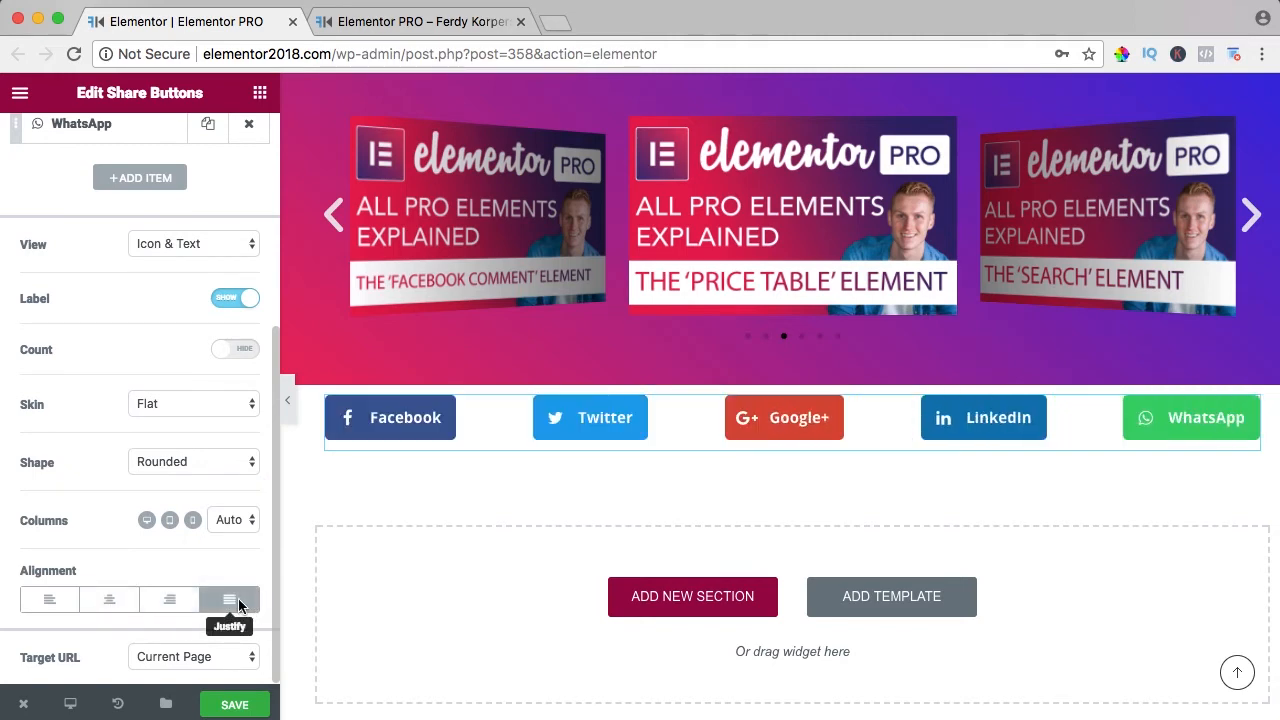
left_click(49, 599)
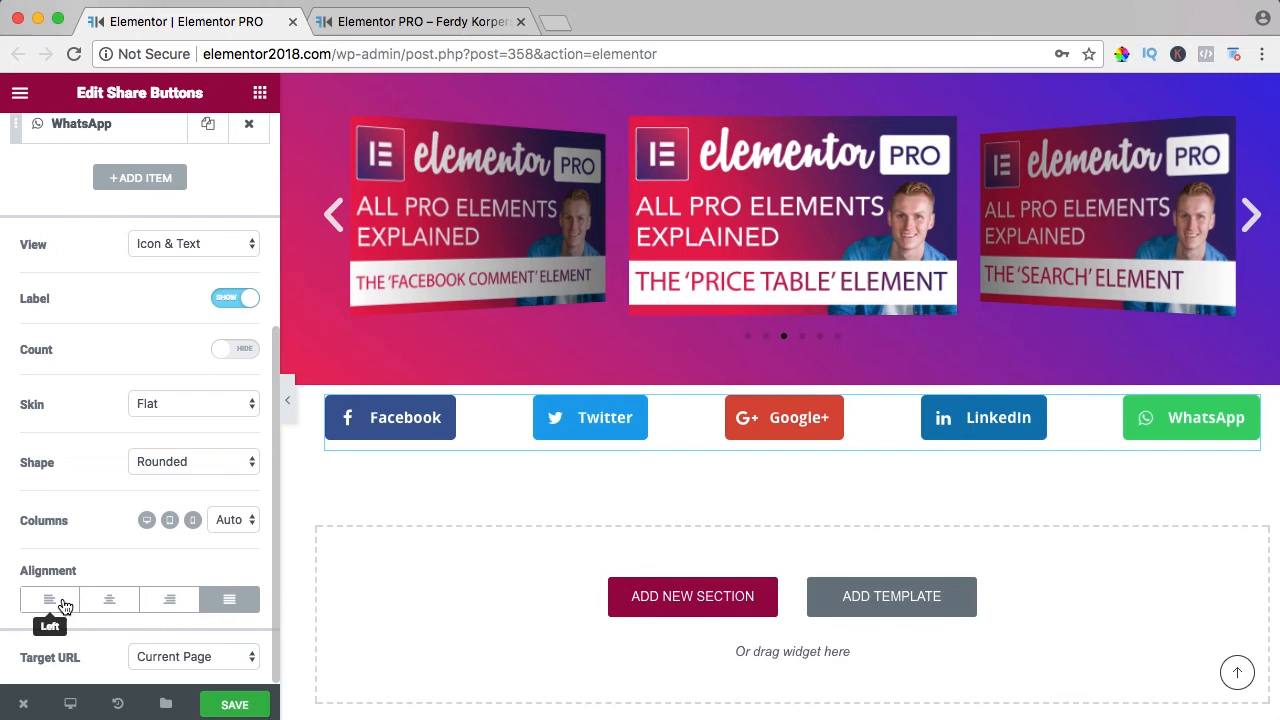
left_click(232, 519)
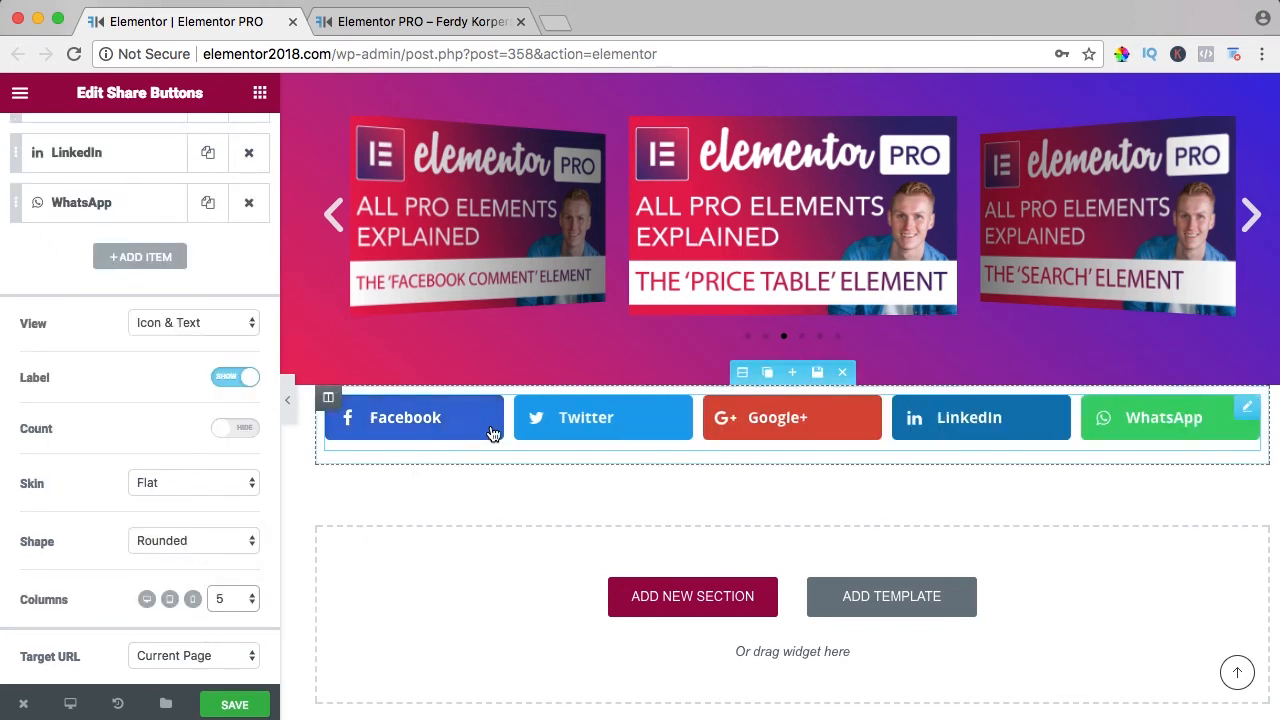
mouse_move(850, 417)
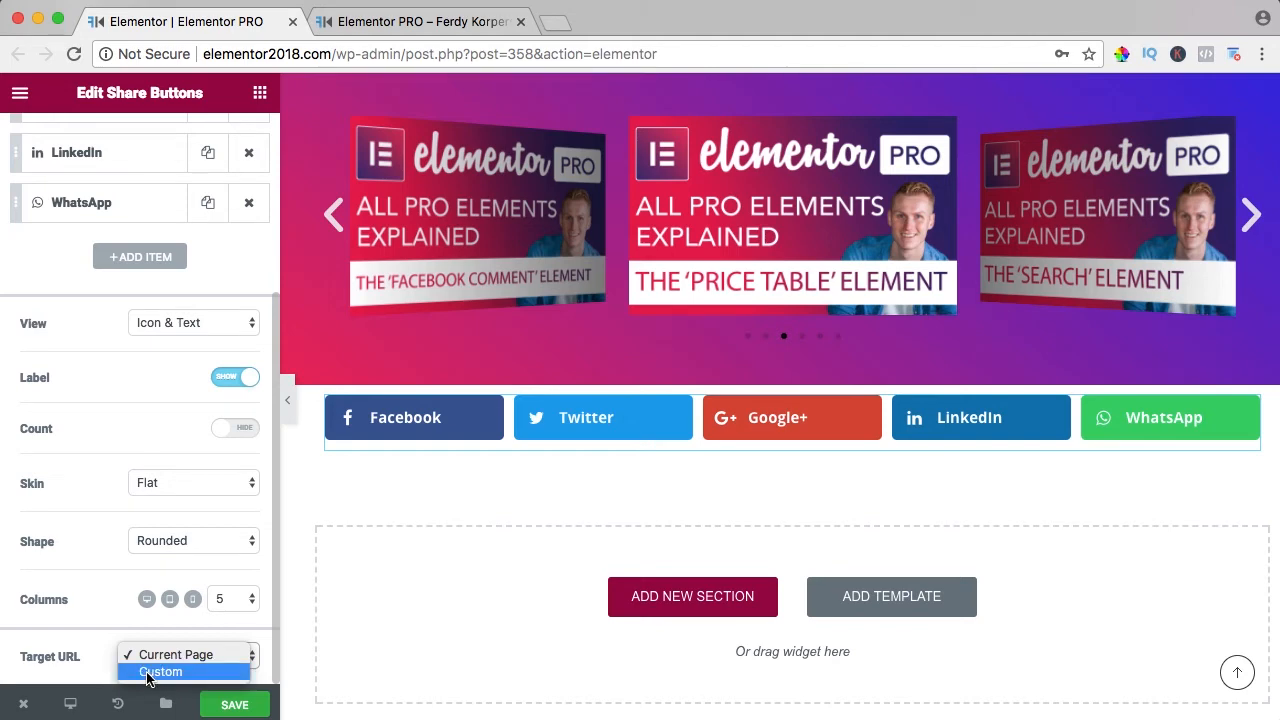
left_click(175, 654)
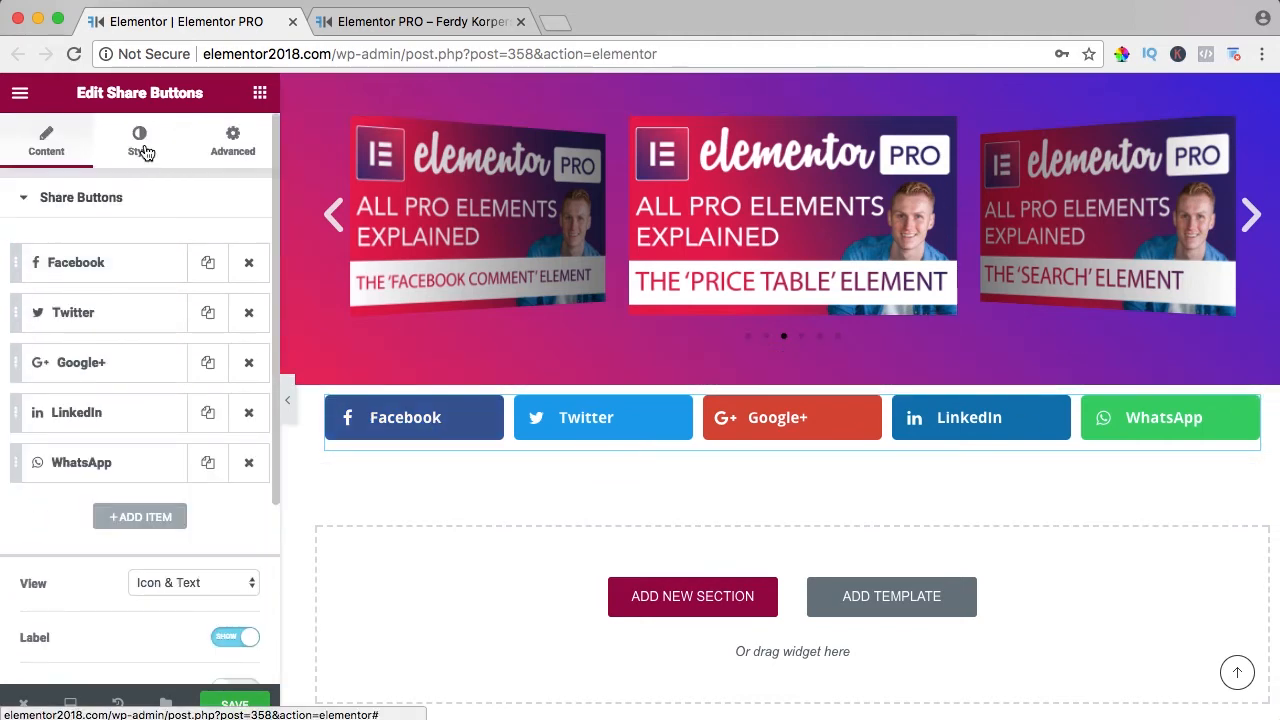
- Set columns gap to 25 and rows gap to 0, tweaking the mobile column gap too
left_click(139, 140)
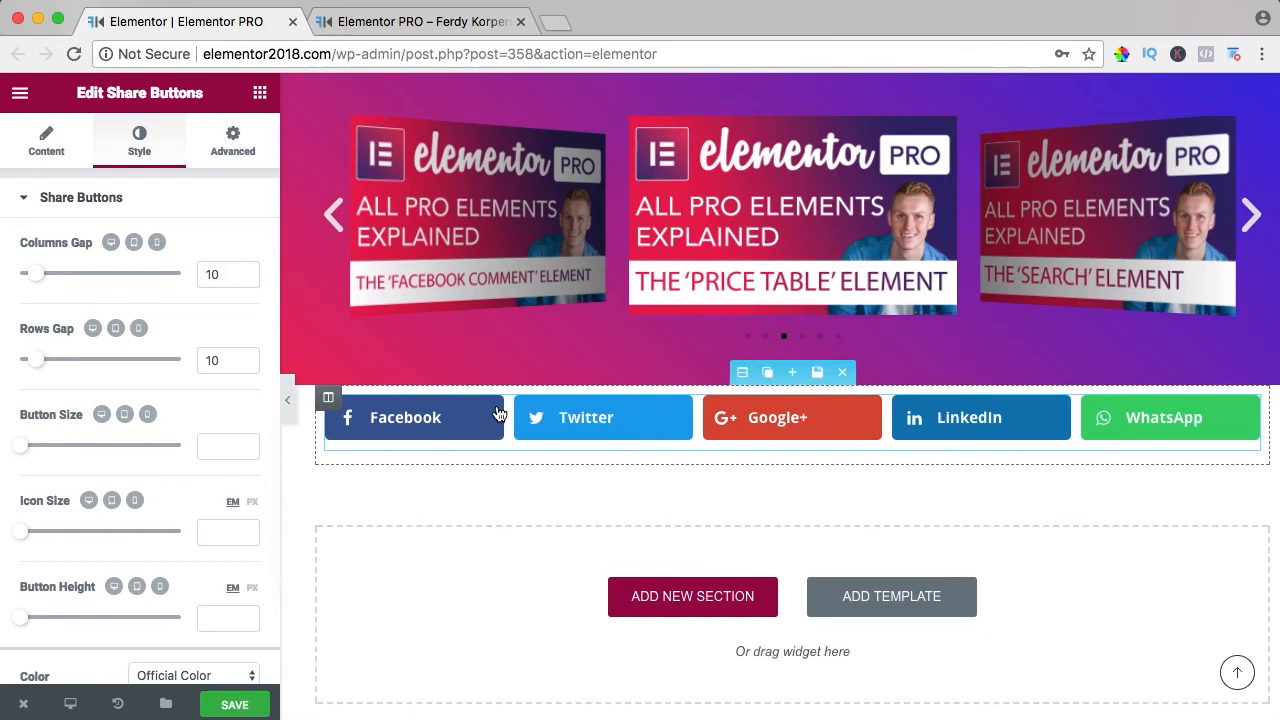
left_click_drag(35, 274, 42, 274)
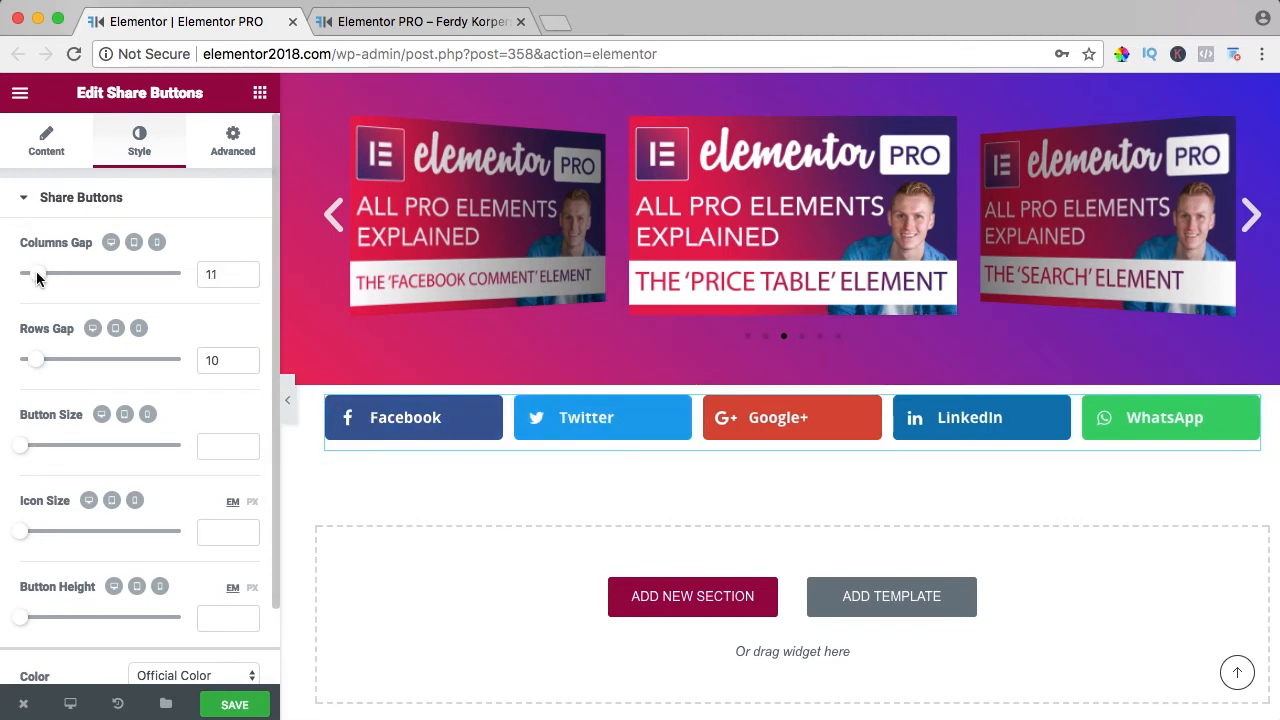
left_click_drag(40, 273, 60, 273)
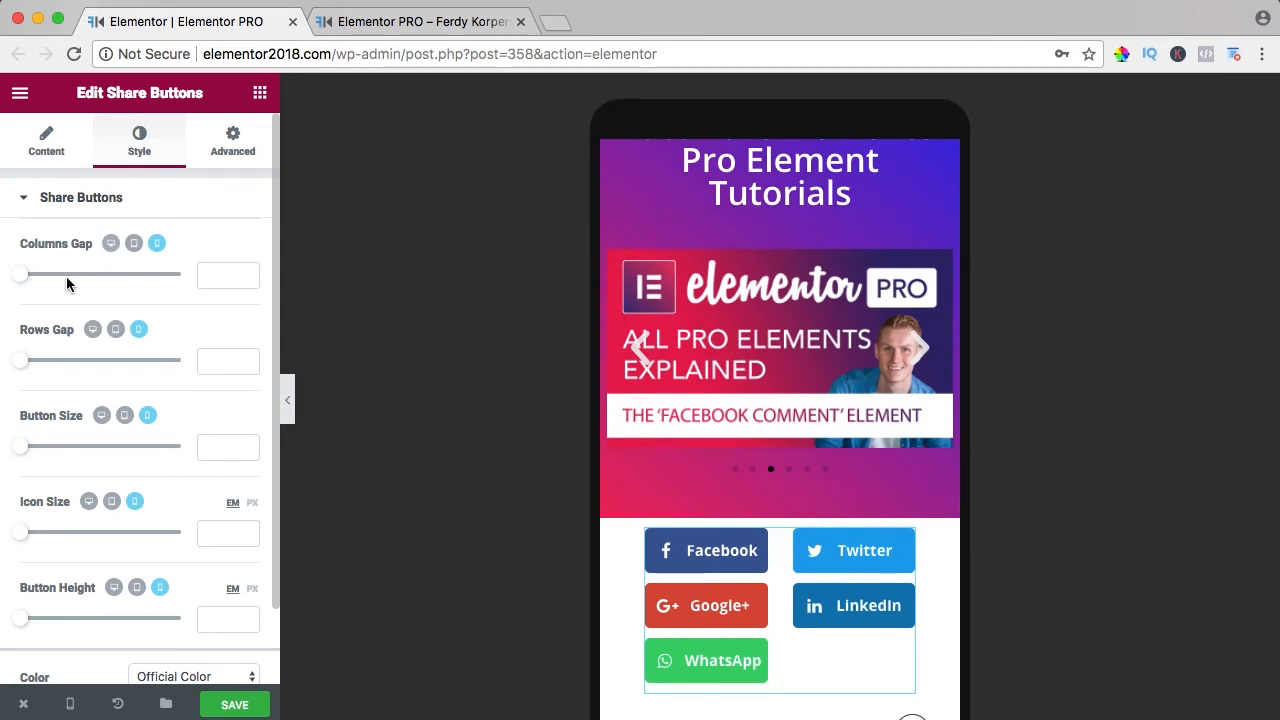
left_click_drag(18, 274, 95, 274)
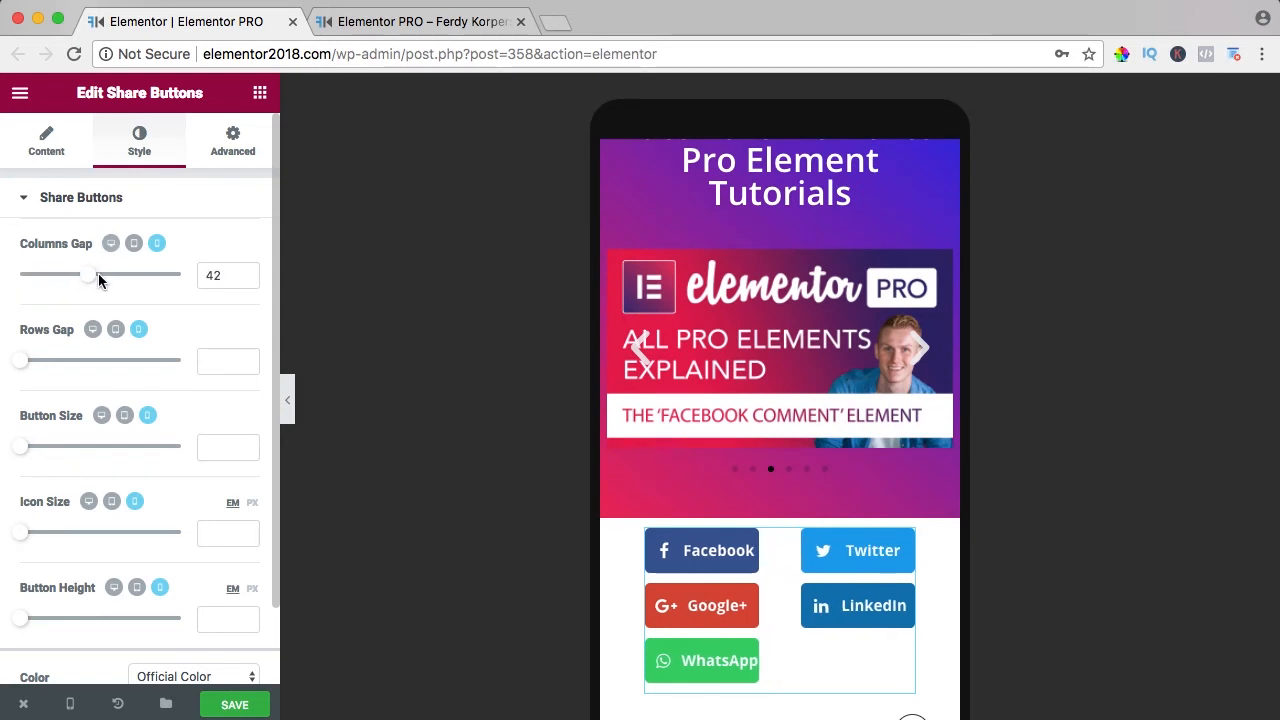
left_click_drag(93, 276, 33, 276)
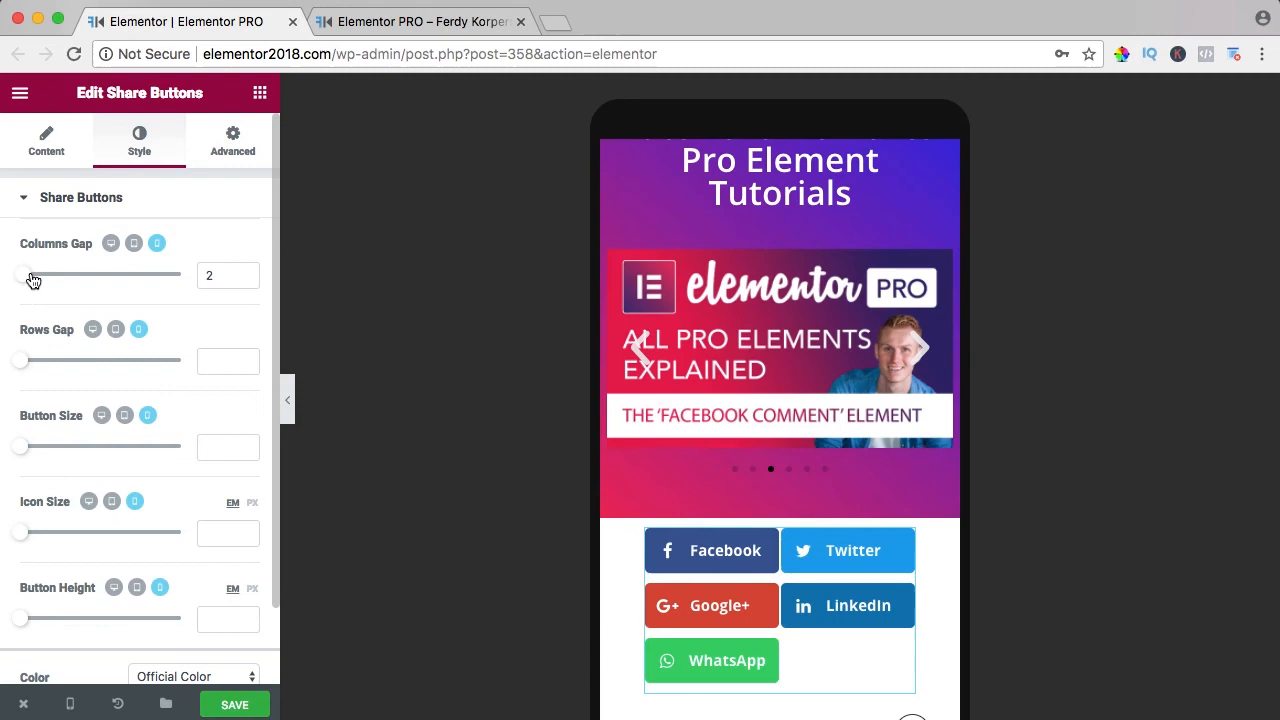
left_click_drag(35, 275, 60, 275)
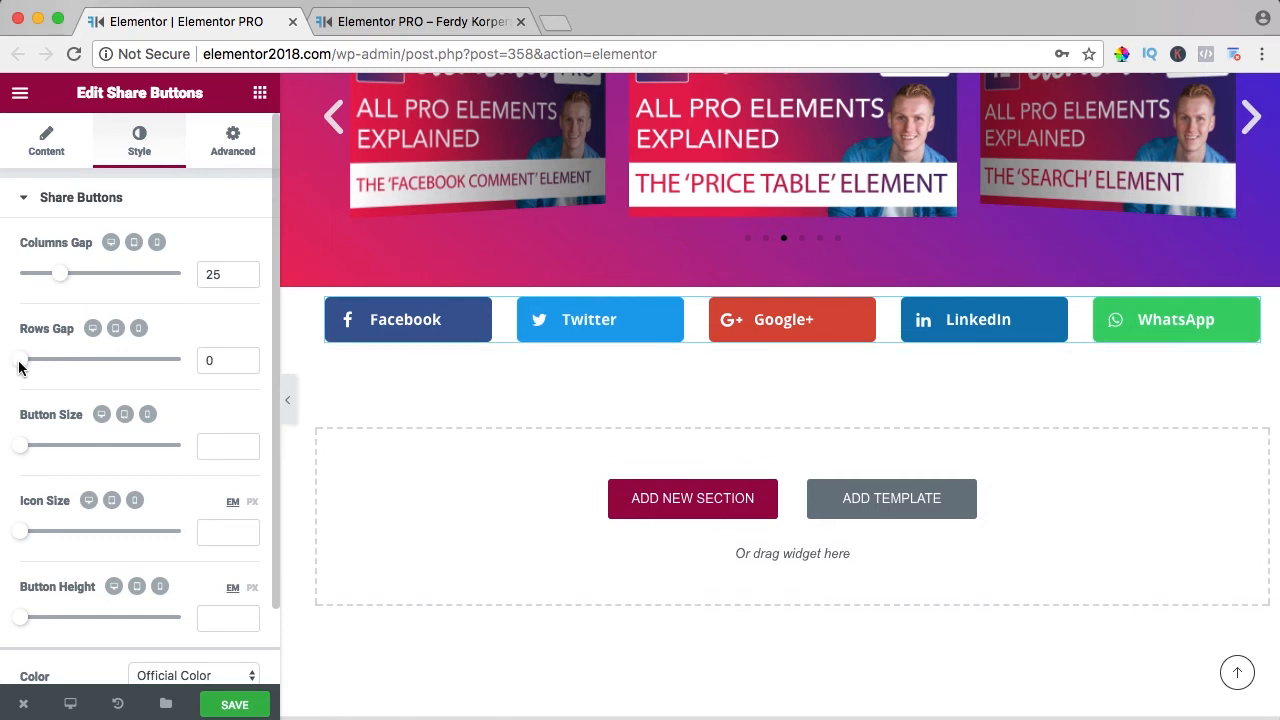
- Set button size 0.9, icon size 2.4 and button height 4.4
left_click_drag(20, 446, 40, 446)
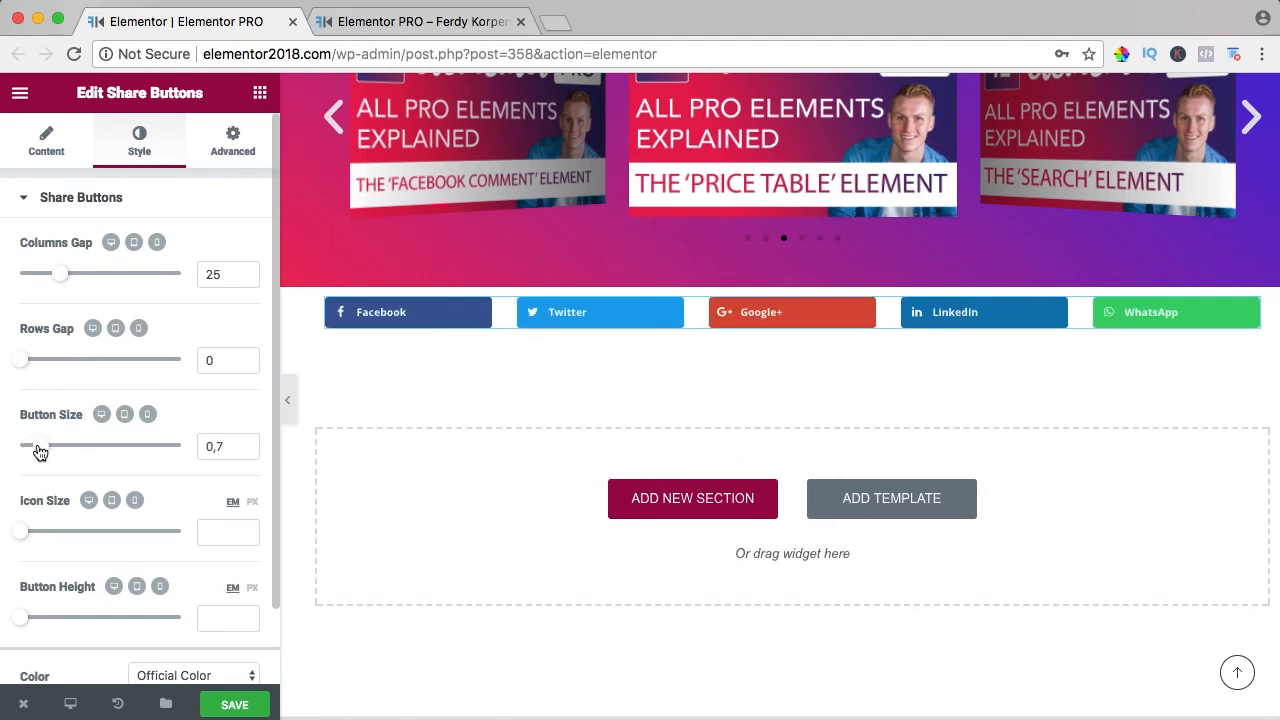
left_click_drag(60, 447, 90, 447)
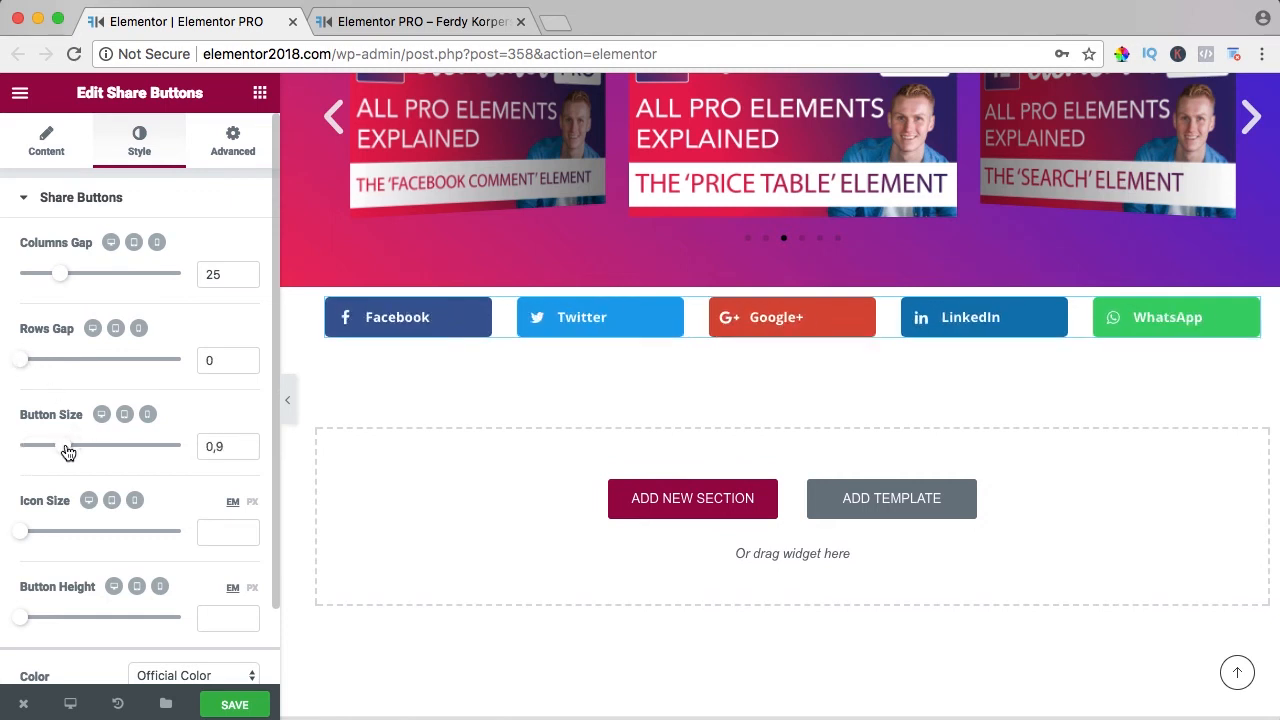
left_click_drag(20, 531, 37, 531)
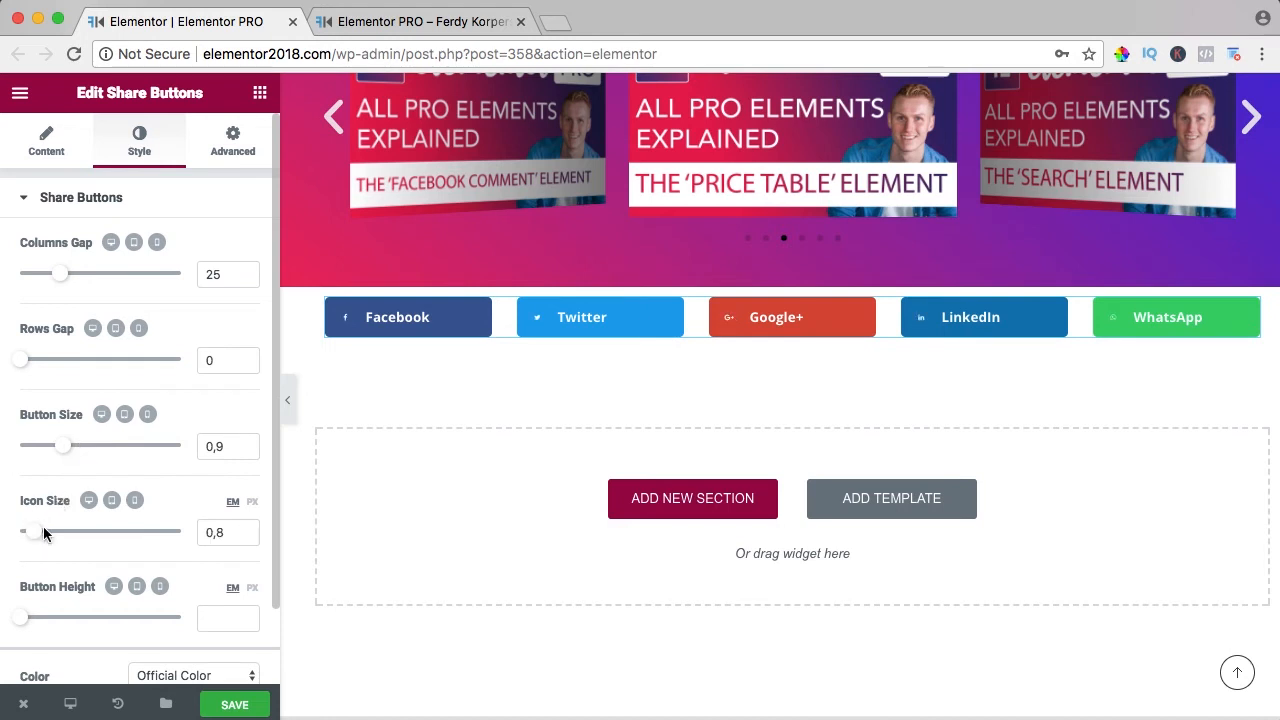
left_click_drag(37, 532, 172, 532)
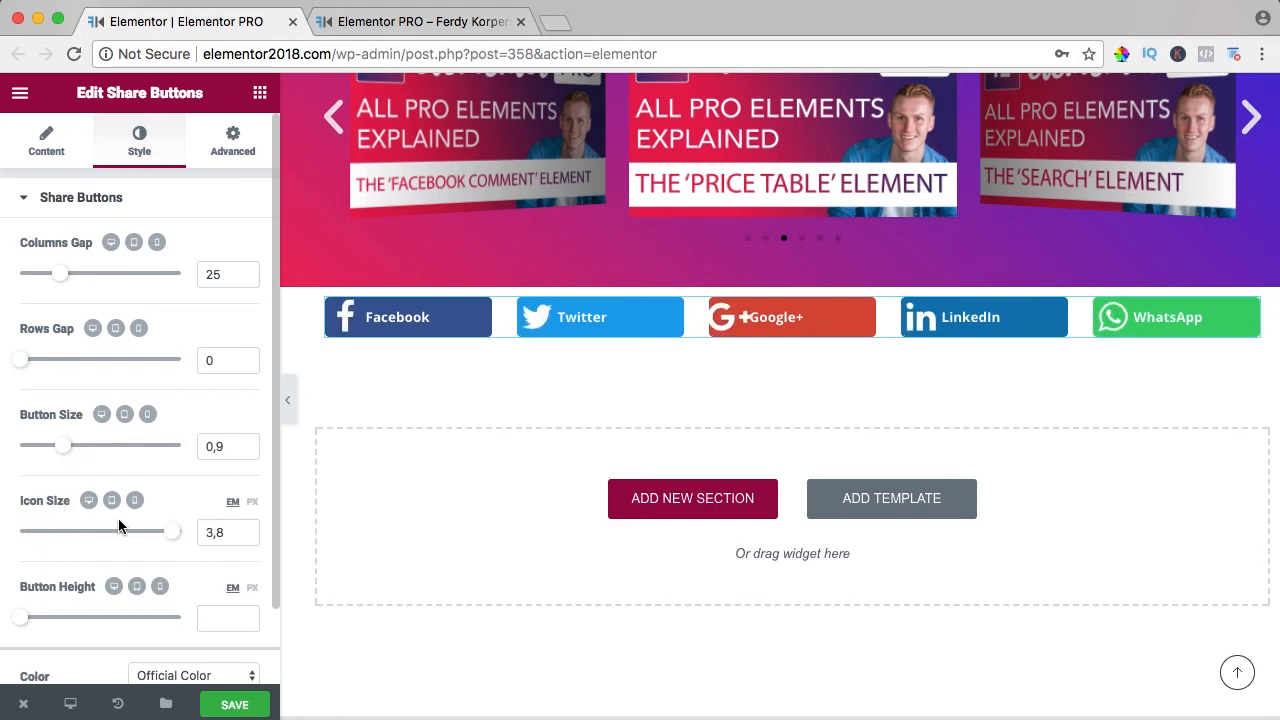
left_click_drag(172, 532, 110, 532)
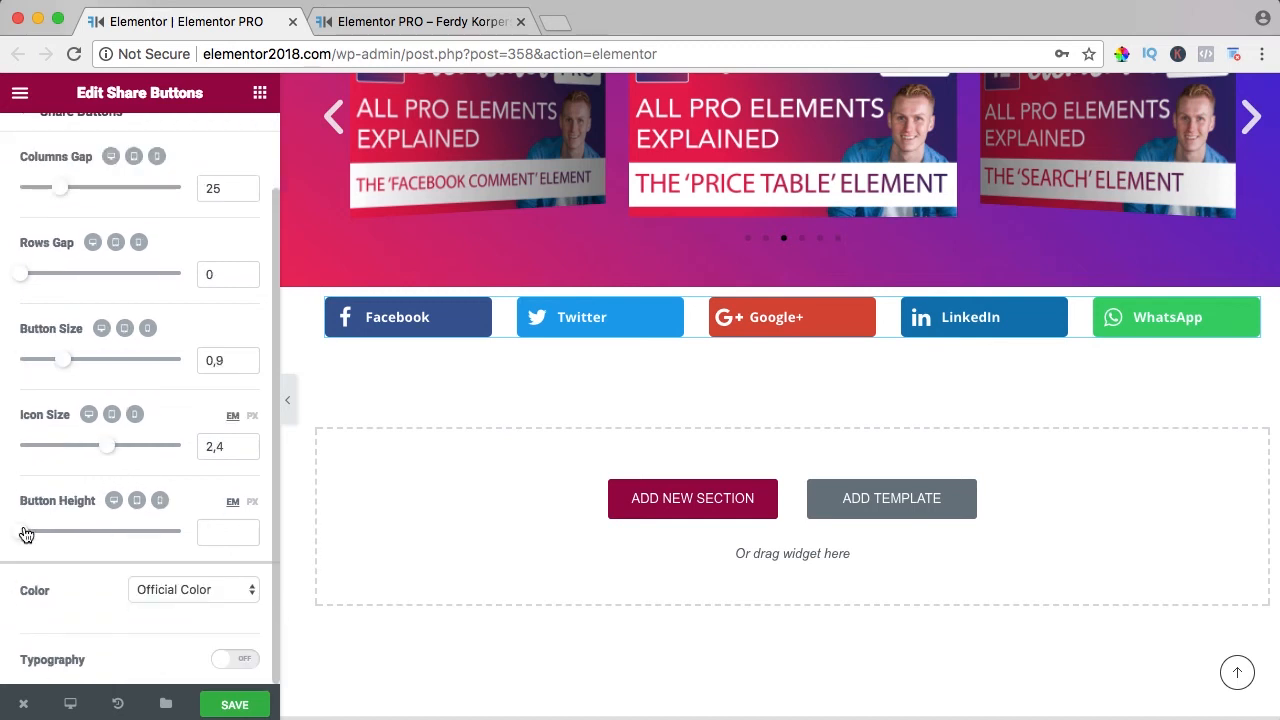
type("7")
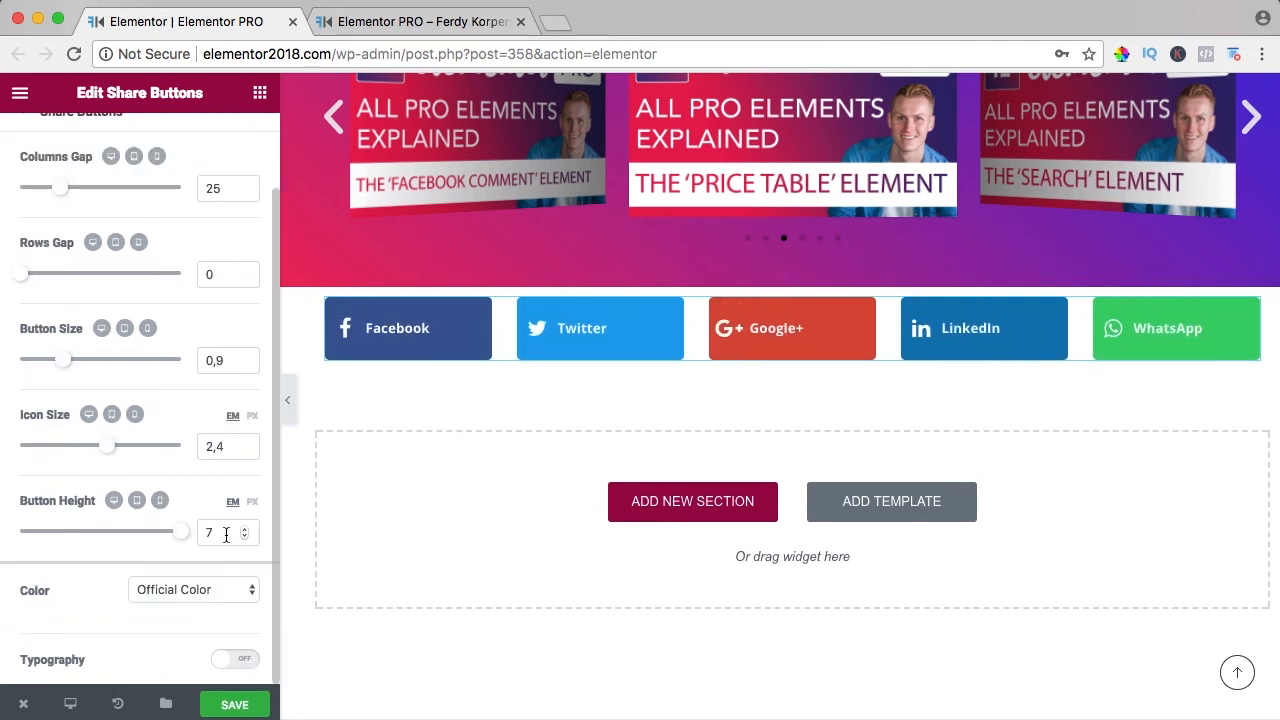
left_click_drag(180, 532, 110, 532)
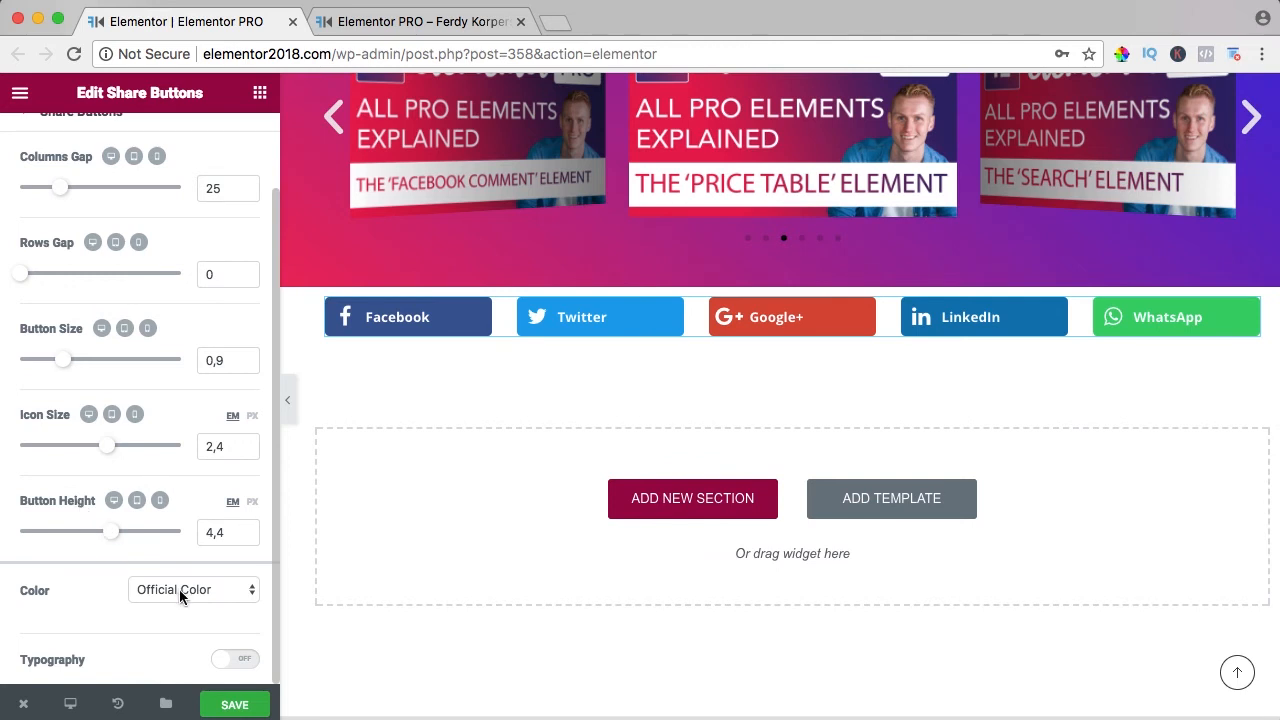
- Try custom colours on the share buttons, then toggle custom typography on and off
left_click(792, 317)
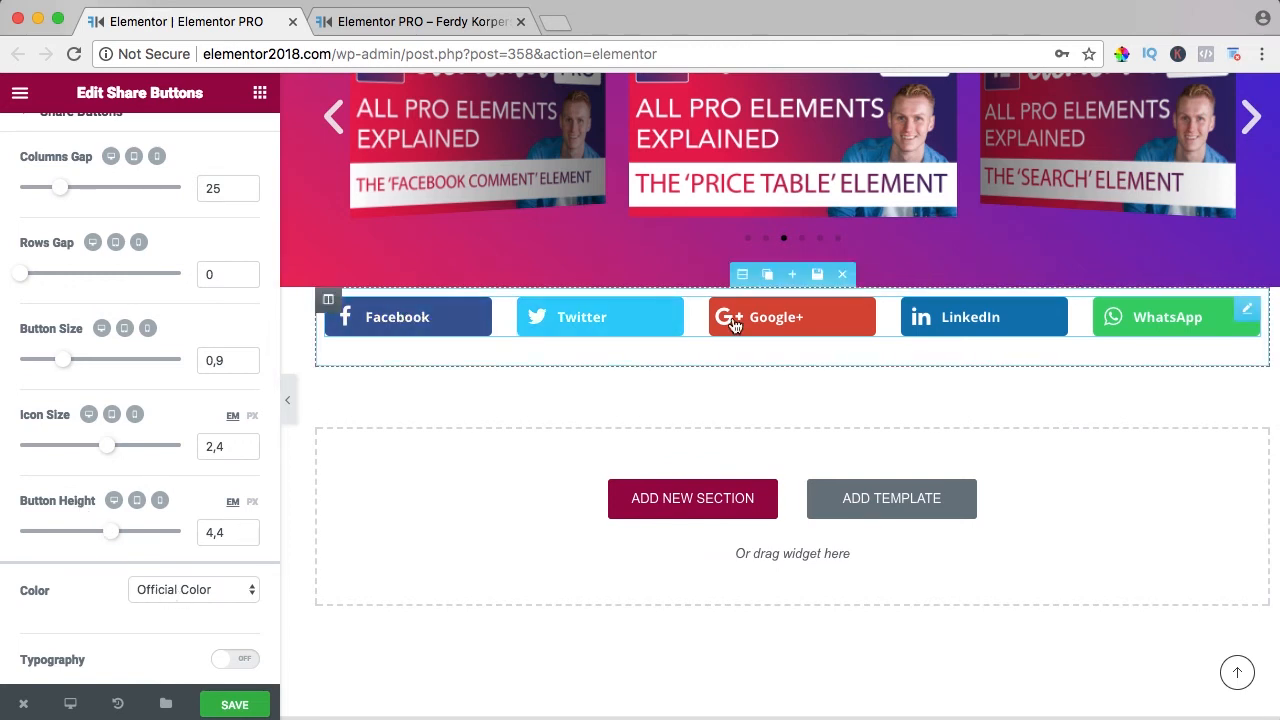
left_click(190, 589)
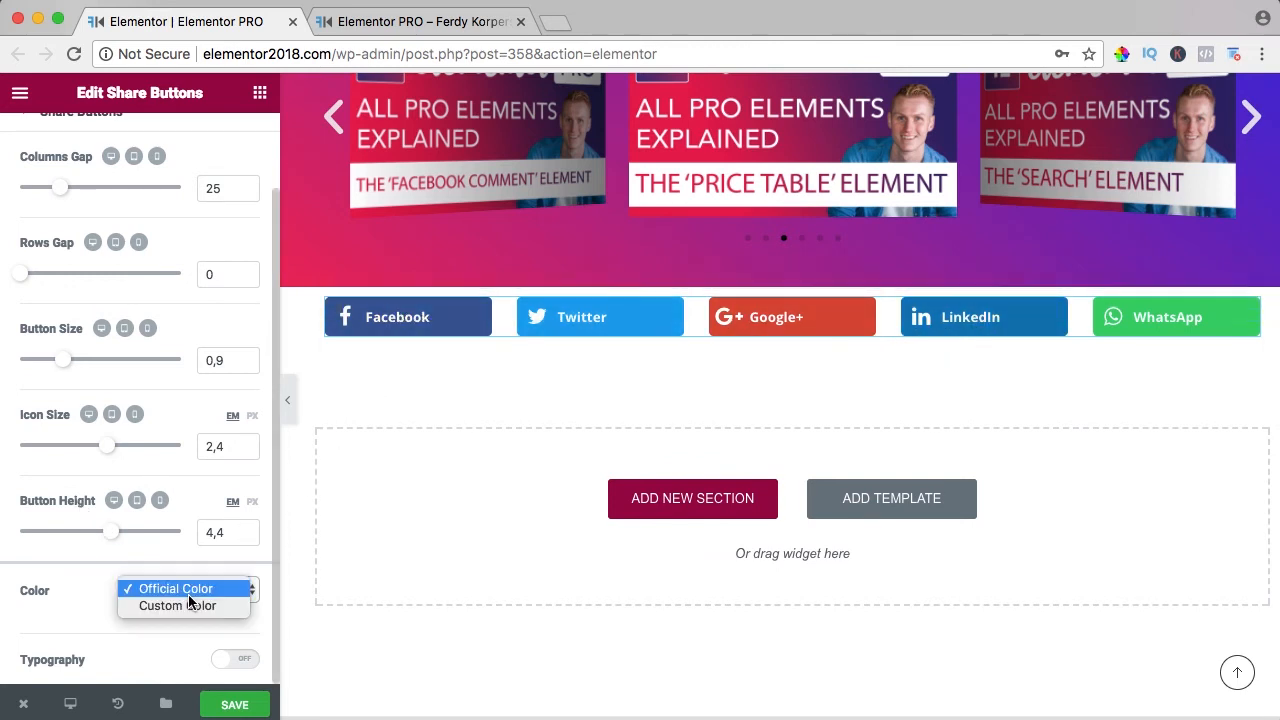
left_click(178, 605)
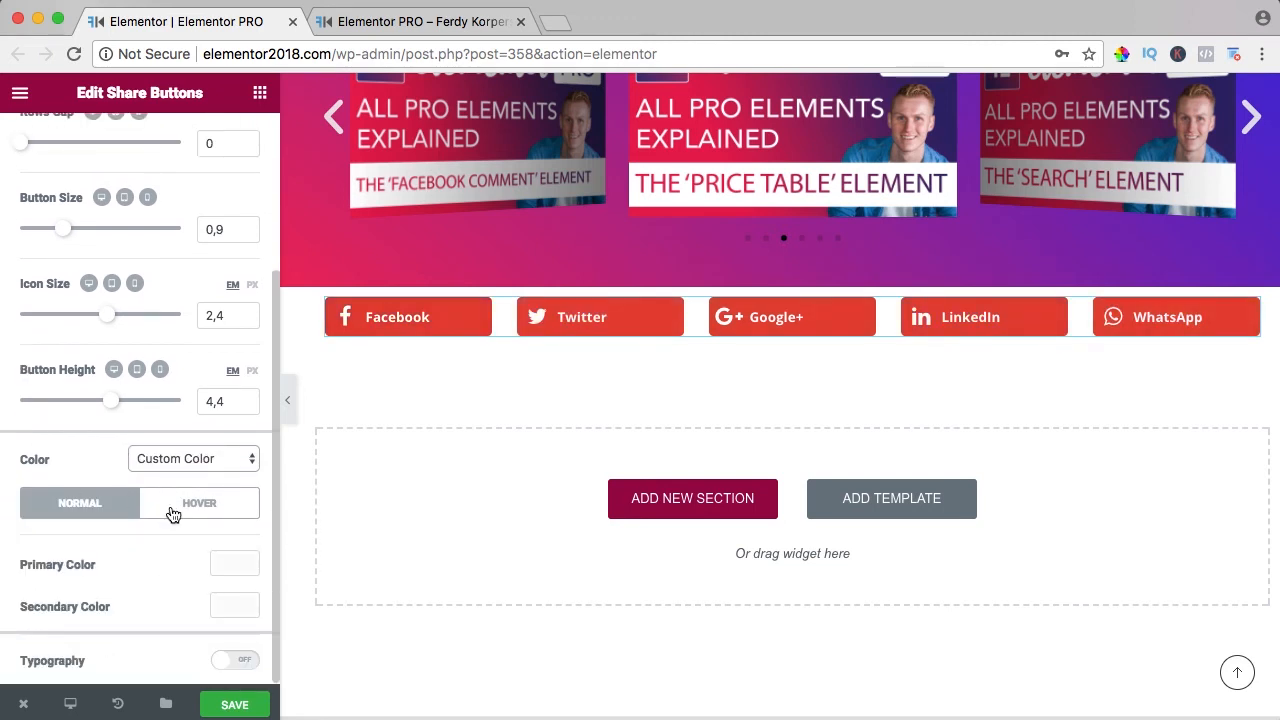
left_click(408, 317)
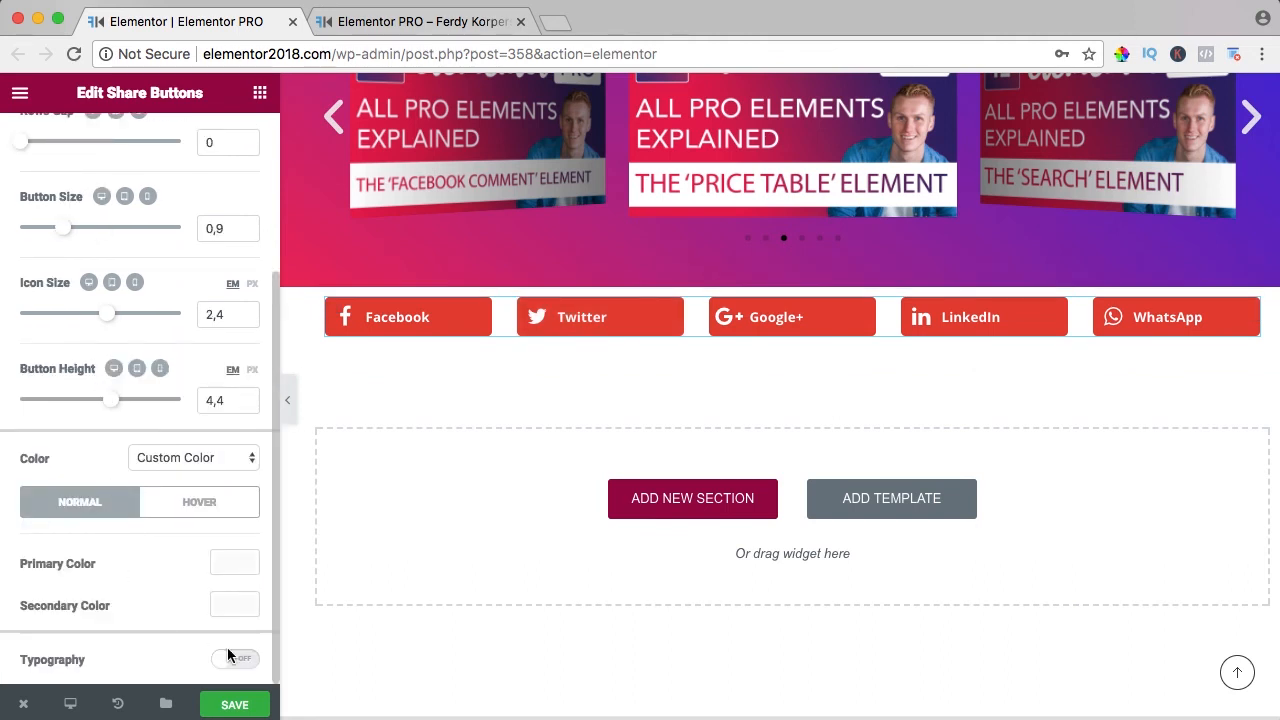
left_click(235, 658)
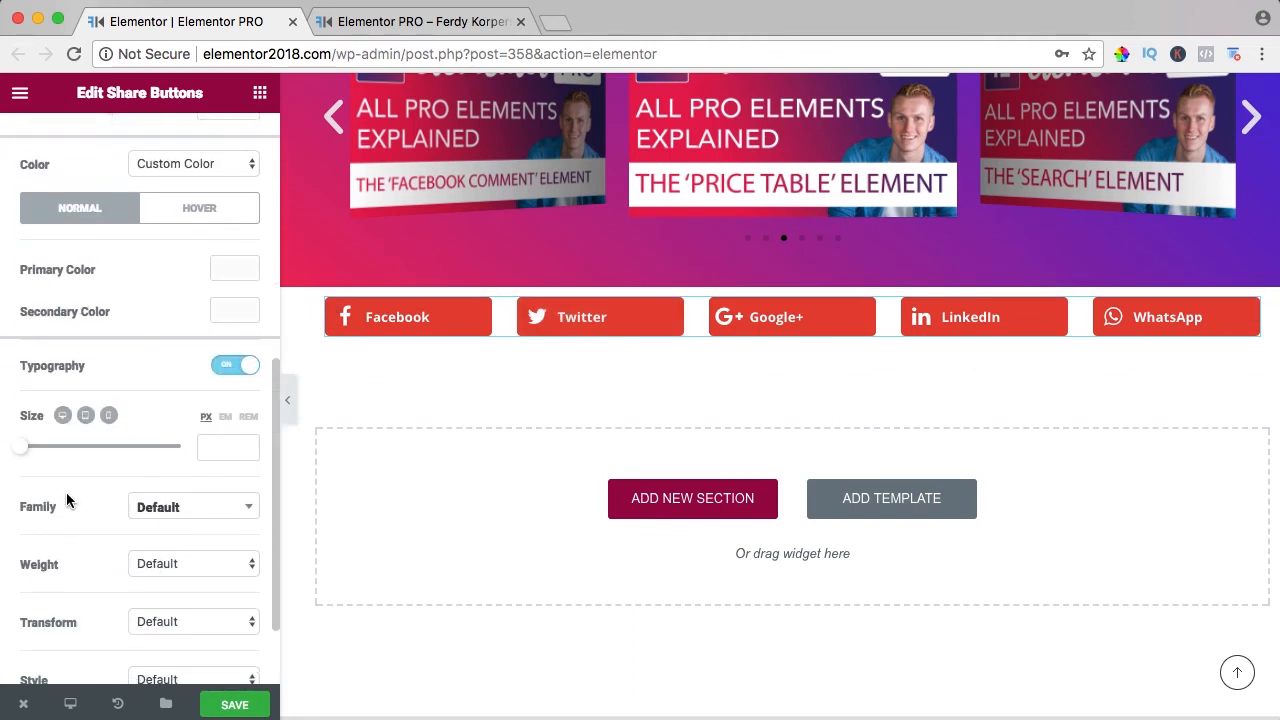
left_click(193, 507)
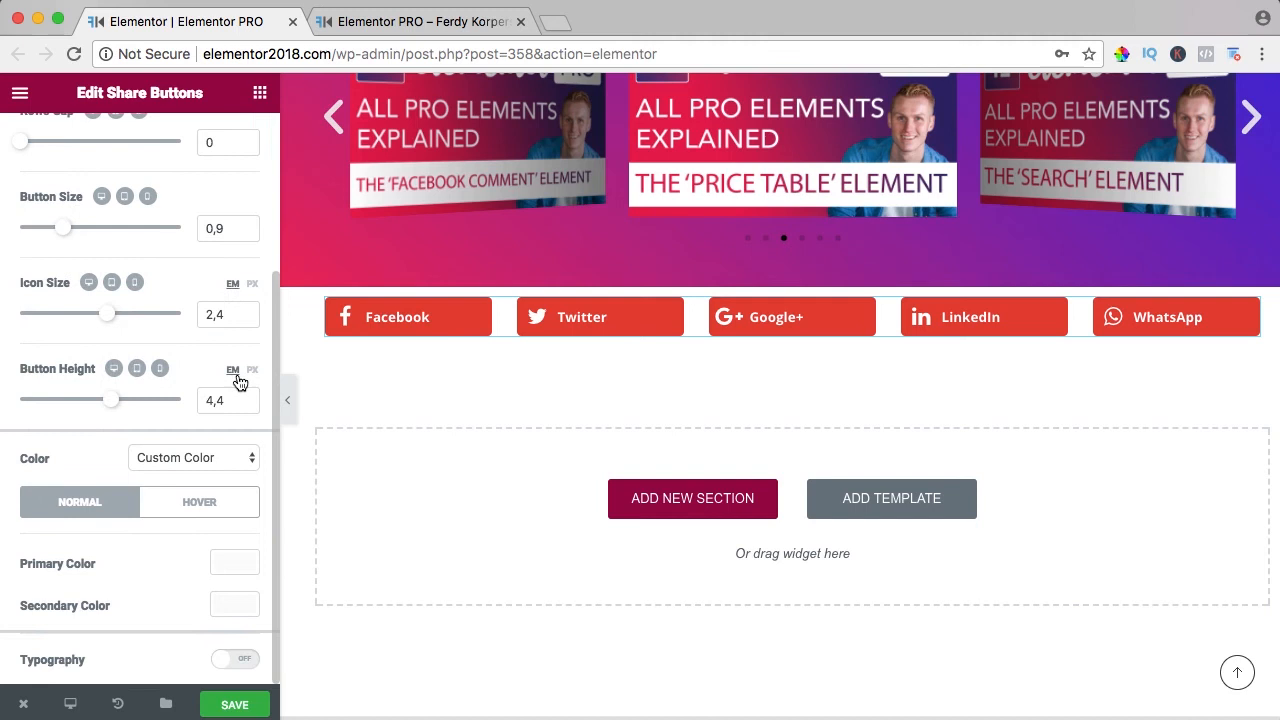
- Return the share buttons to Official Color, save the page, and view it live
left_click(193, 457)
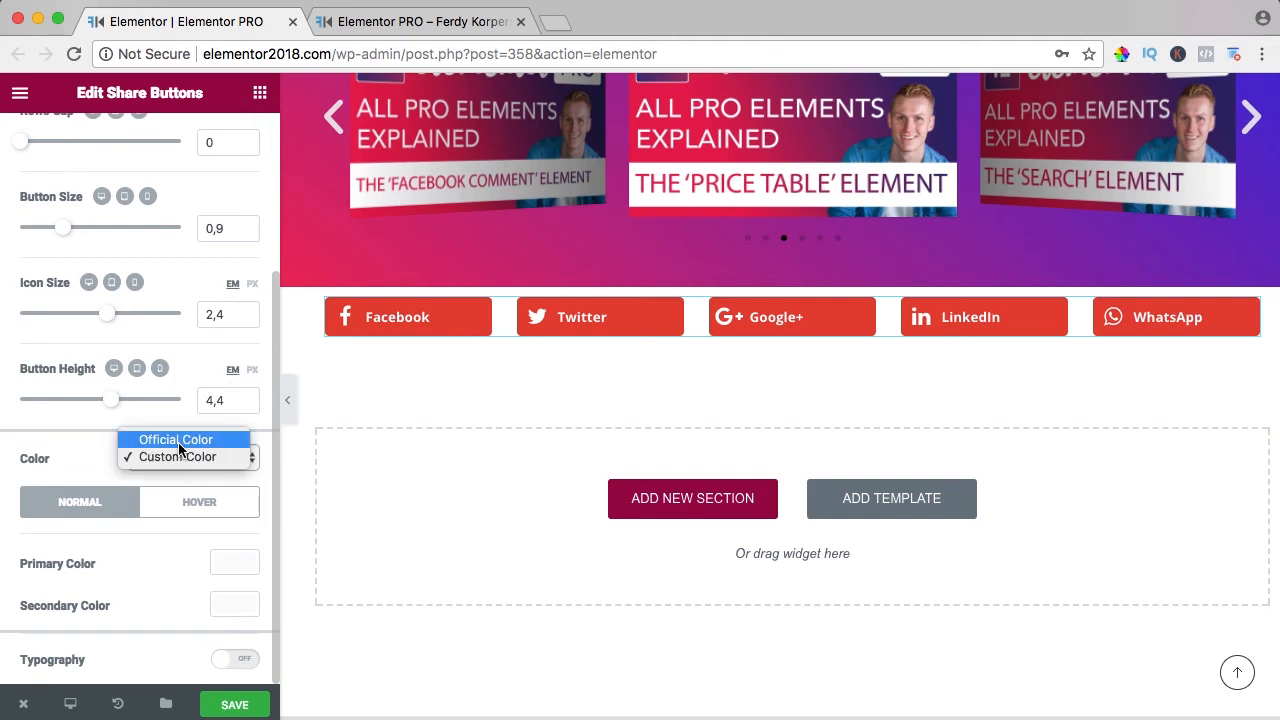
left_click(175, 440)
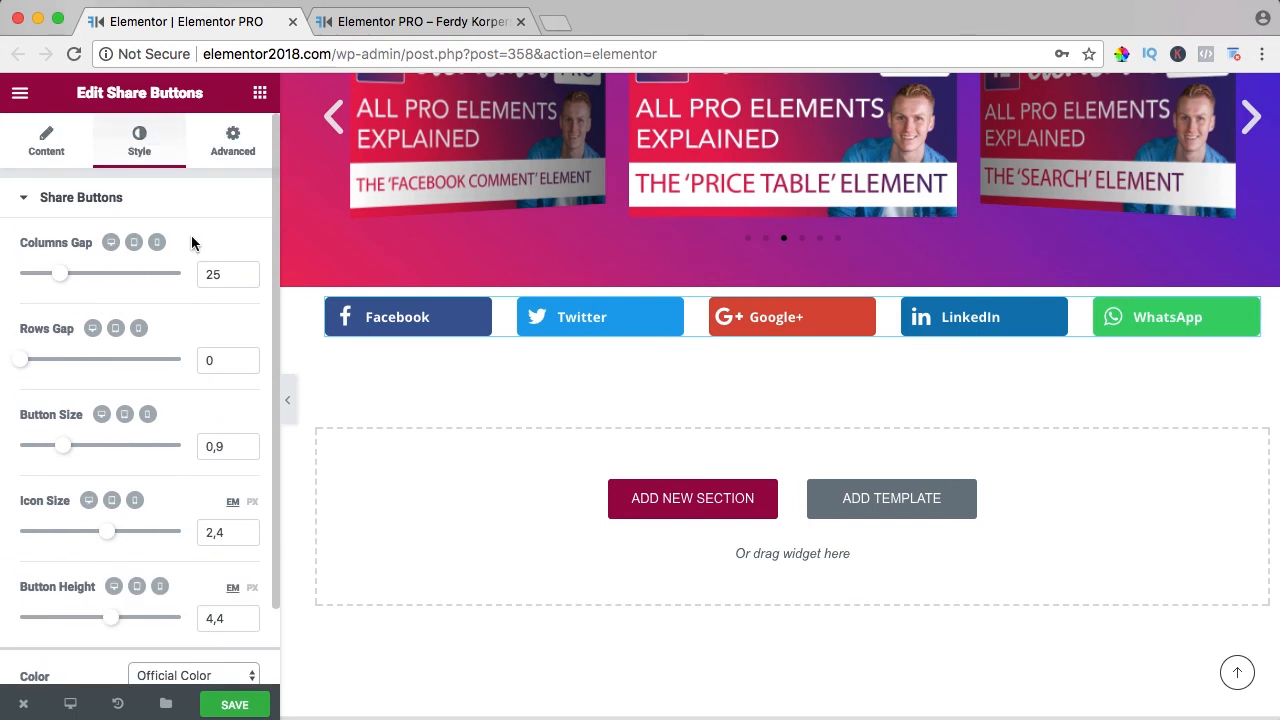
left_click(232, 140)
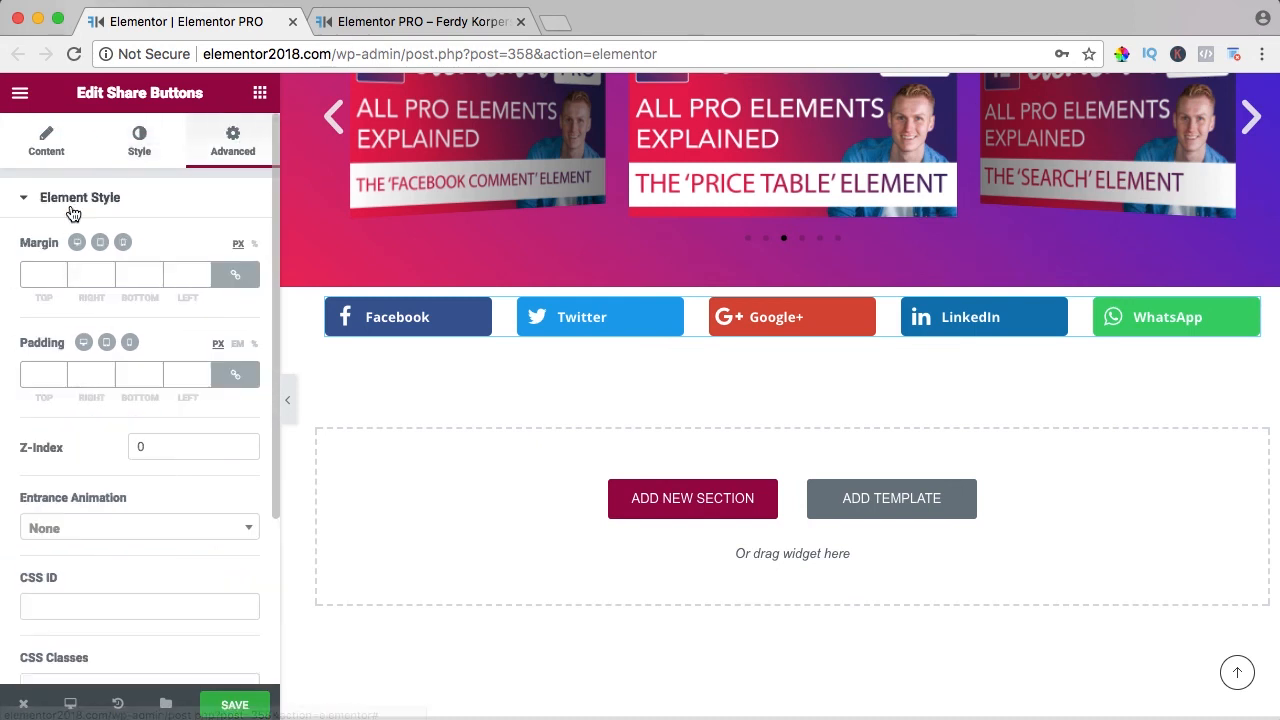
mouse_move(110, 460)
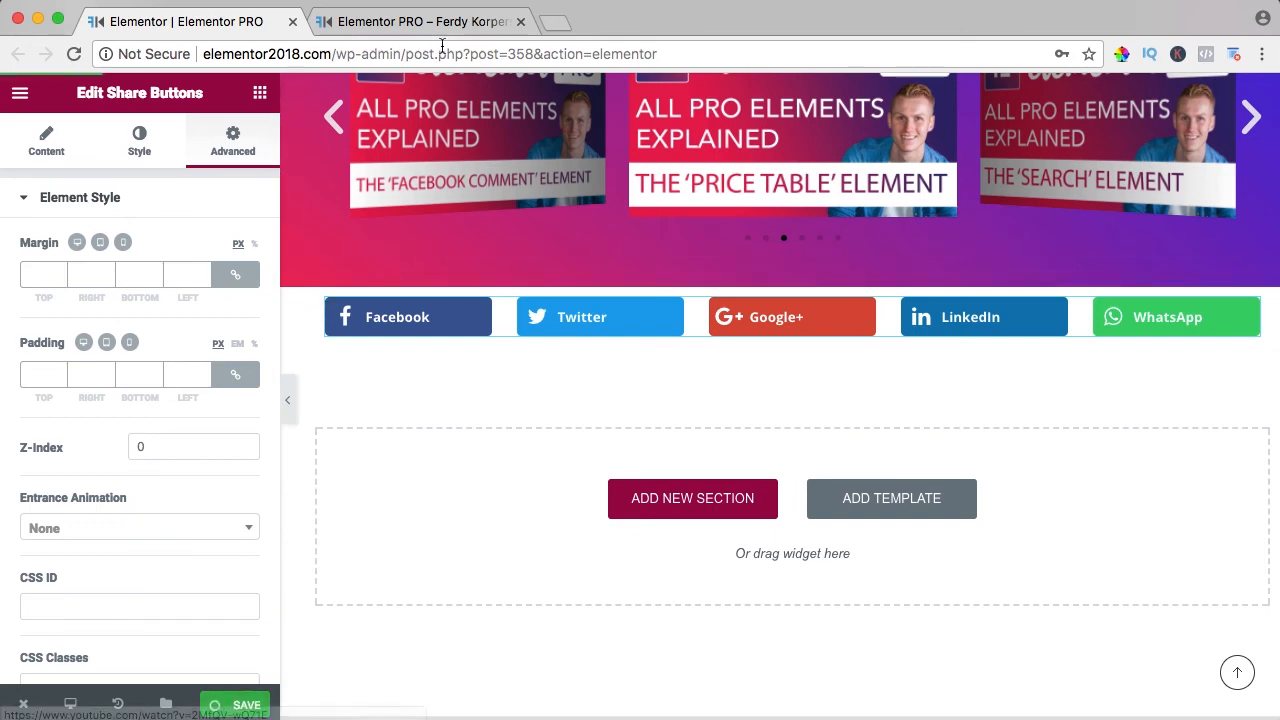
left_click(420, 21)
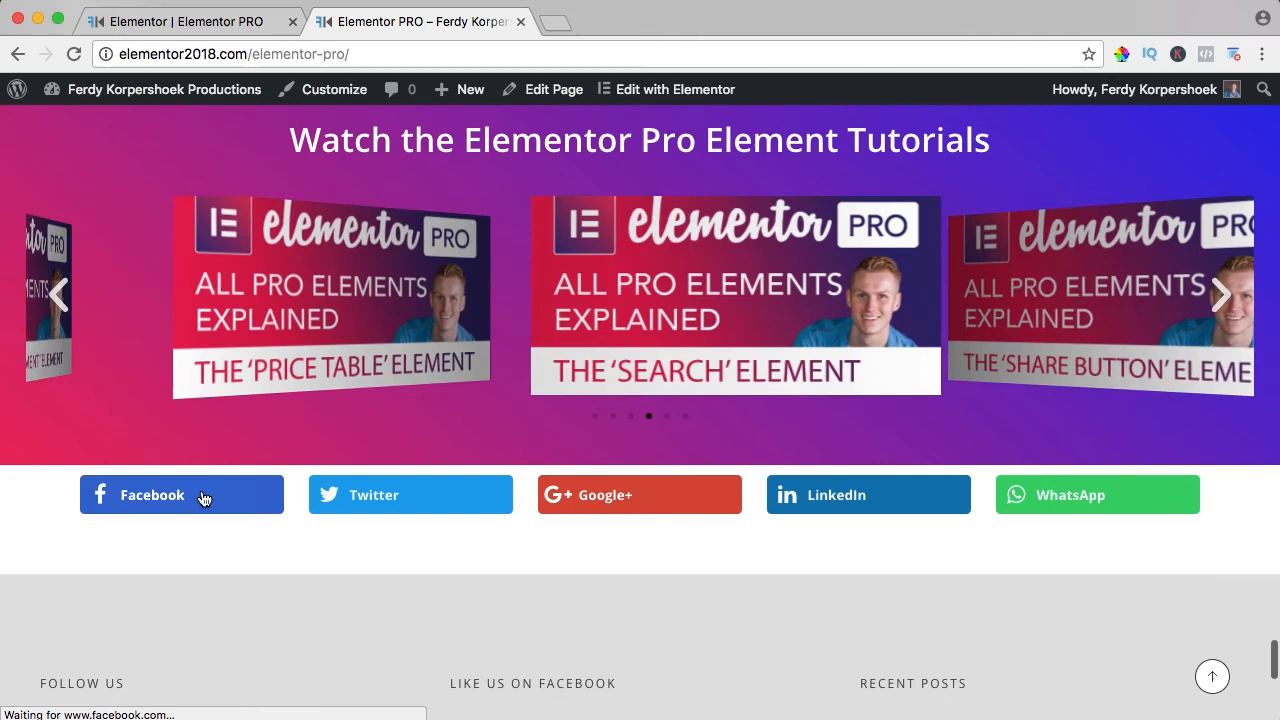
left_click(181, 494)
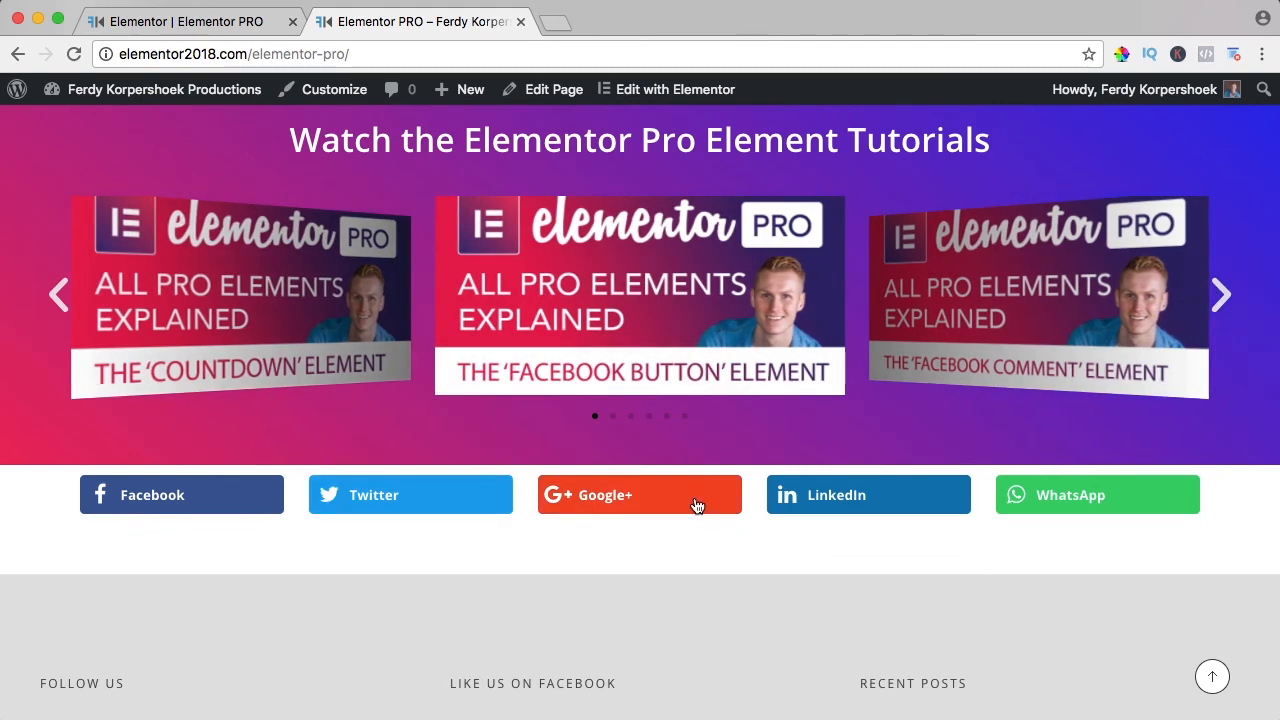
mouse_move(1205, 505)
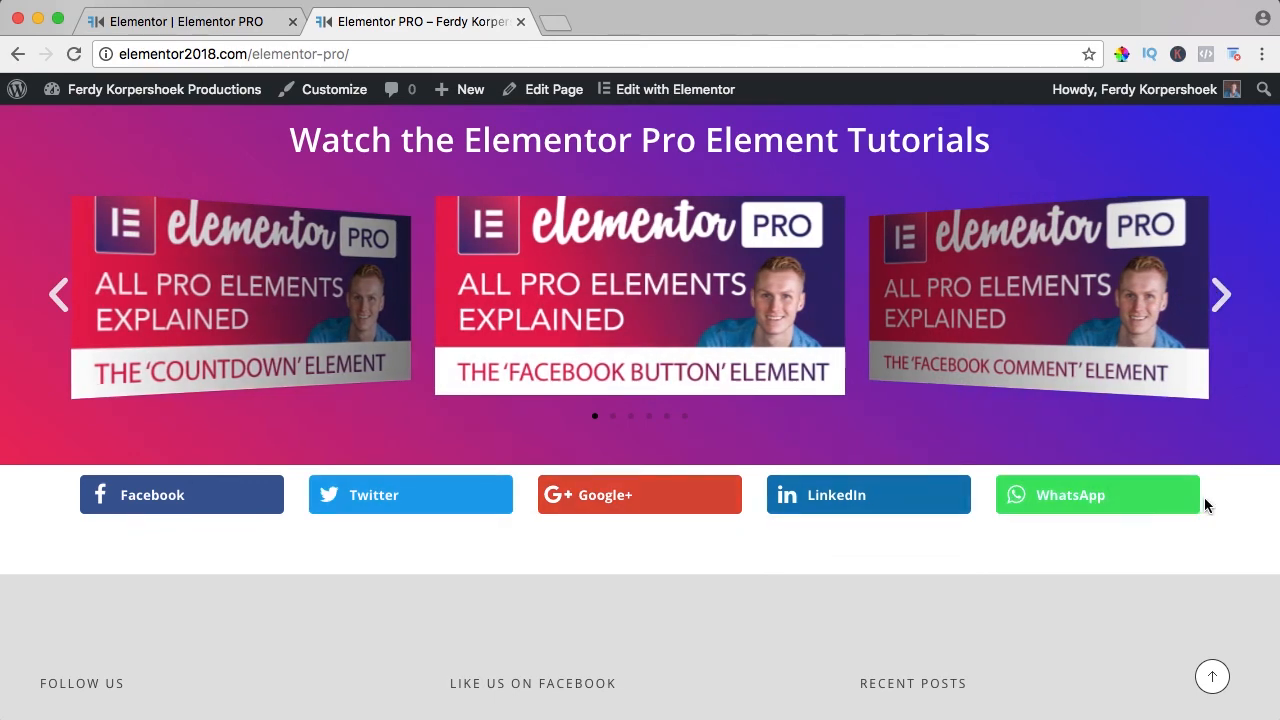